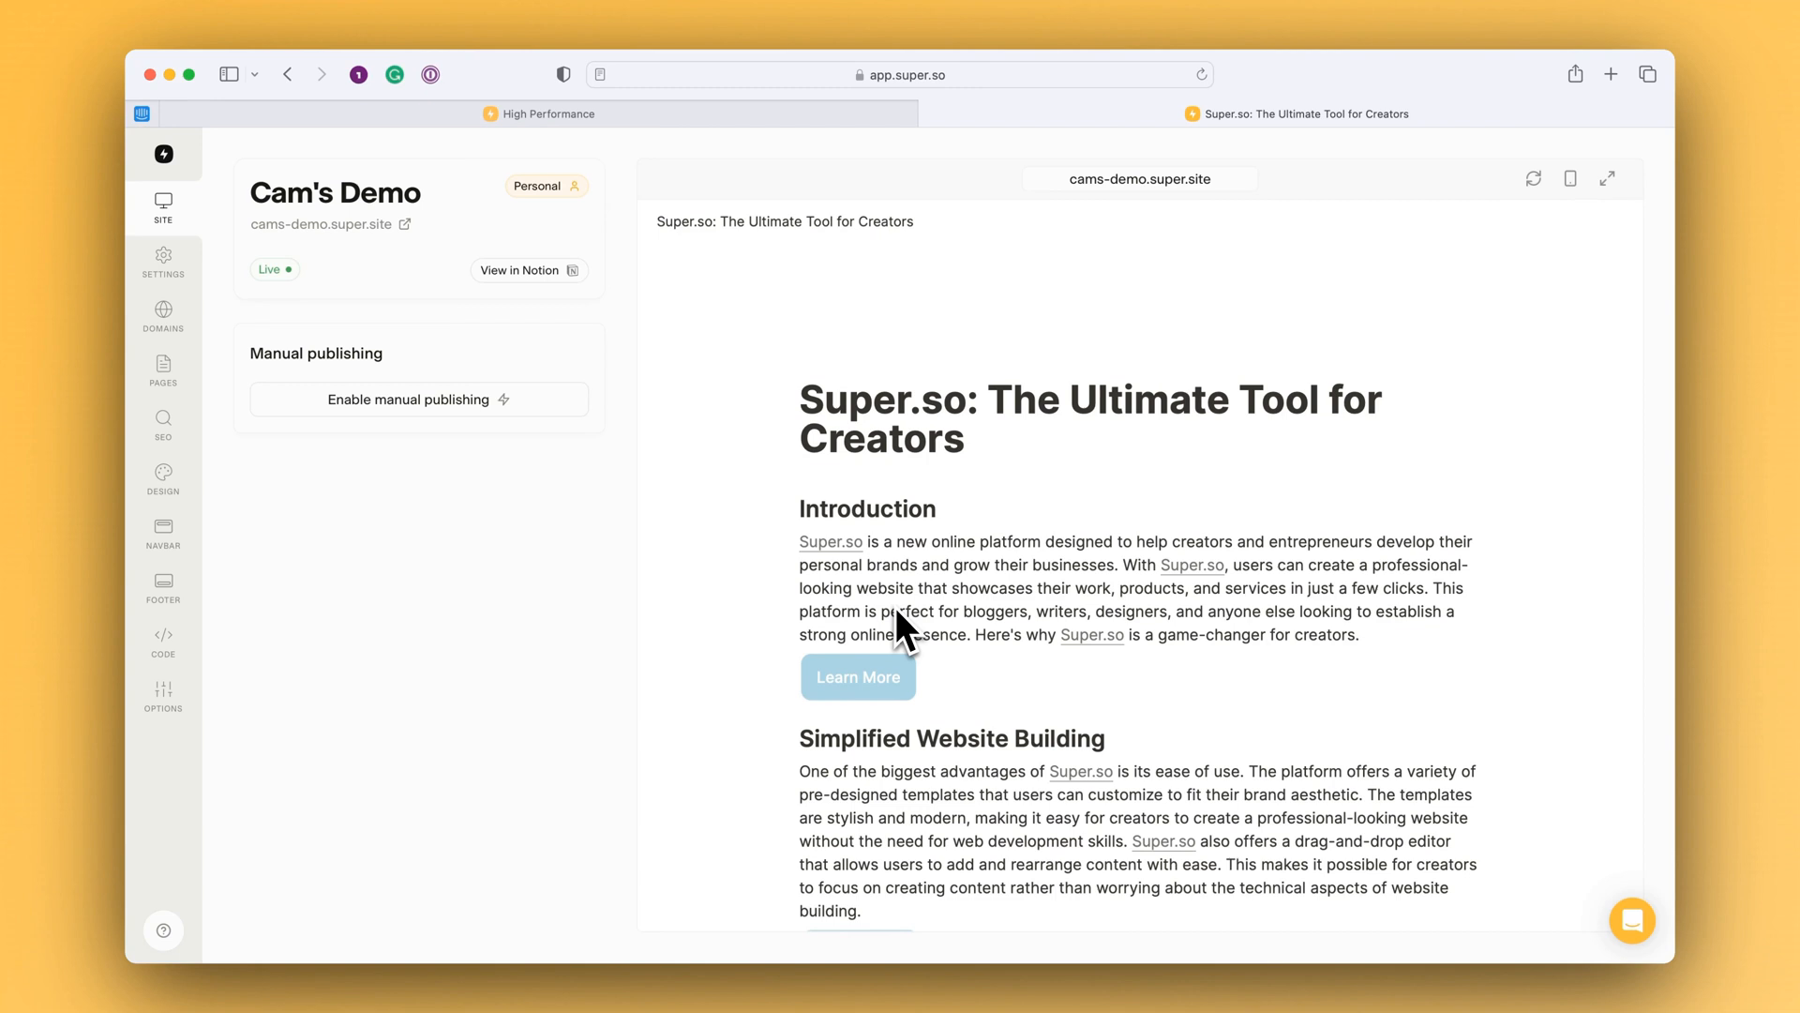
mouse_move(878, 625)
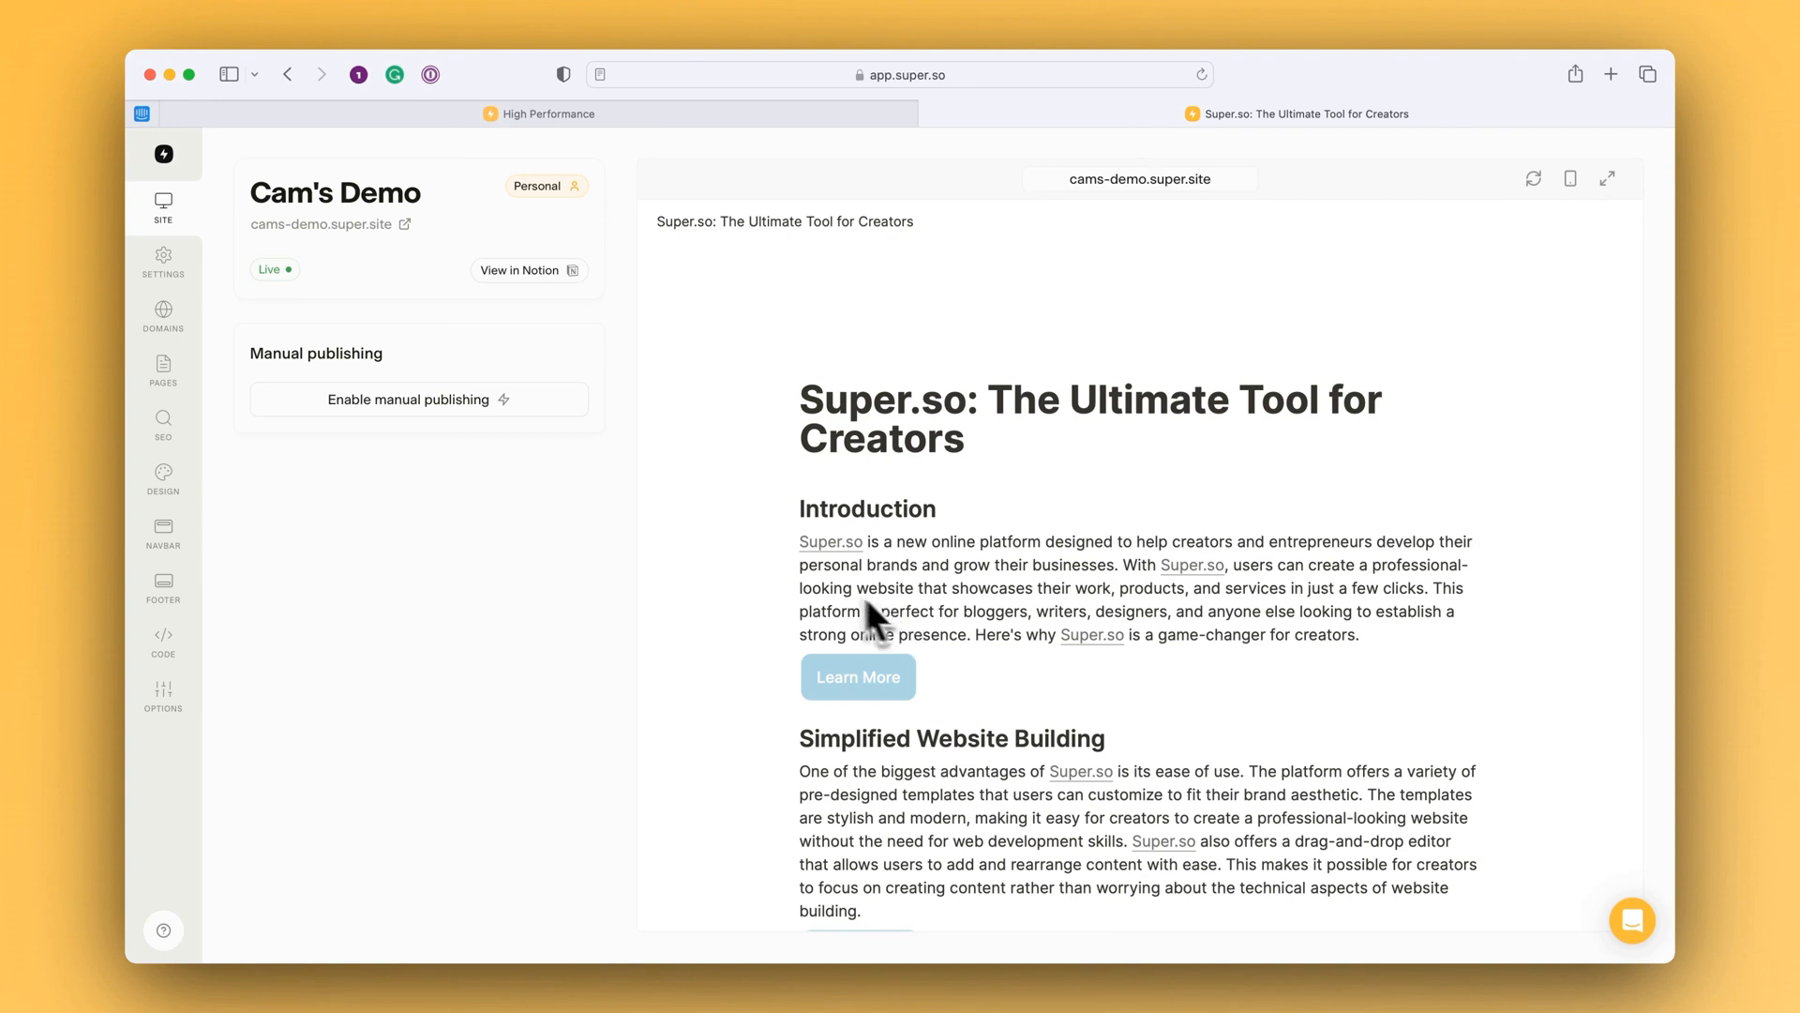
mouse_move(290, 577)
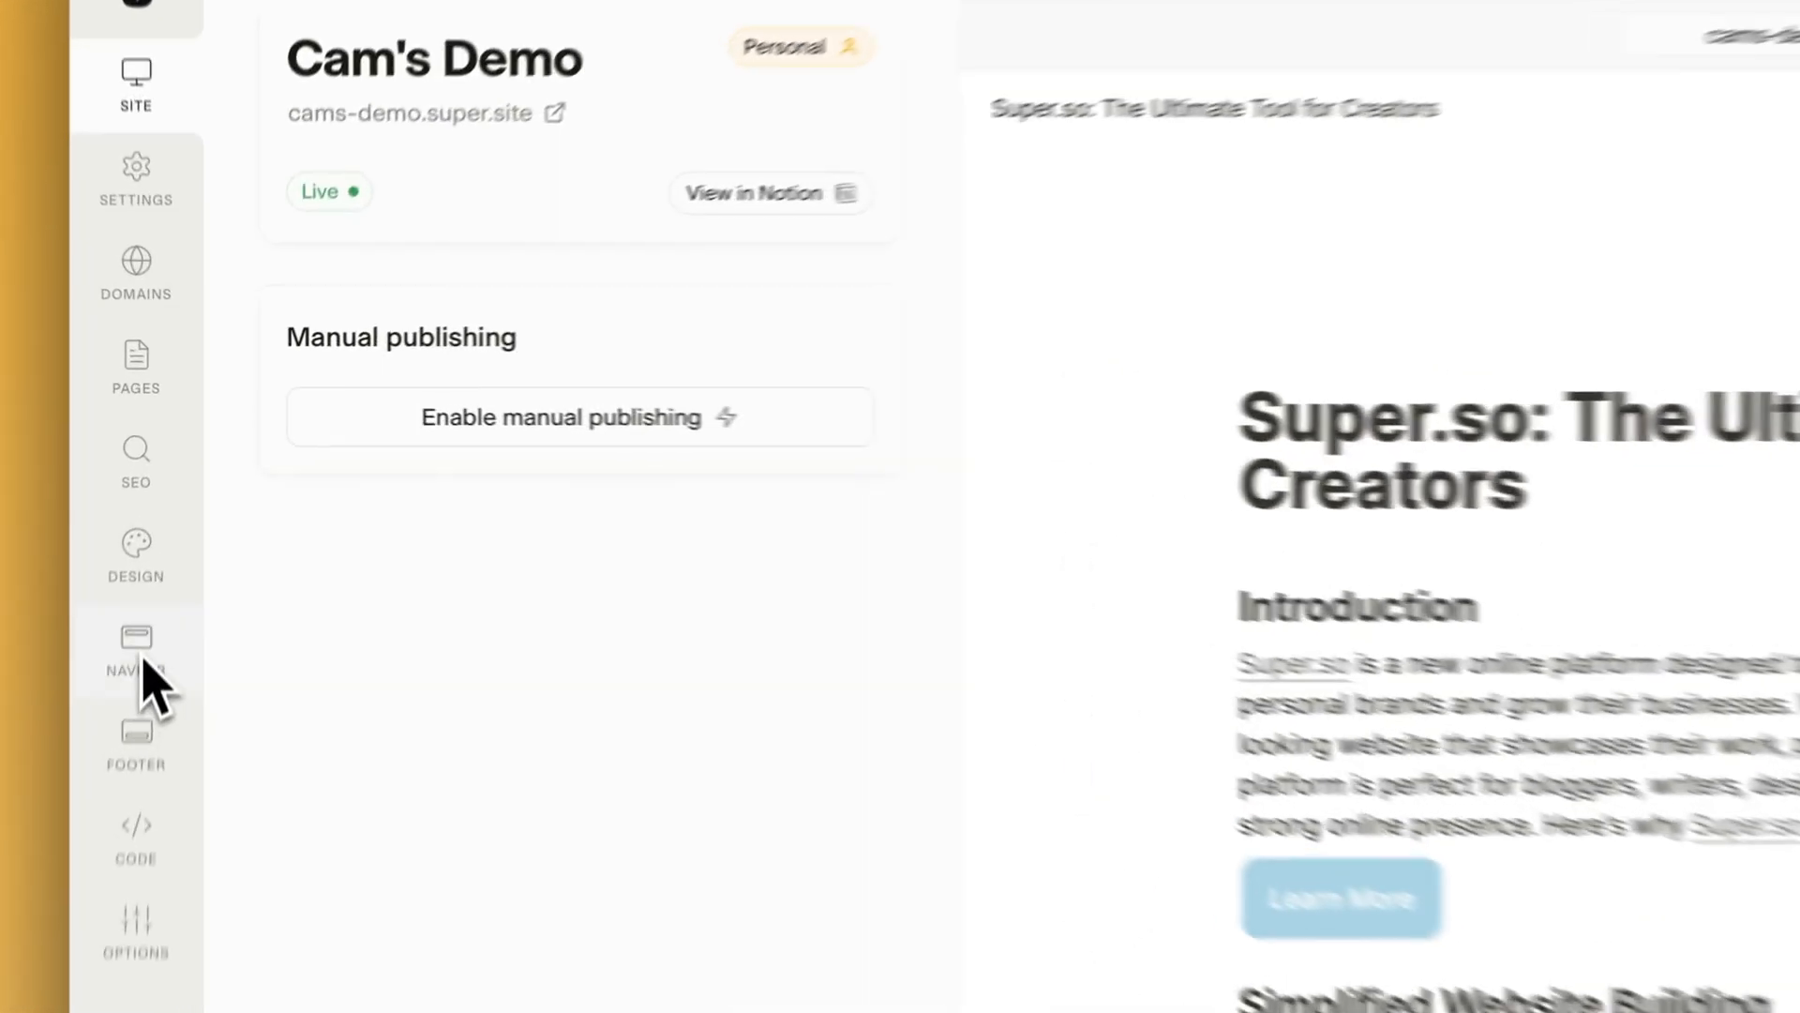
Choose the Simple navbar type in the site's Navbar settings
left_click(135, 647)
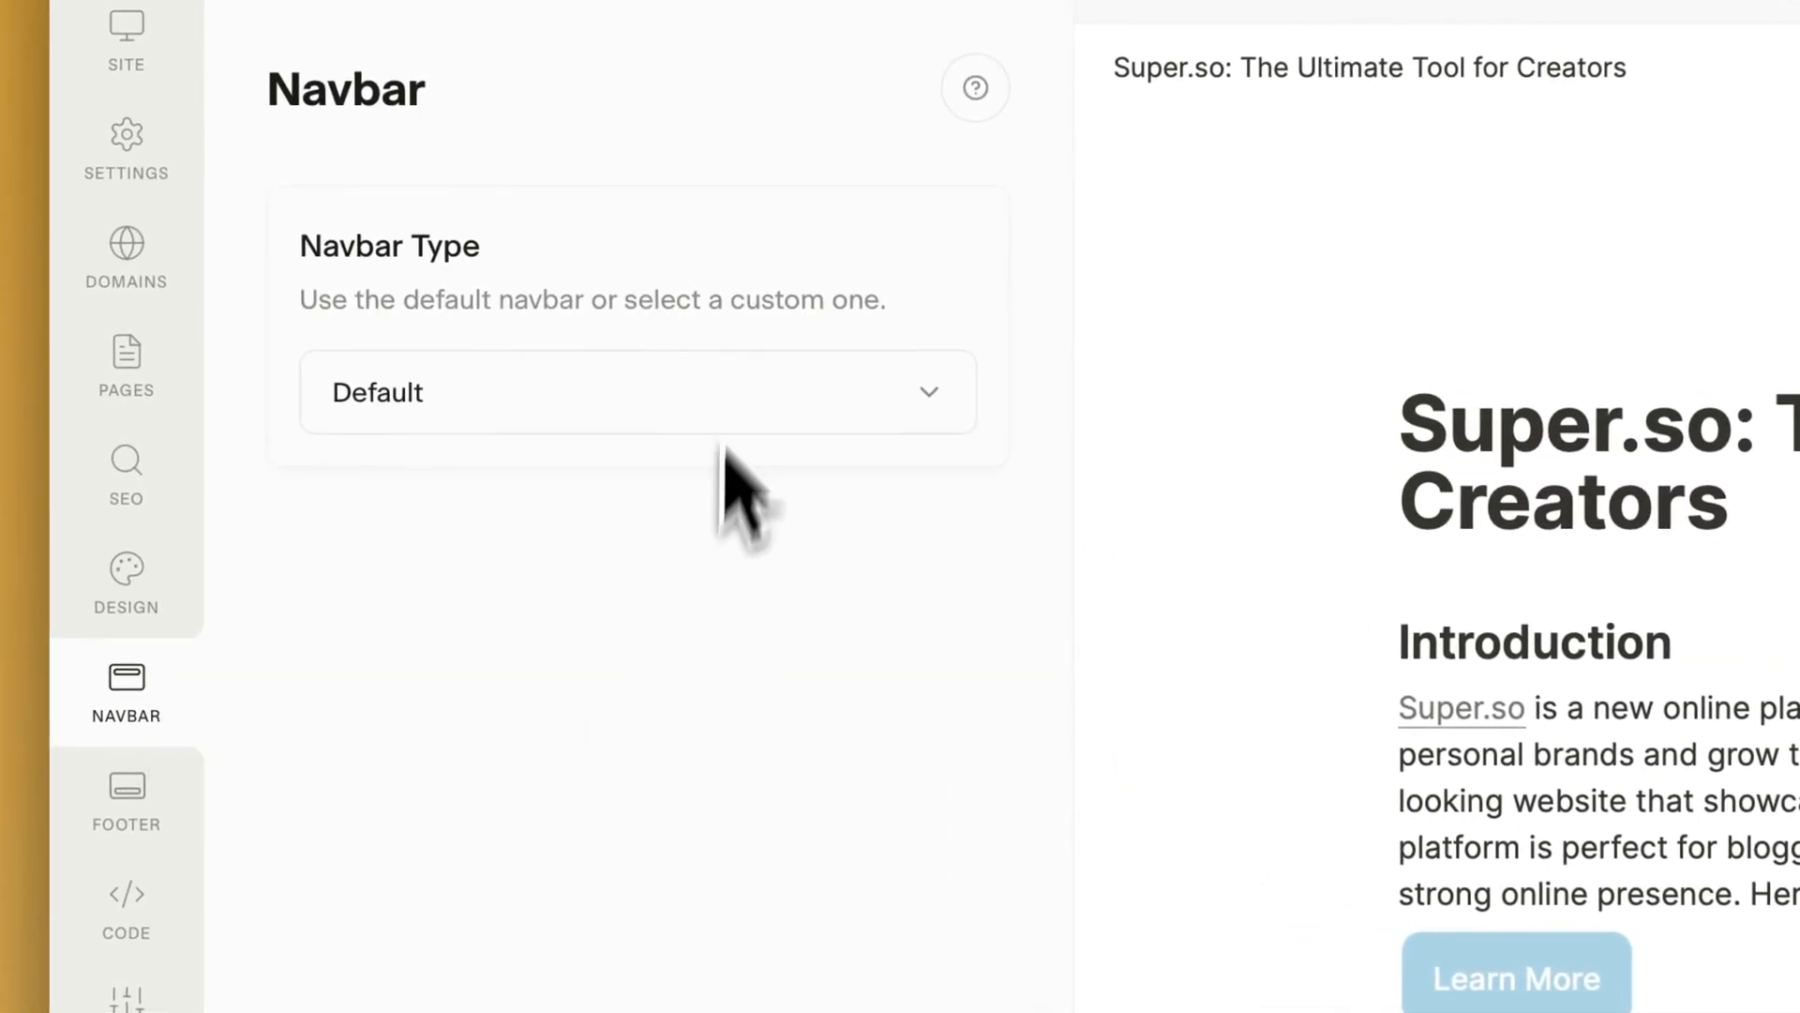
left_click(634, 392)
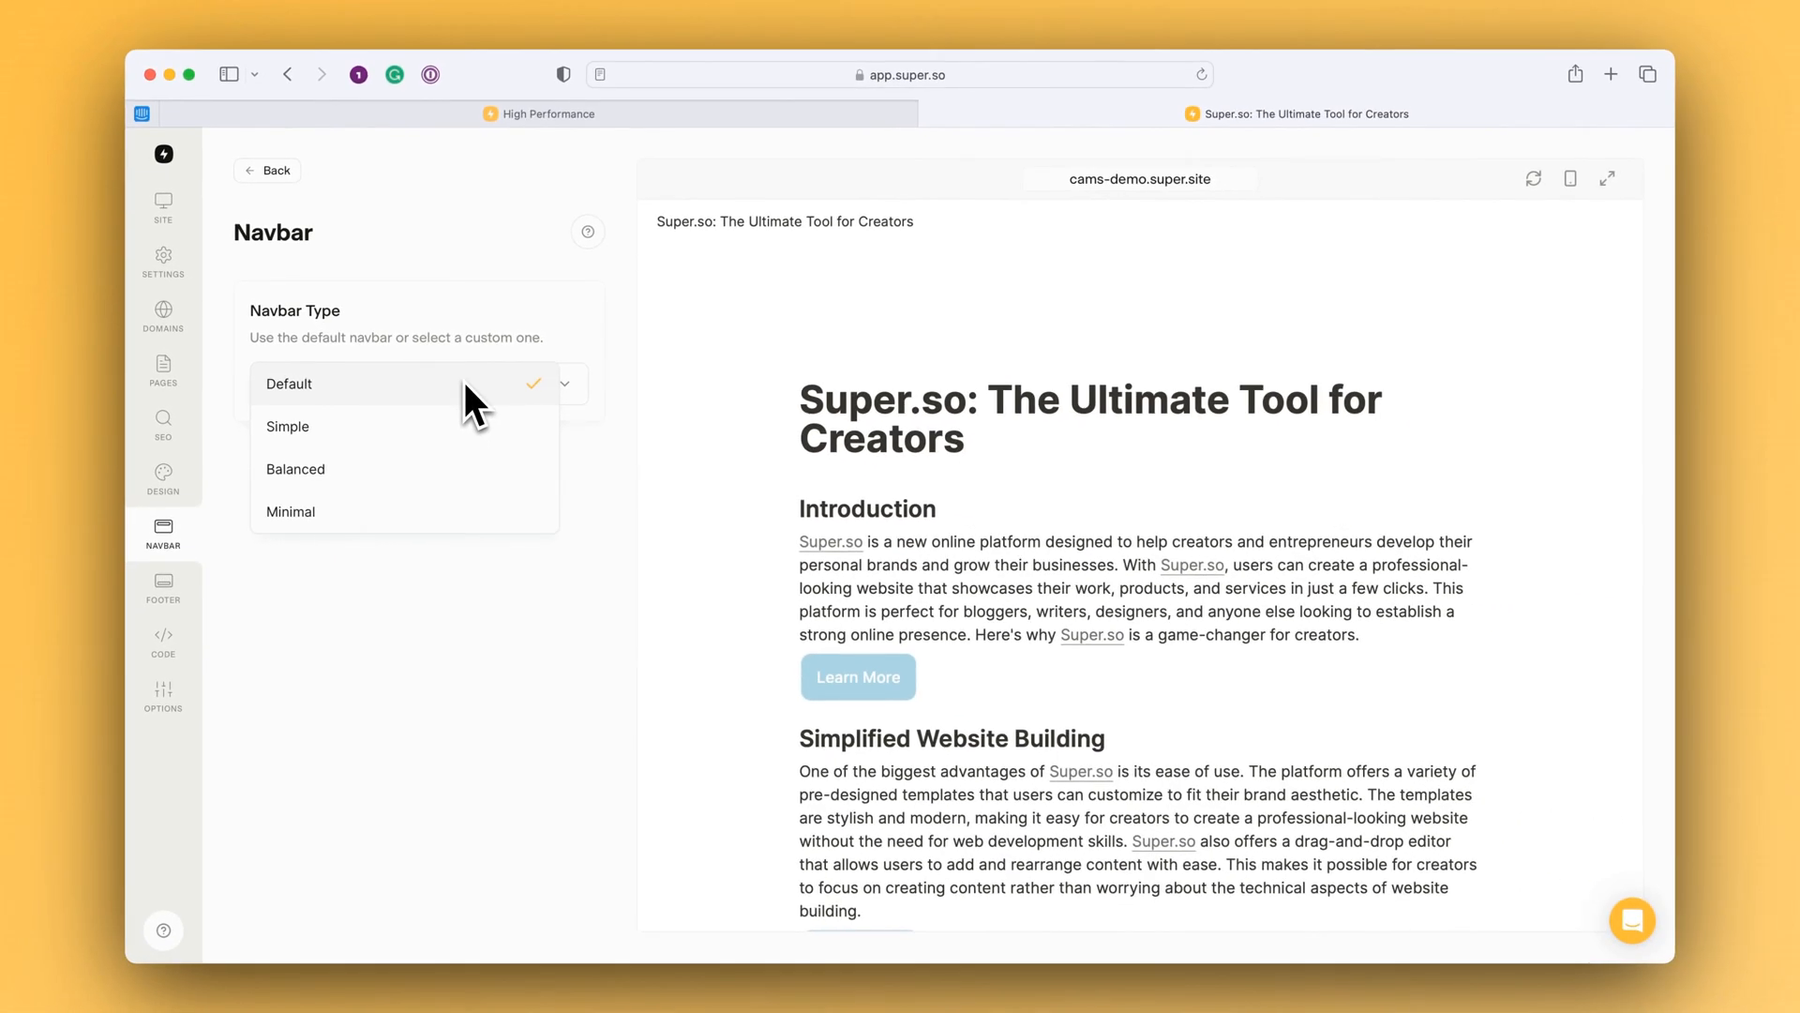
mouse_move(334, 484)
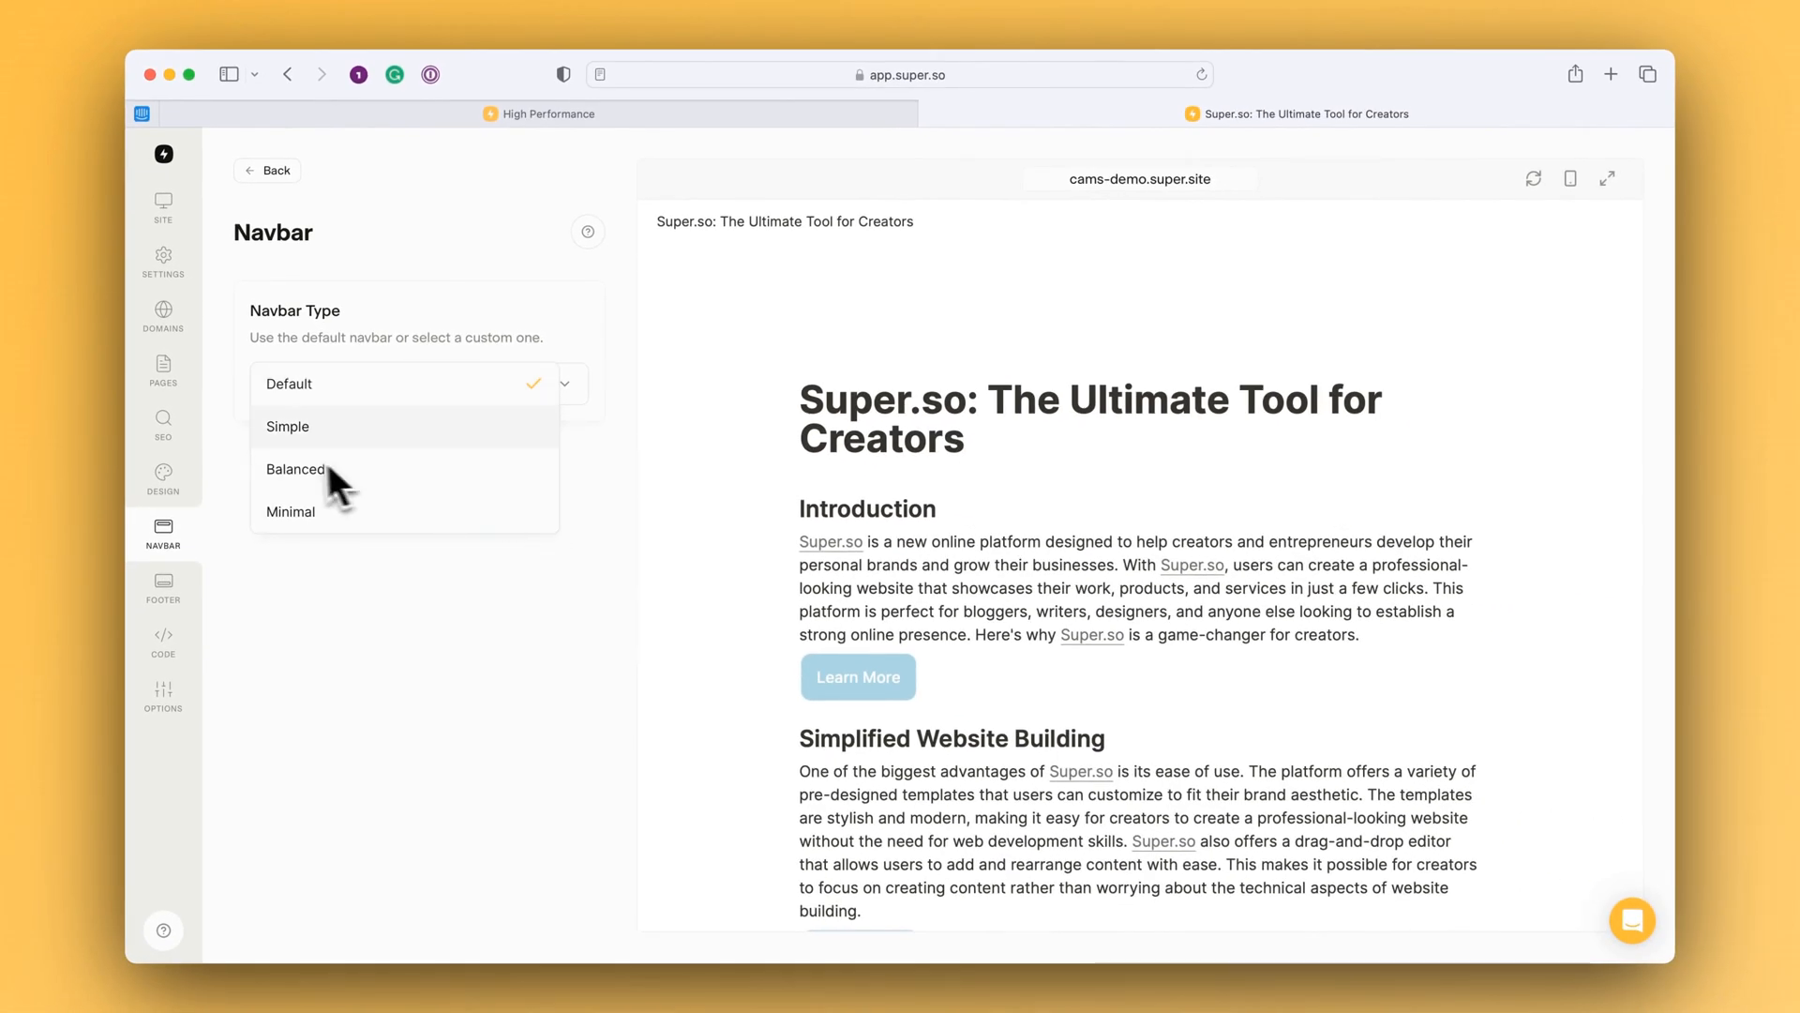
left_click(289, 428)
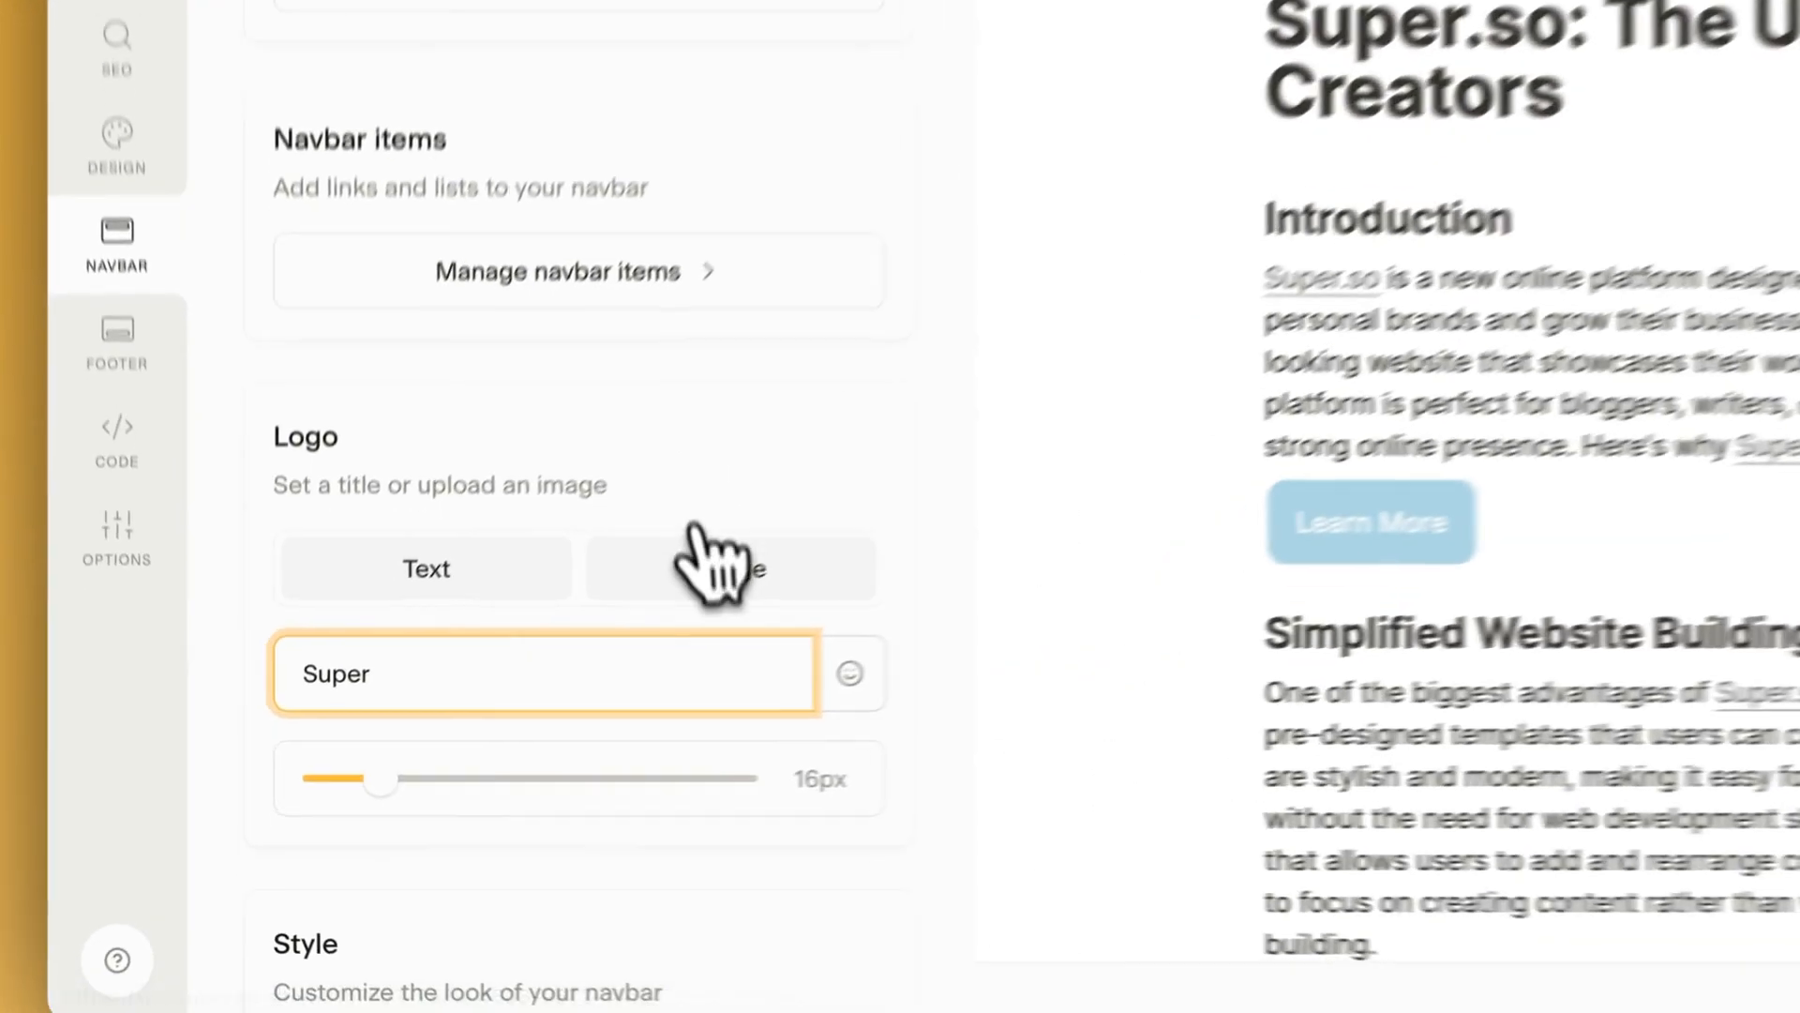
Use the uploaded Logotype full color.png as the navbar logo, sized to 132px
left_click(735, 568)
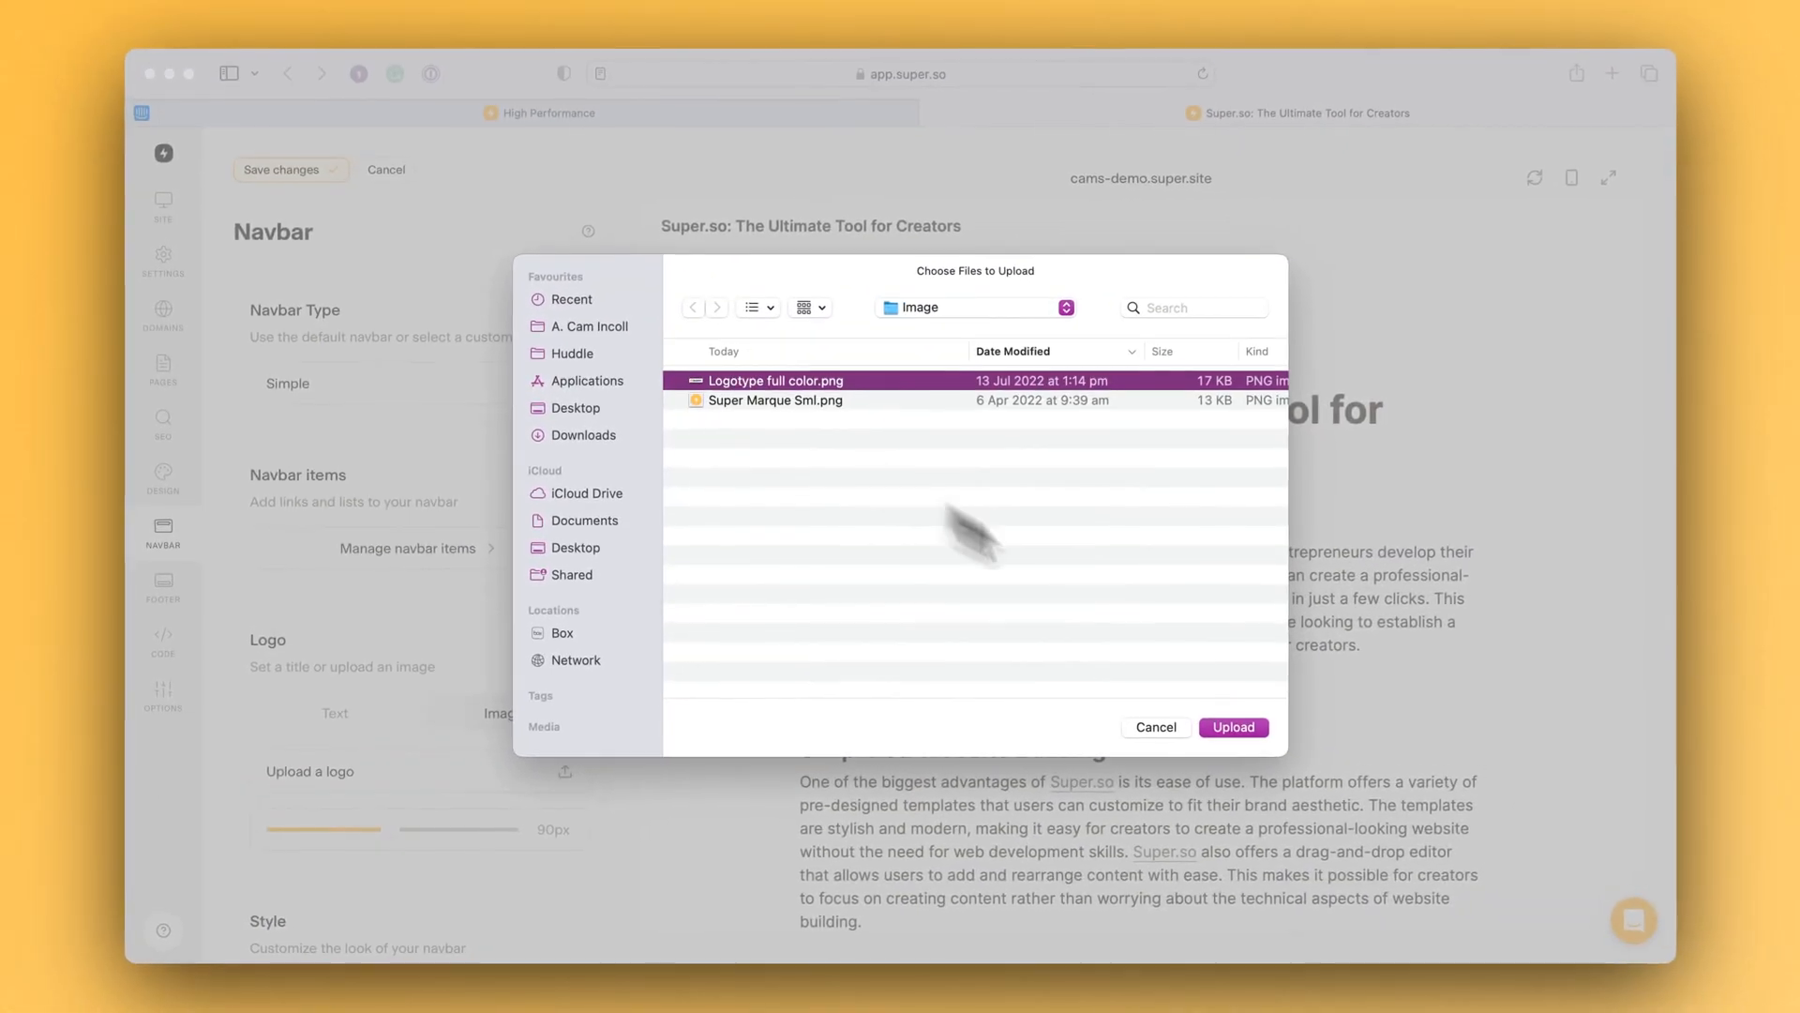
left_click(1234, 728)
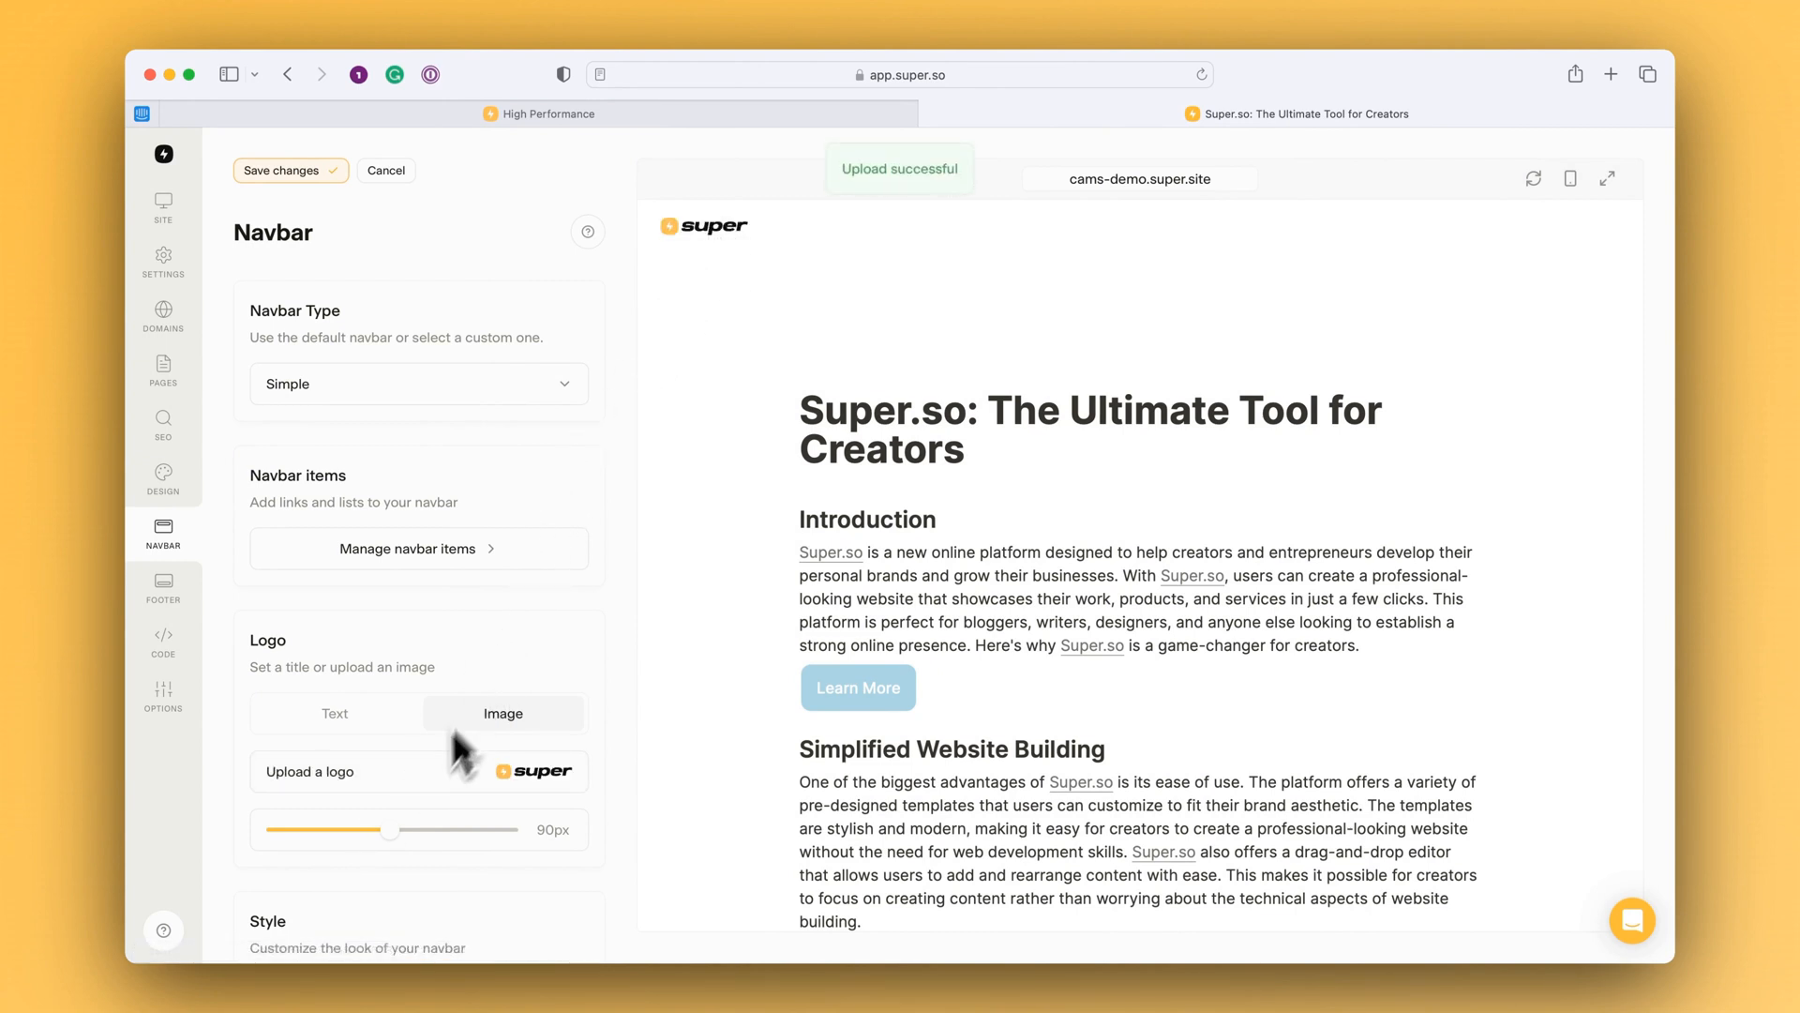
left_click_drag(390, 831, 433, 831)
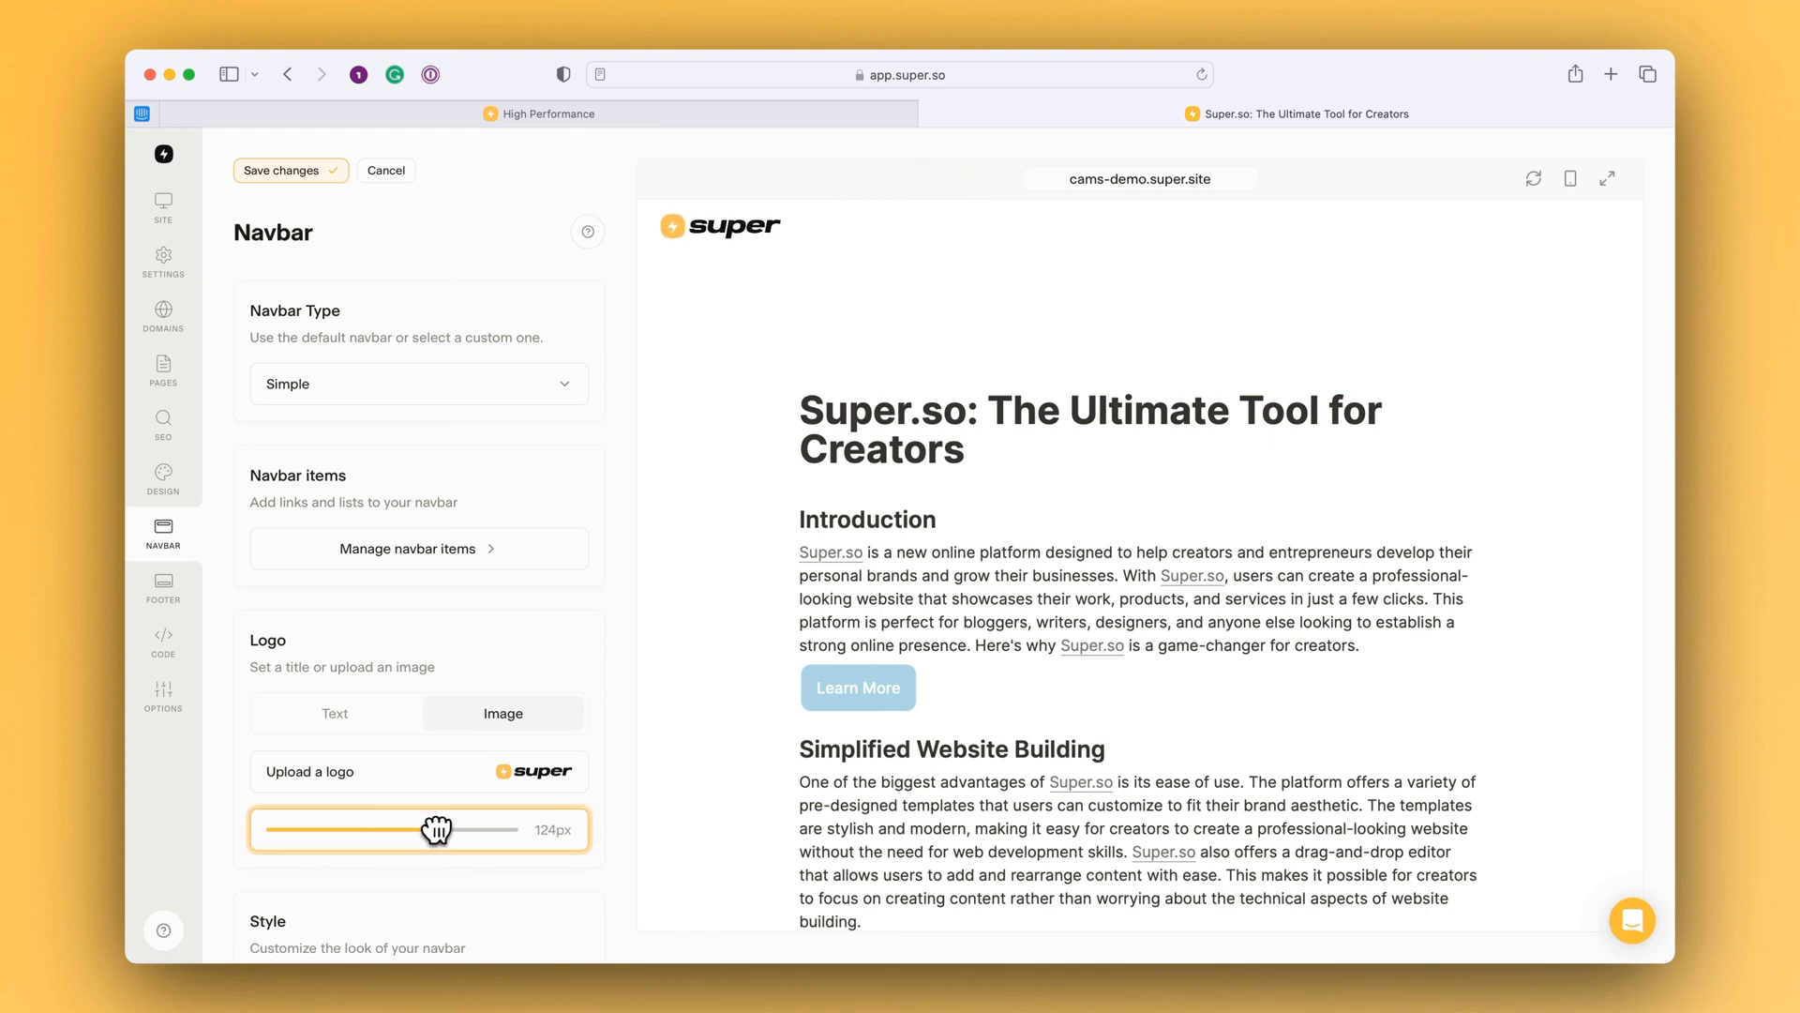
left_click_drag(428, 829, 452, 829)
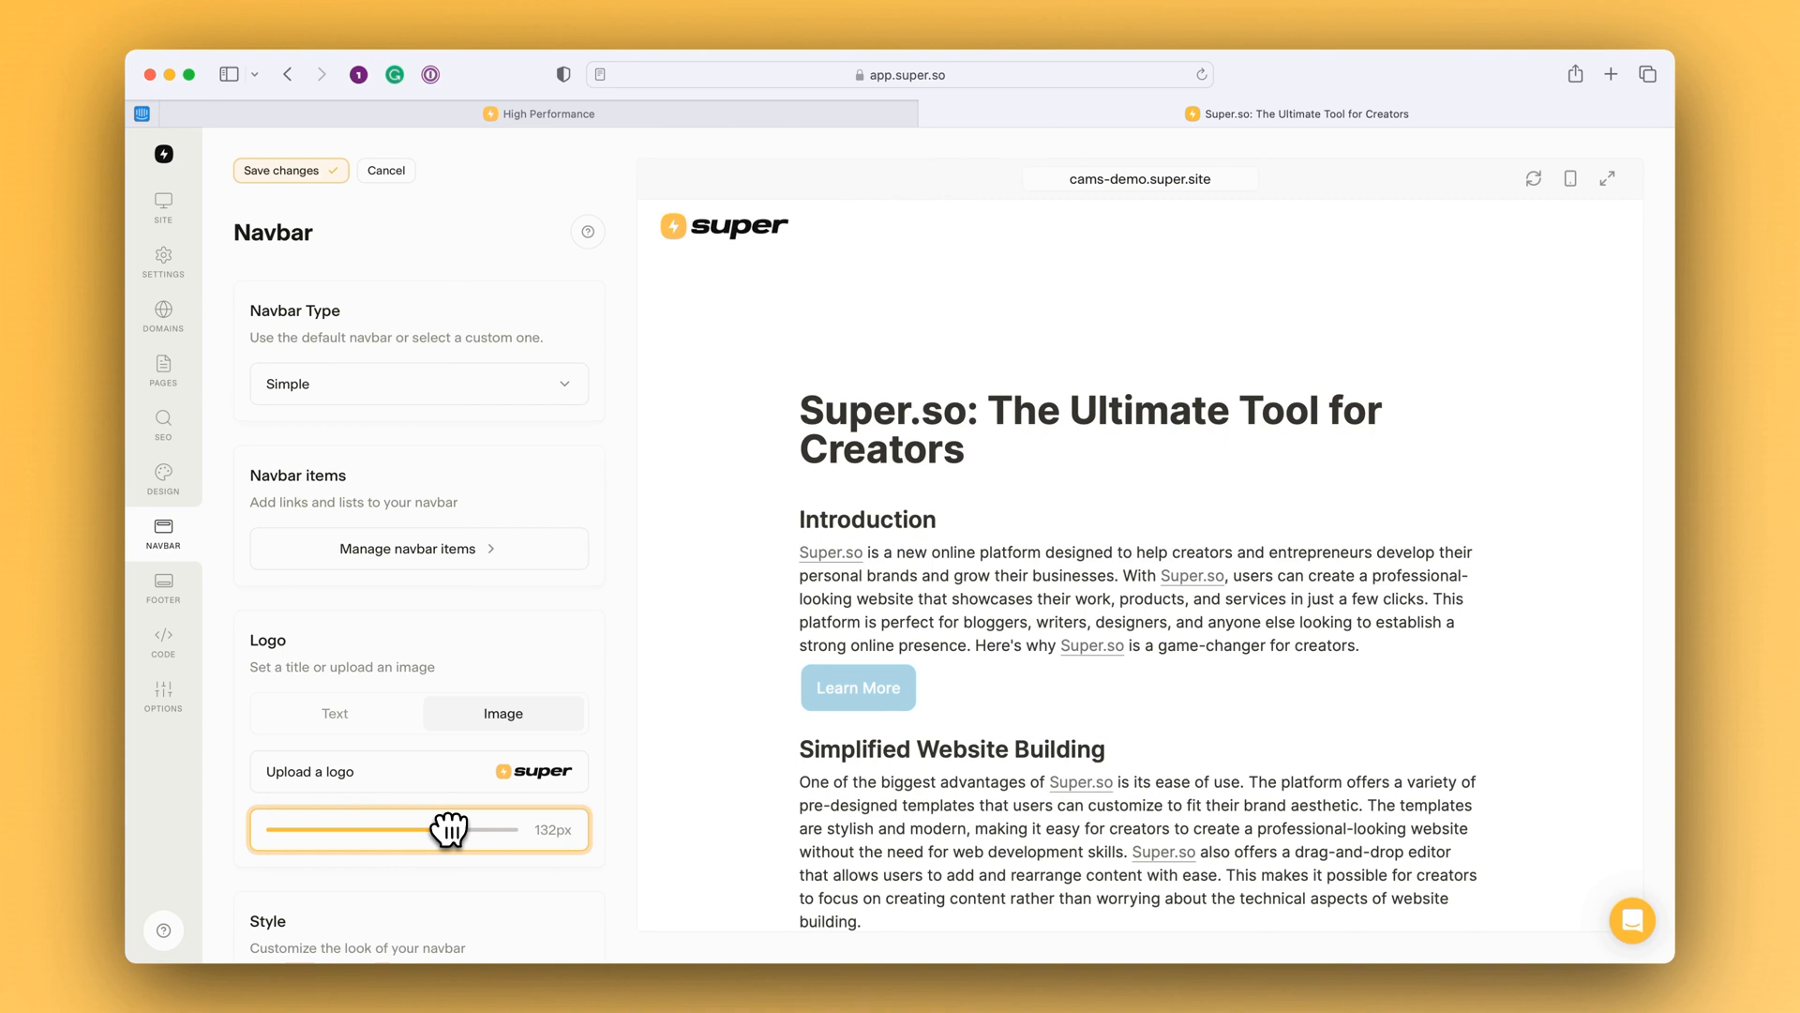
scroll("down", 3)
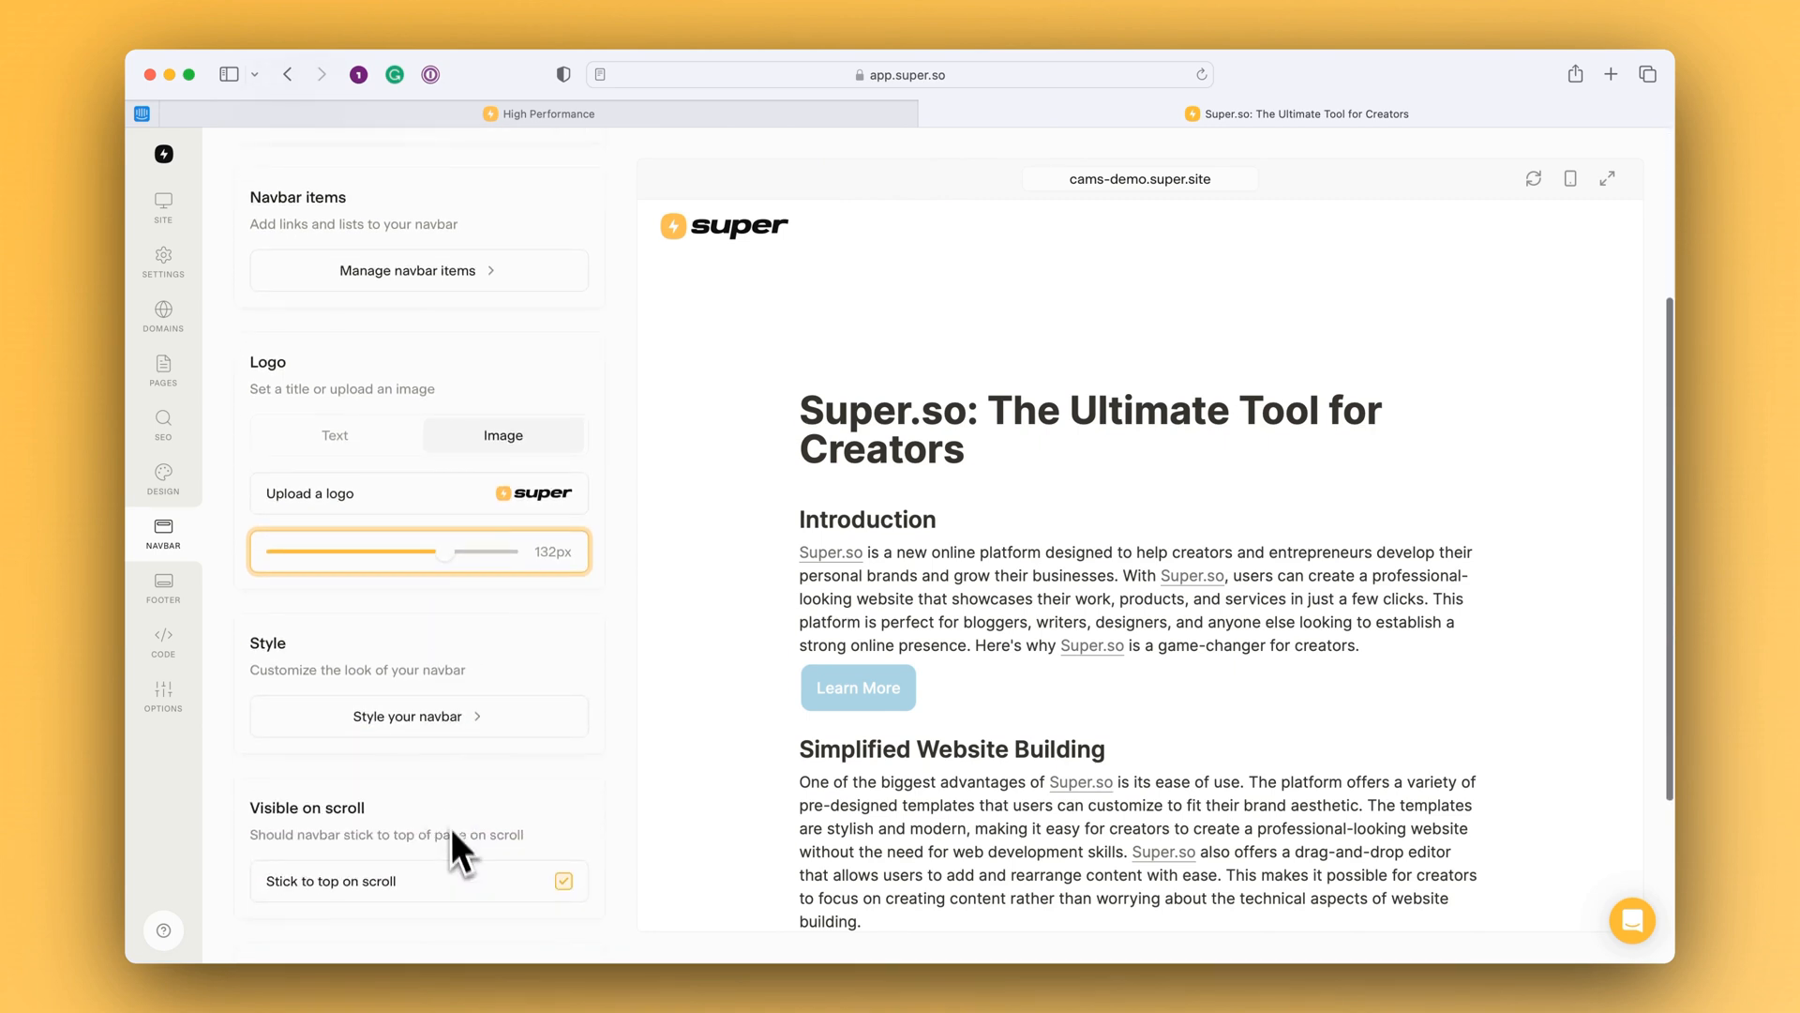
mouse_move(427, 724)
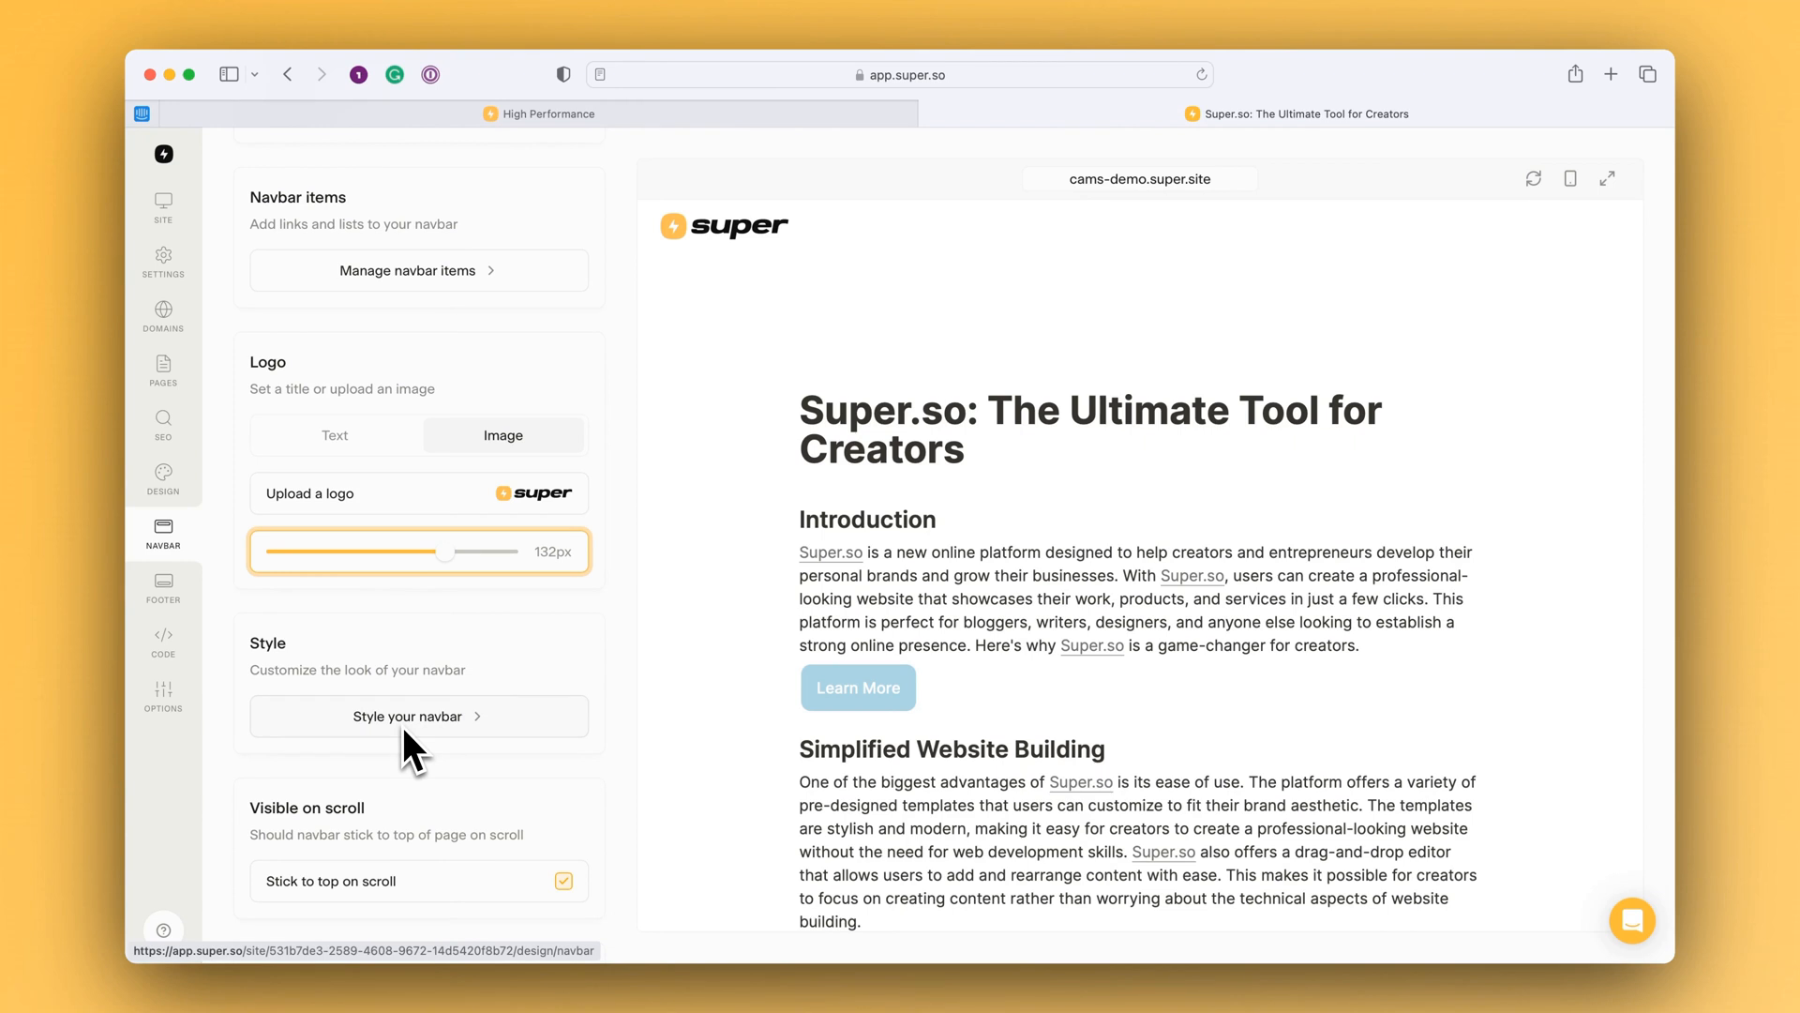
mouse_move(413, 778)
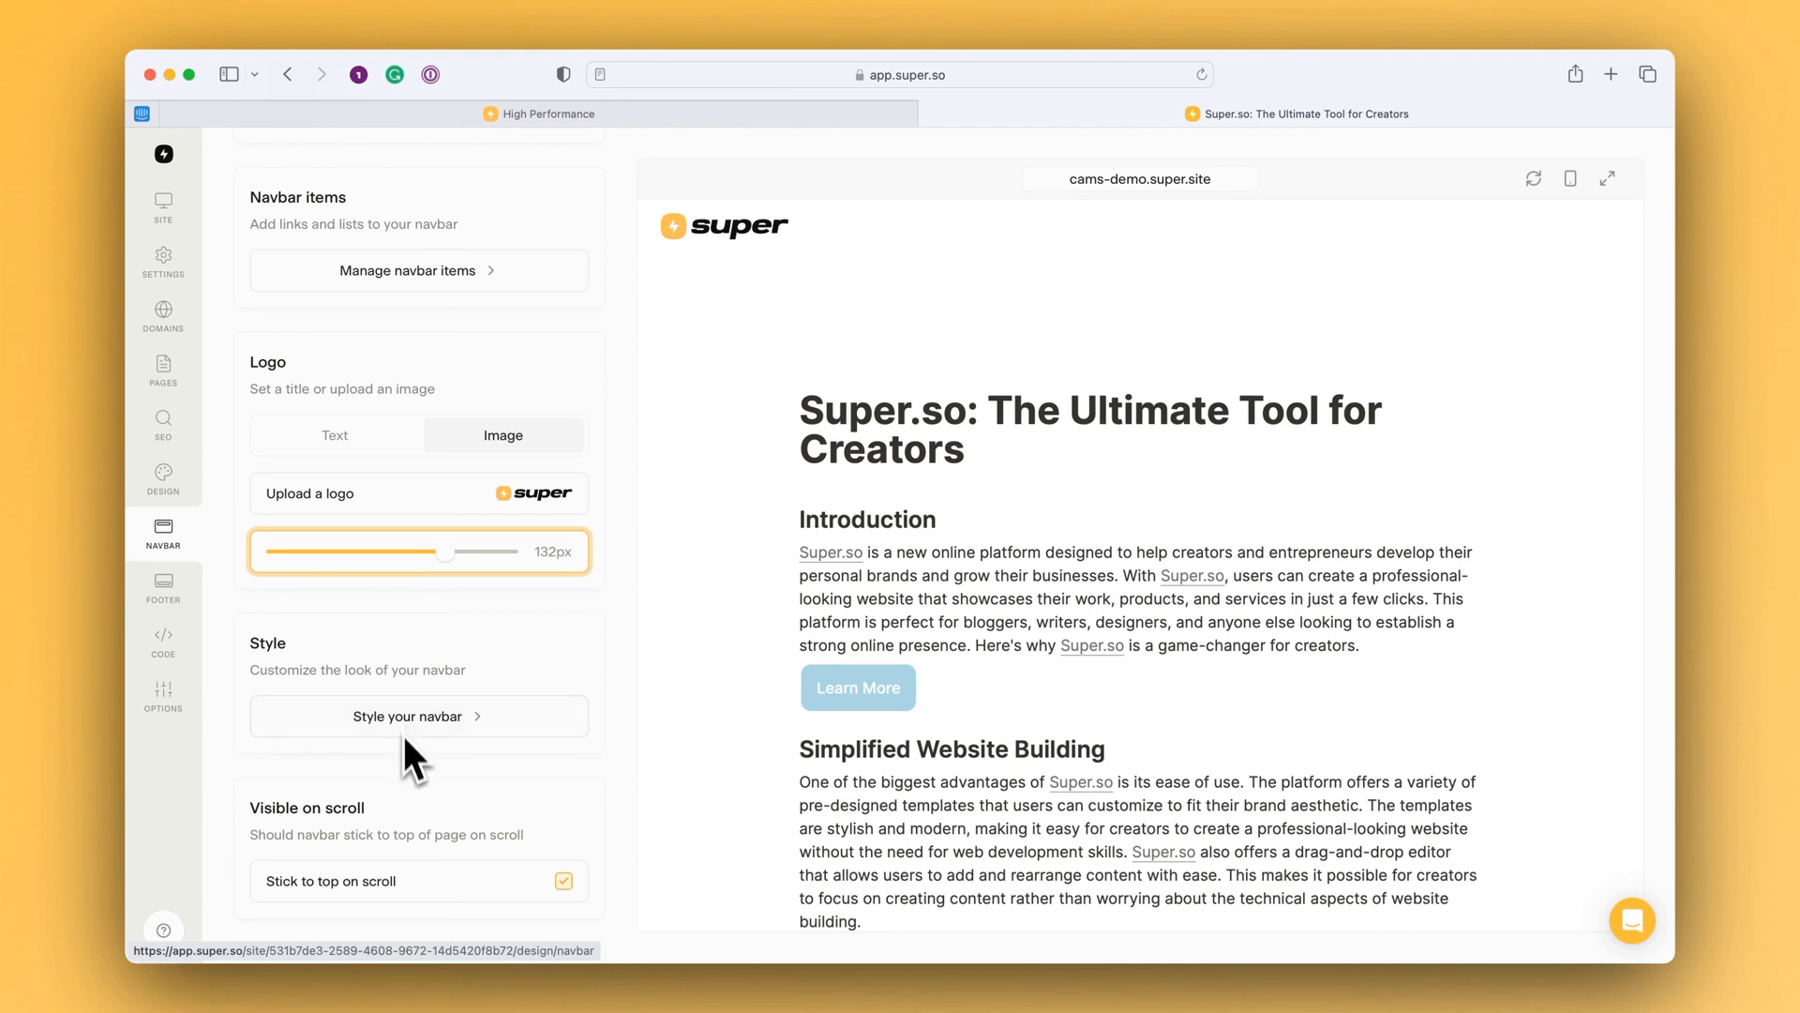
scroll("down", 3)
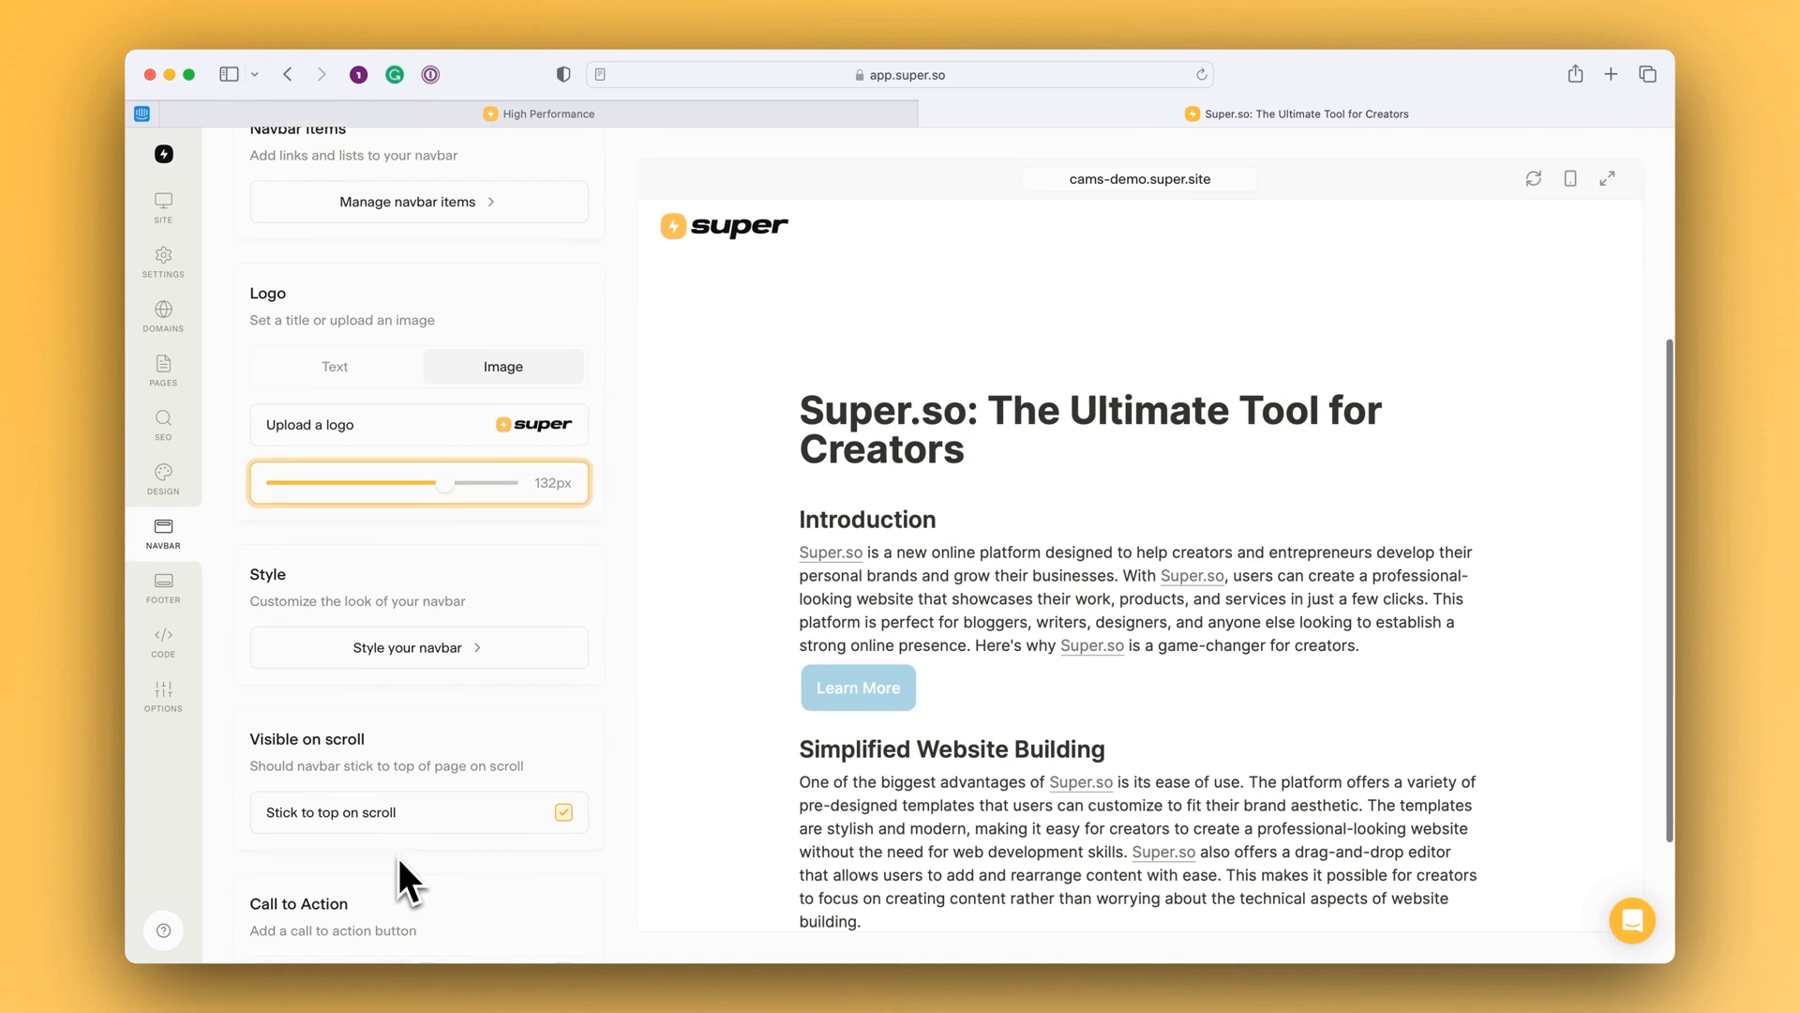
mouse_move(435, 812)
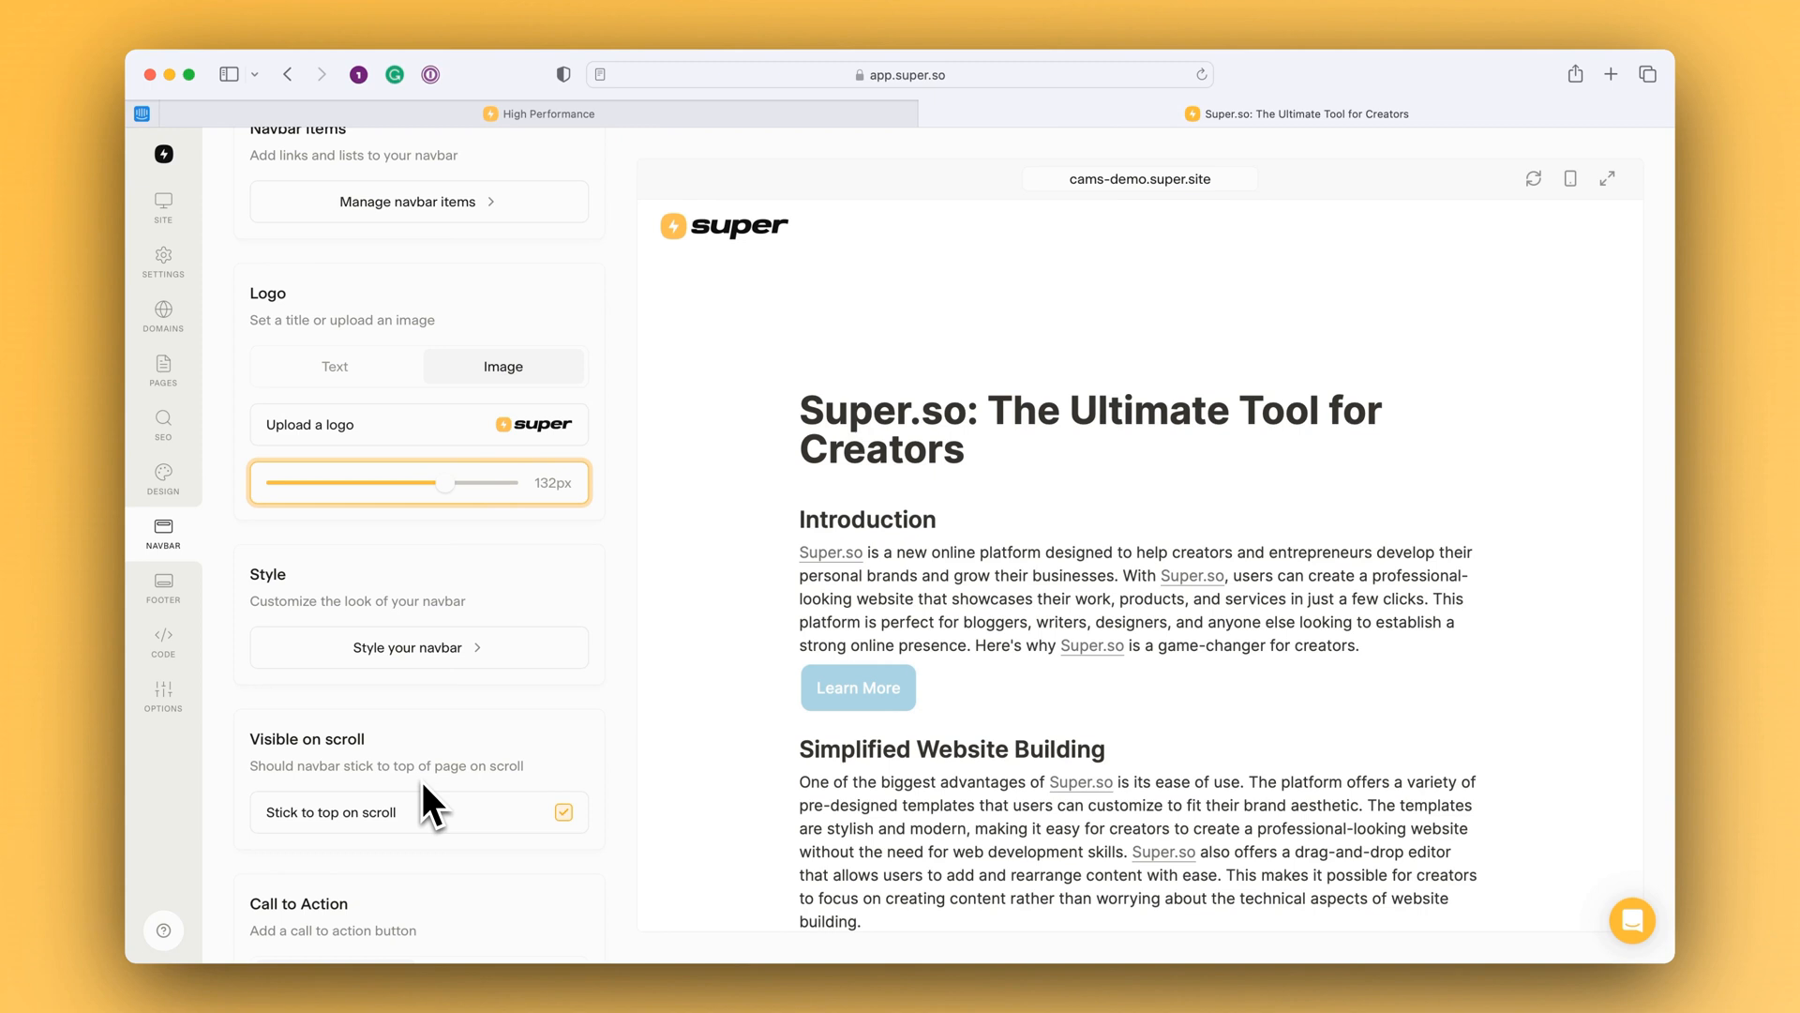
scroll("down", 3)
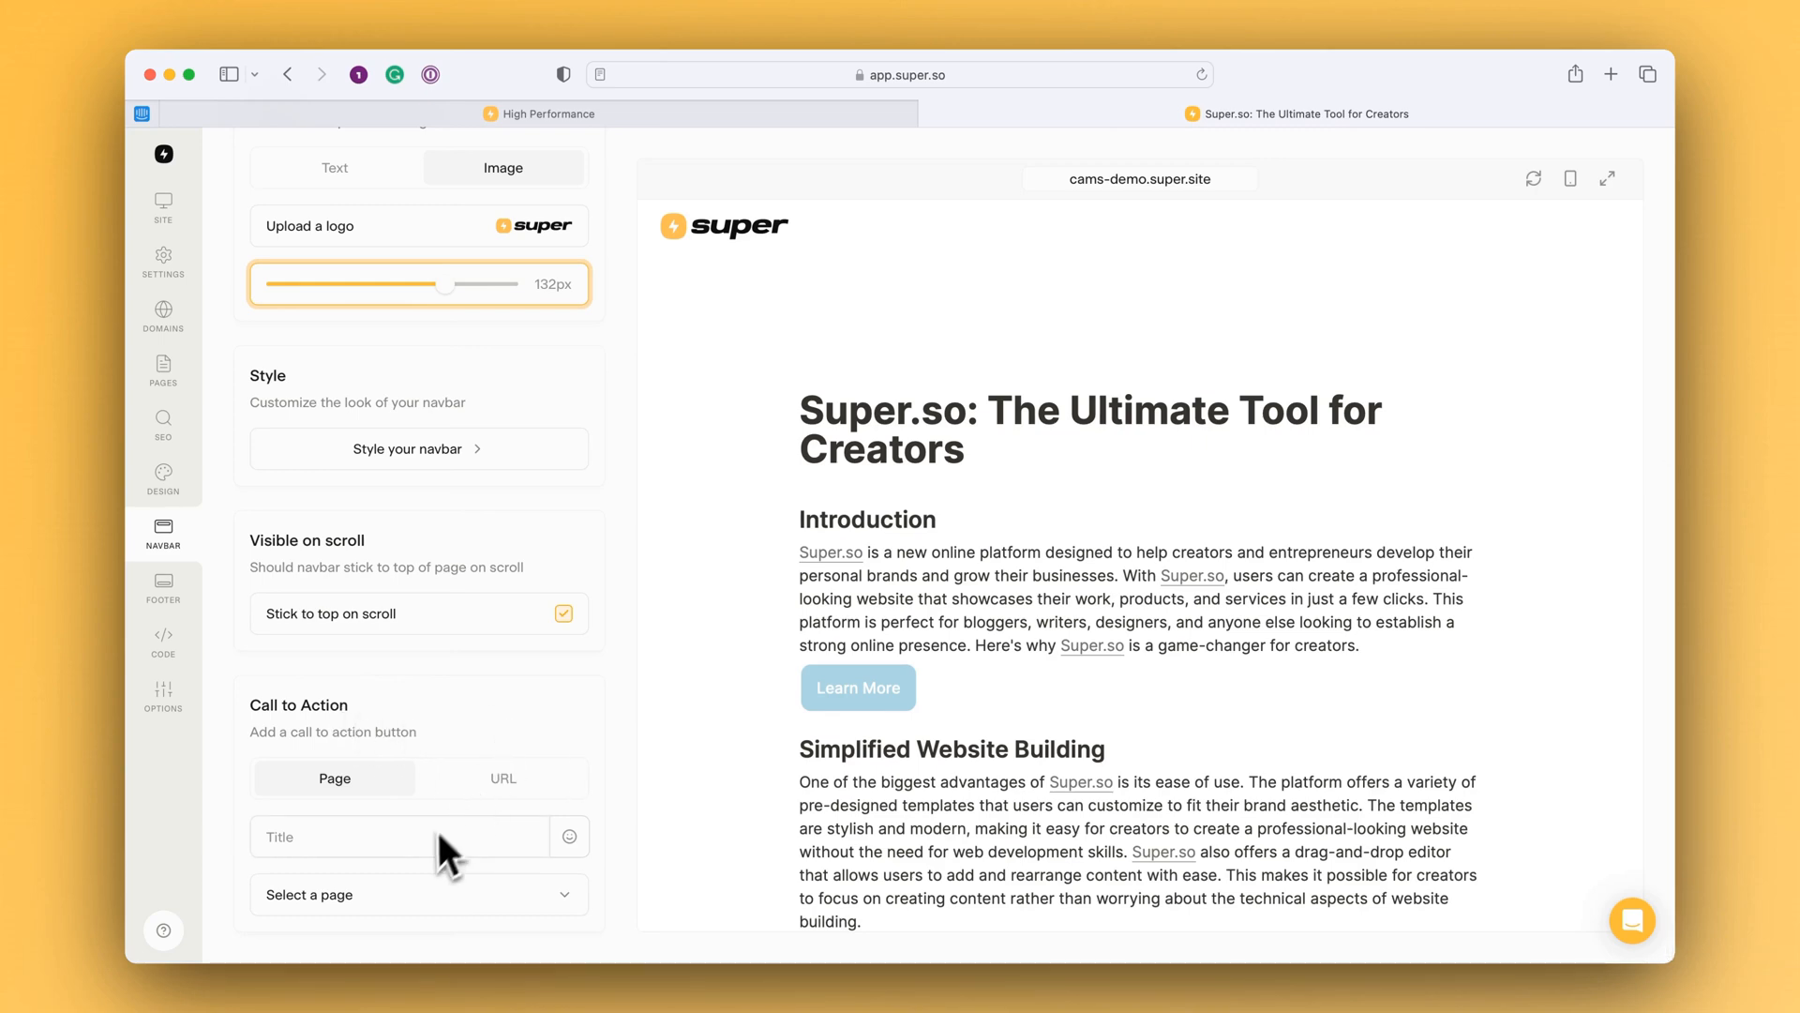
Title the call-to-action button "Contact us", linked to the contact-us page
left_click(398, 837)
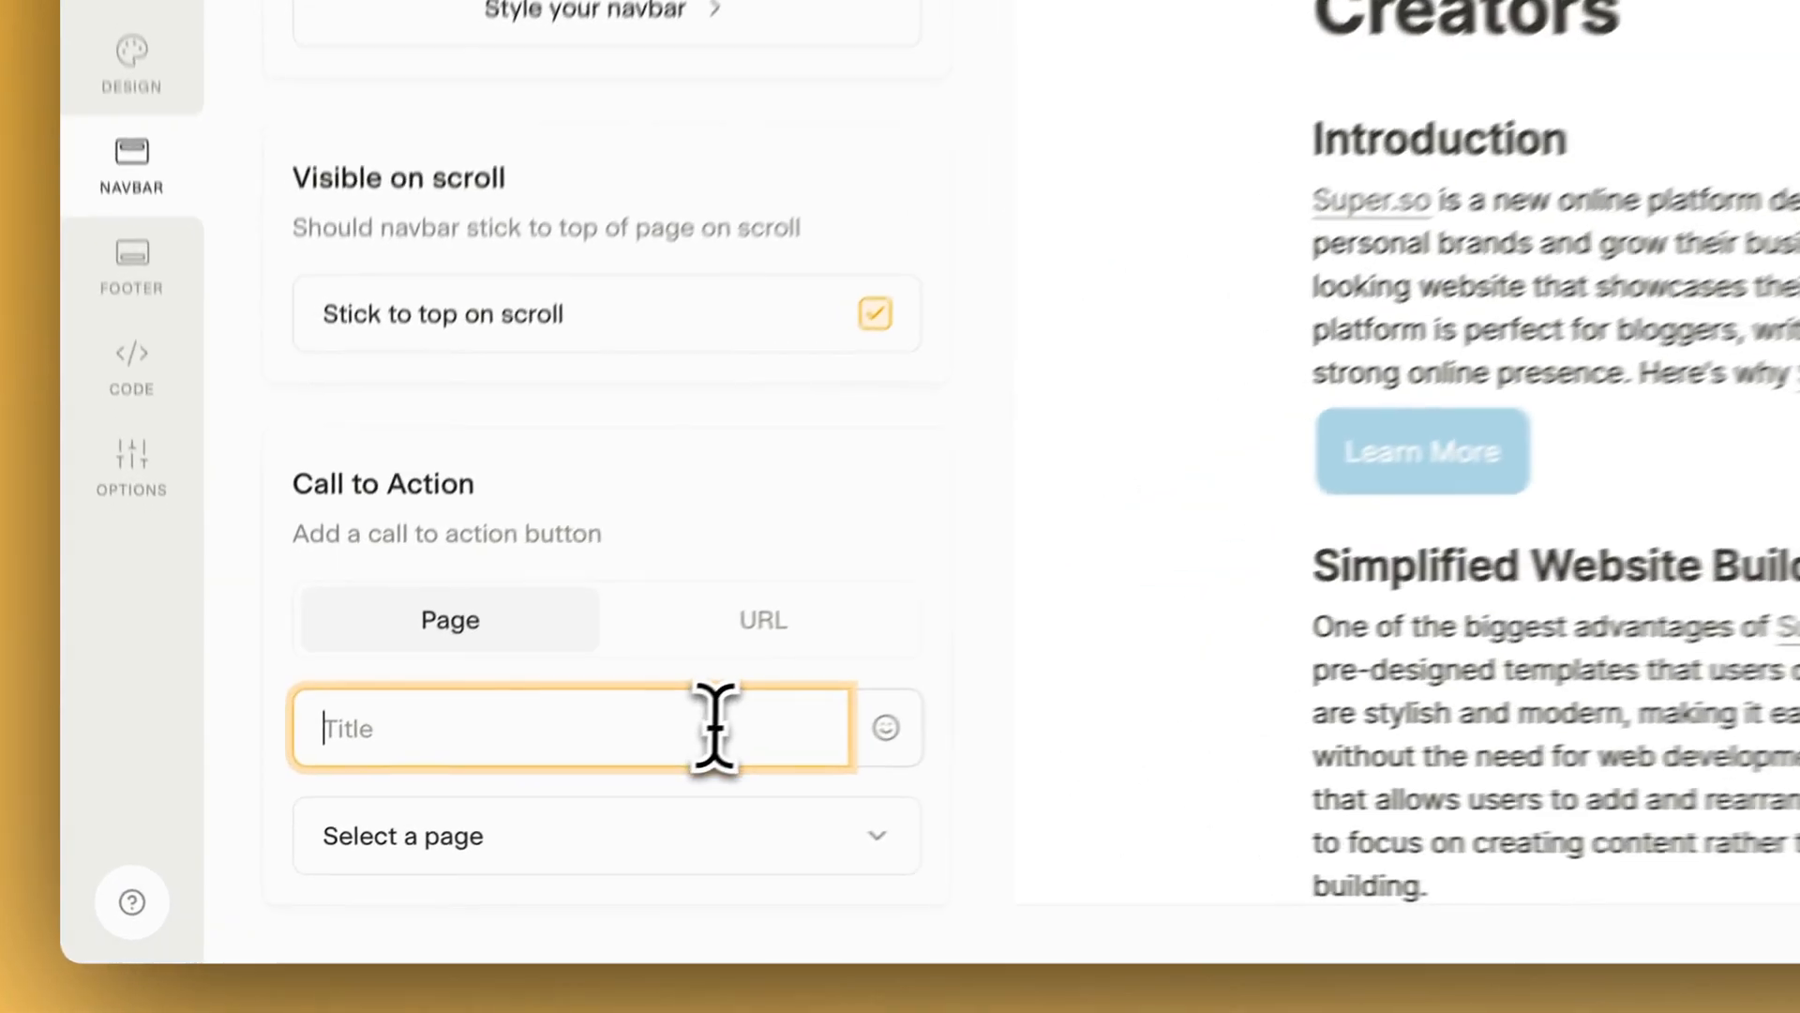
type("c")
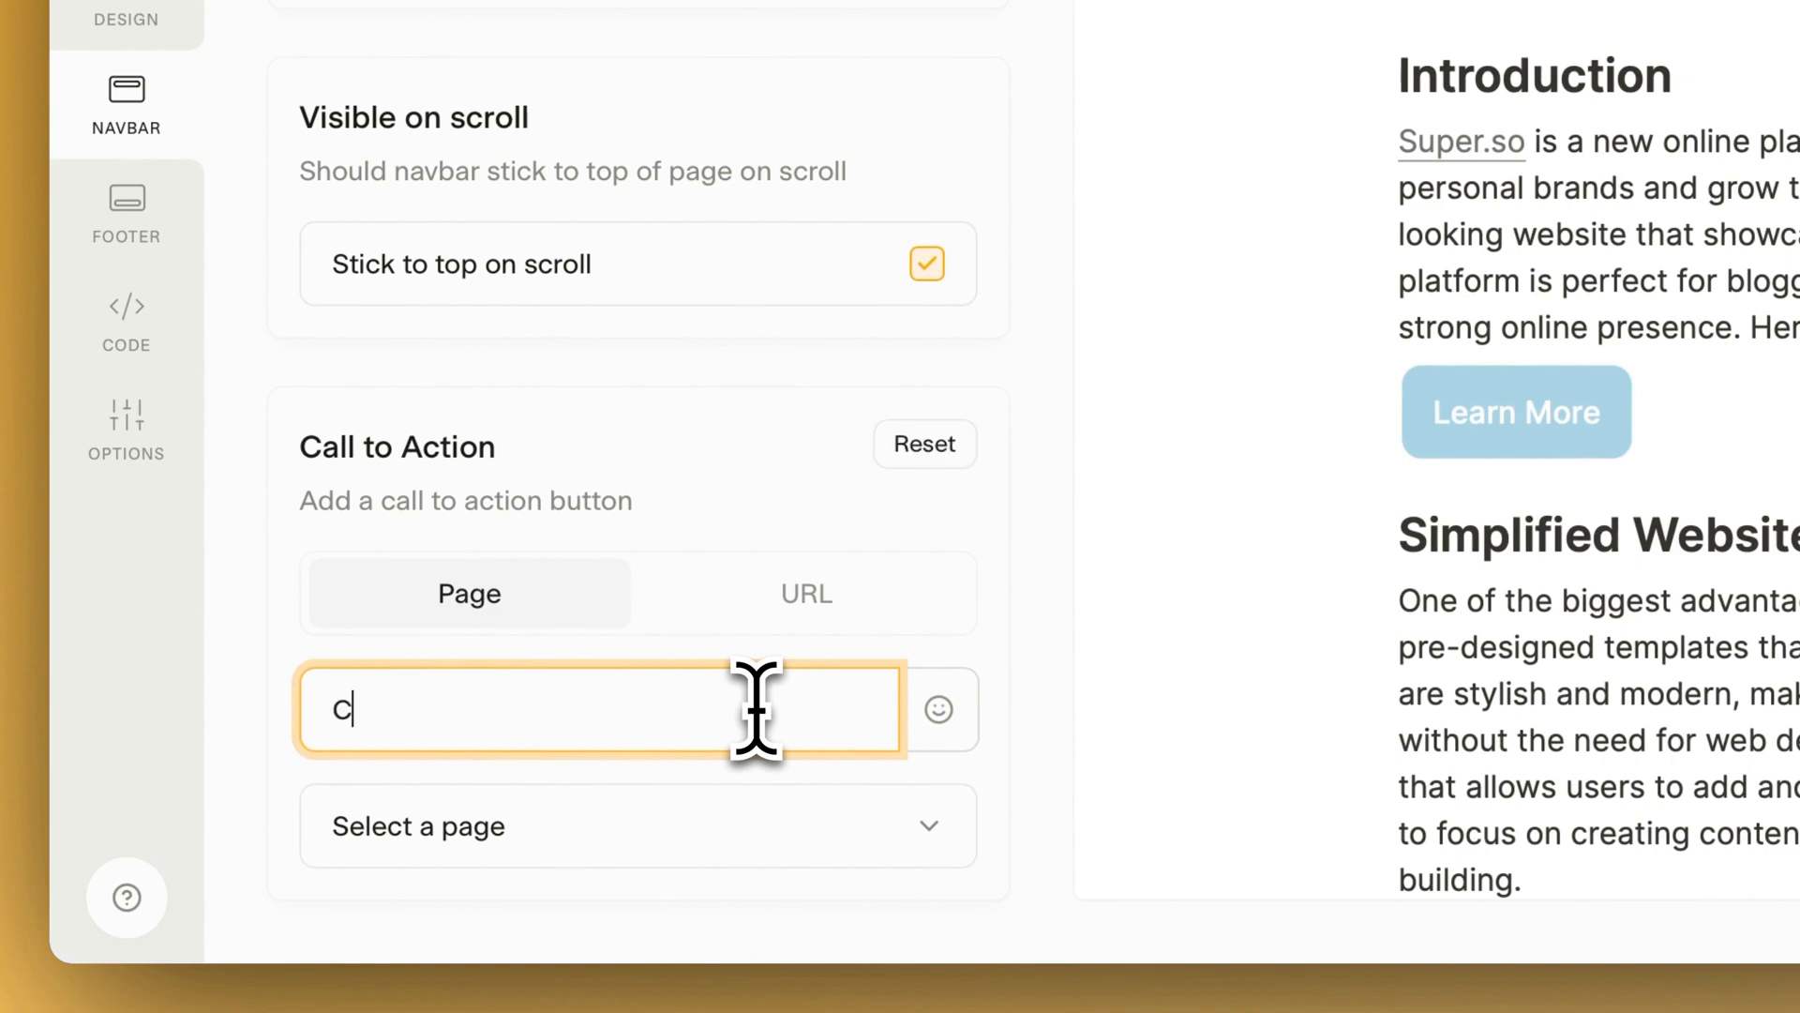
type("ontact u")
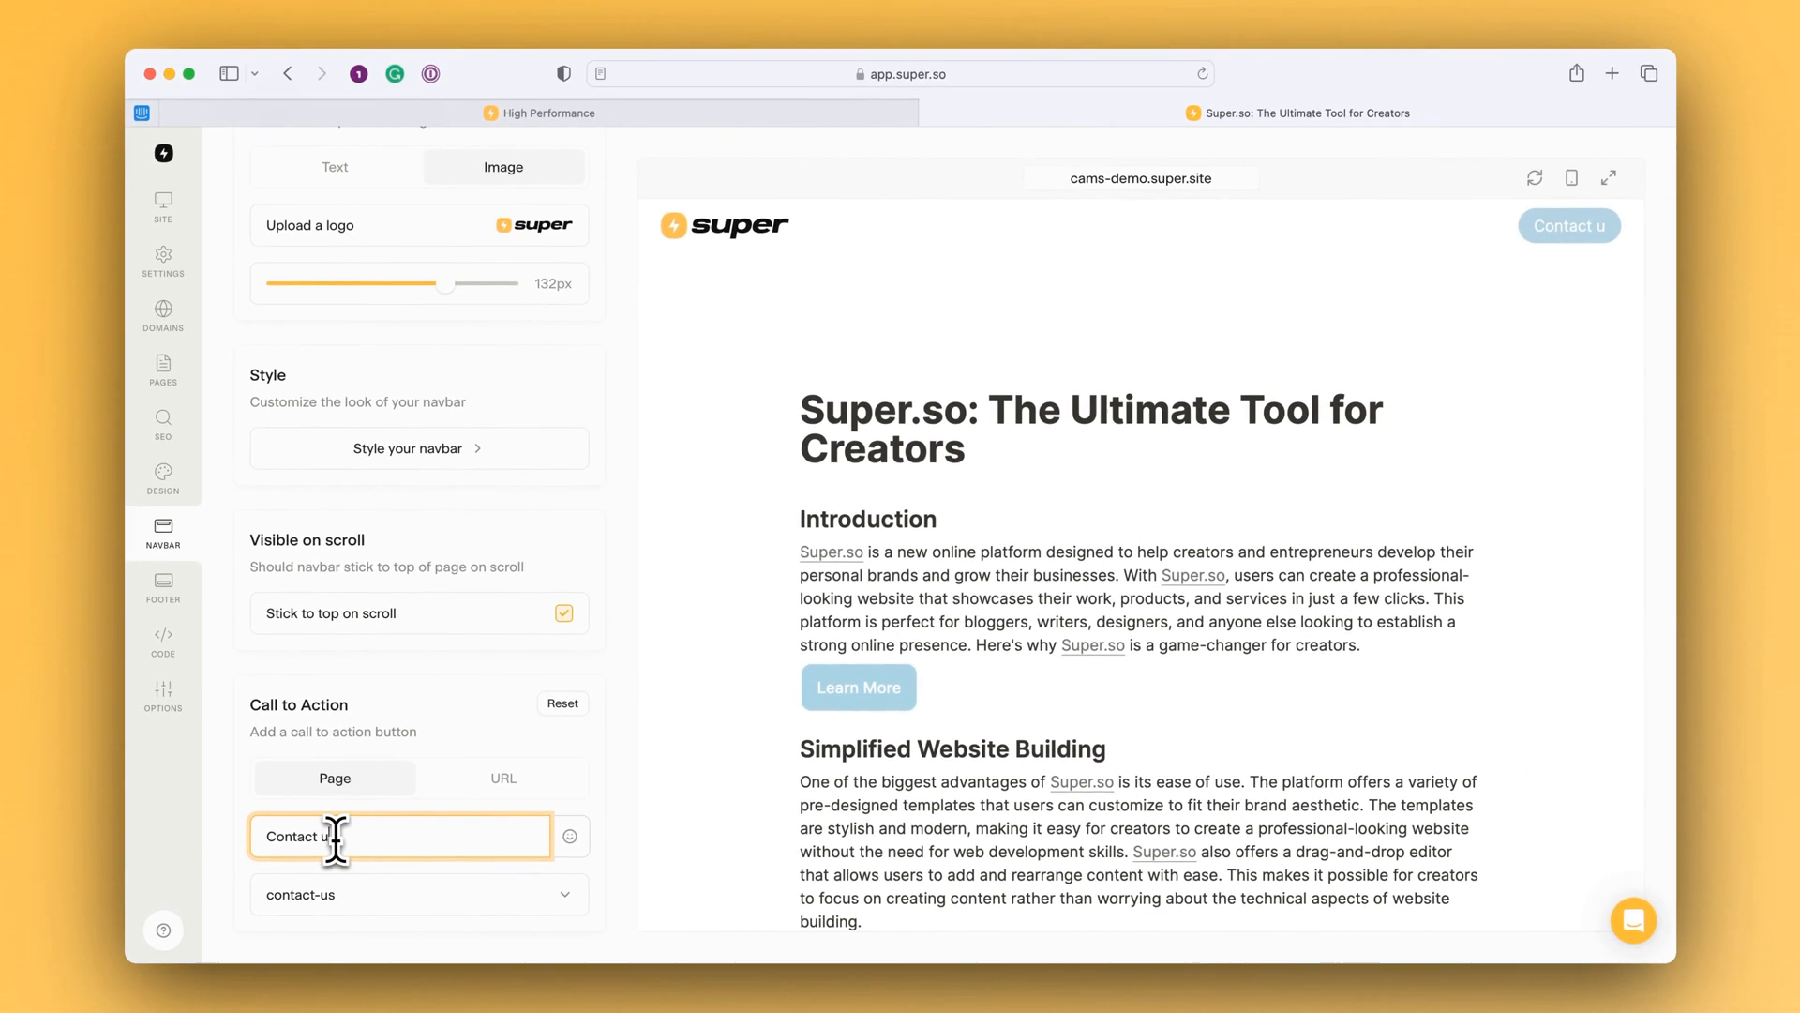
type("s")
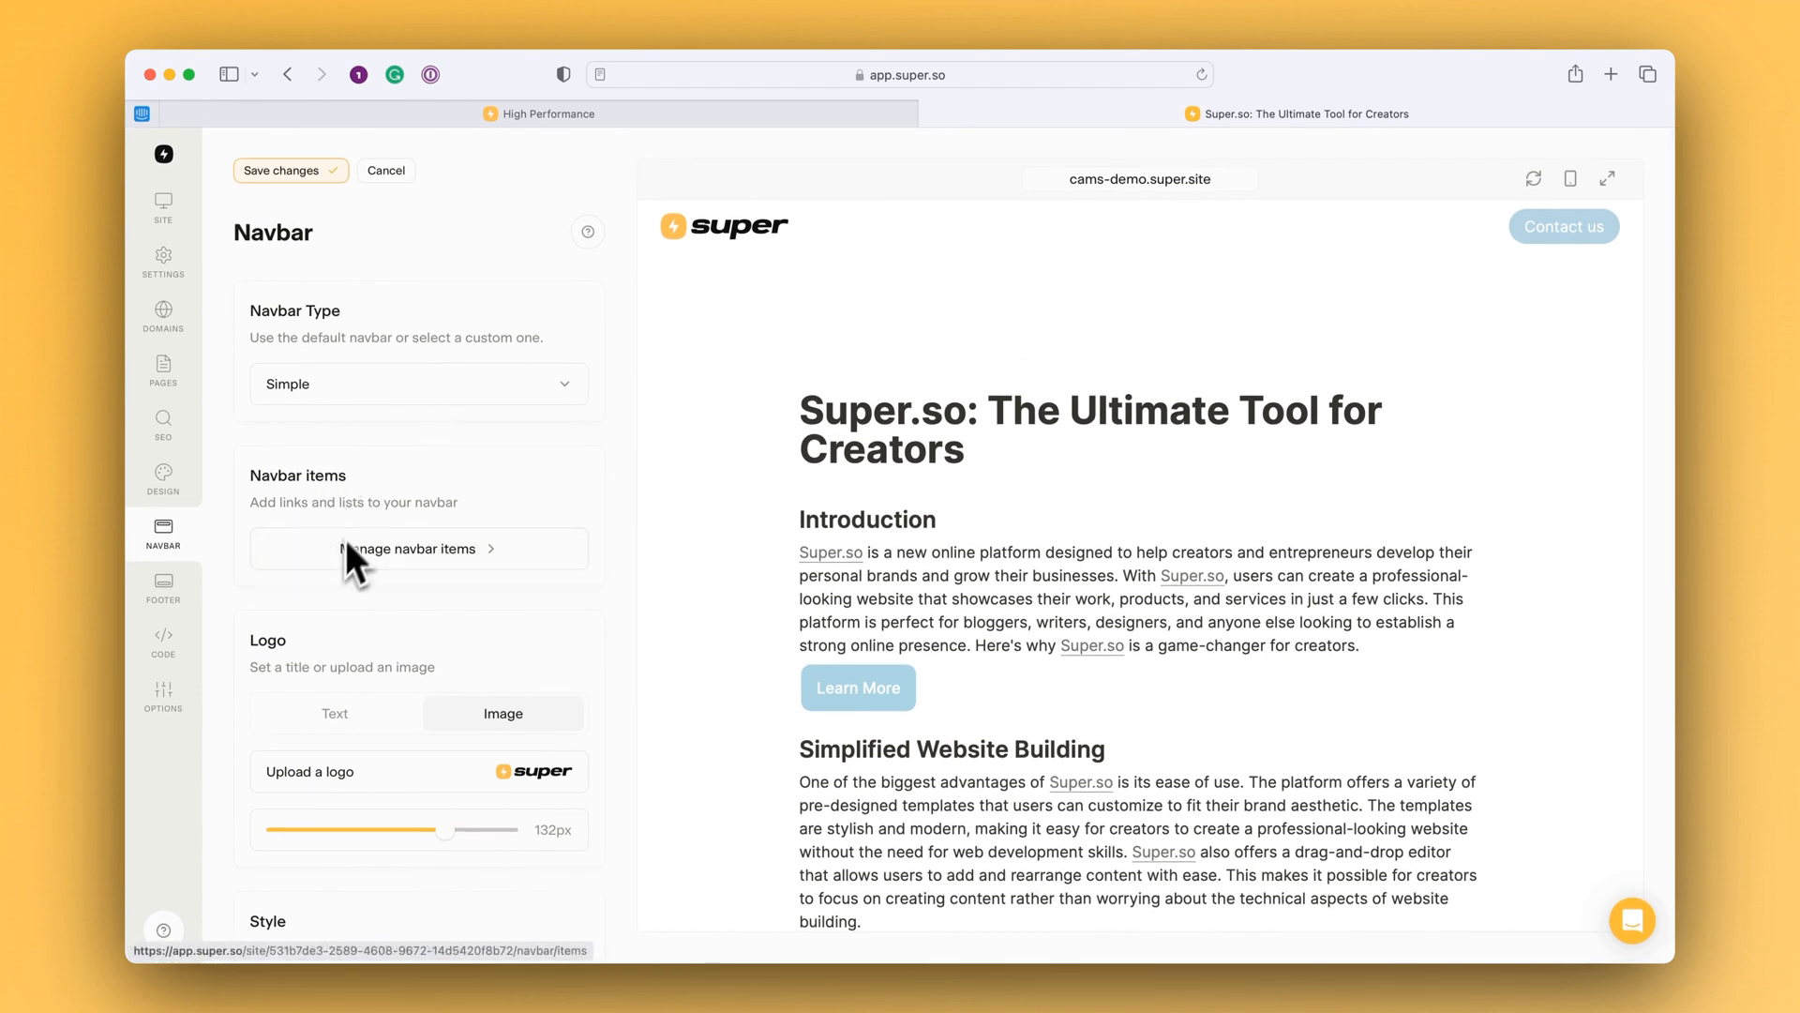
mouse_move(430, 576)
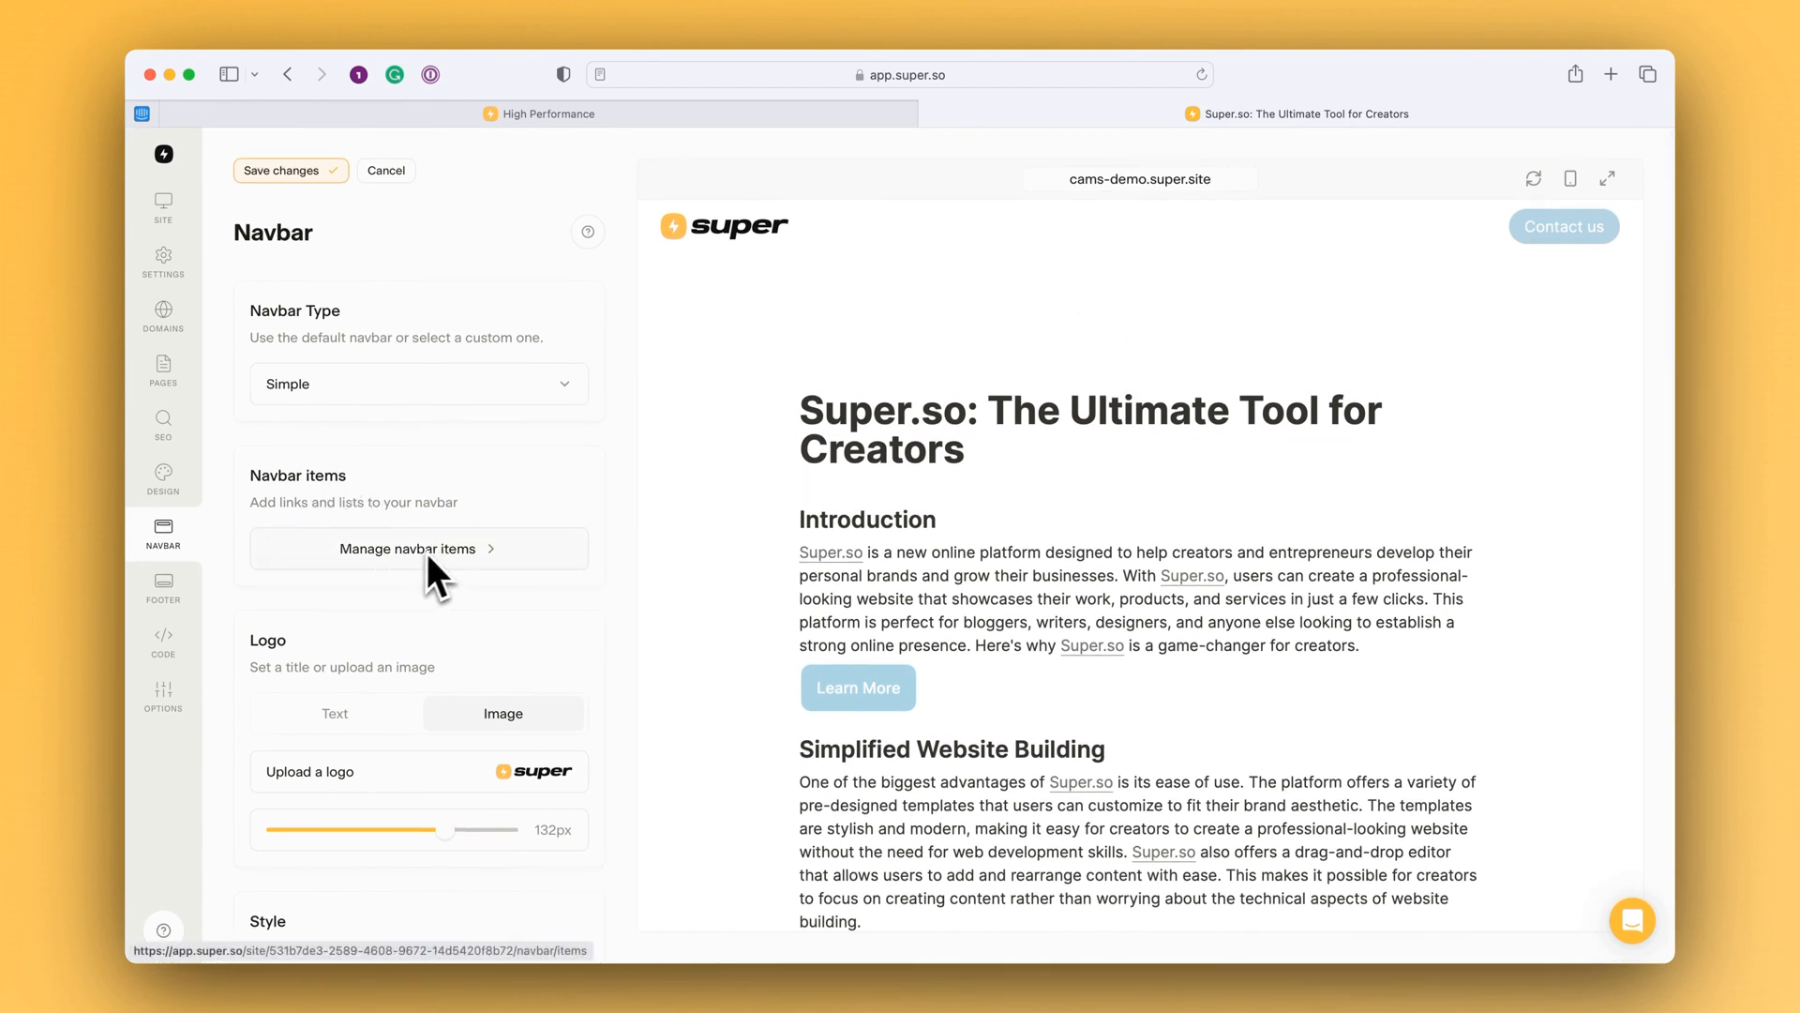
Save the navbar changes and begin a new item in the Navbar Items manager
left_click(285, 171)
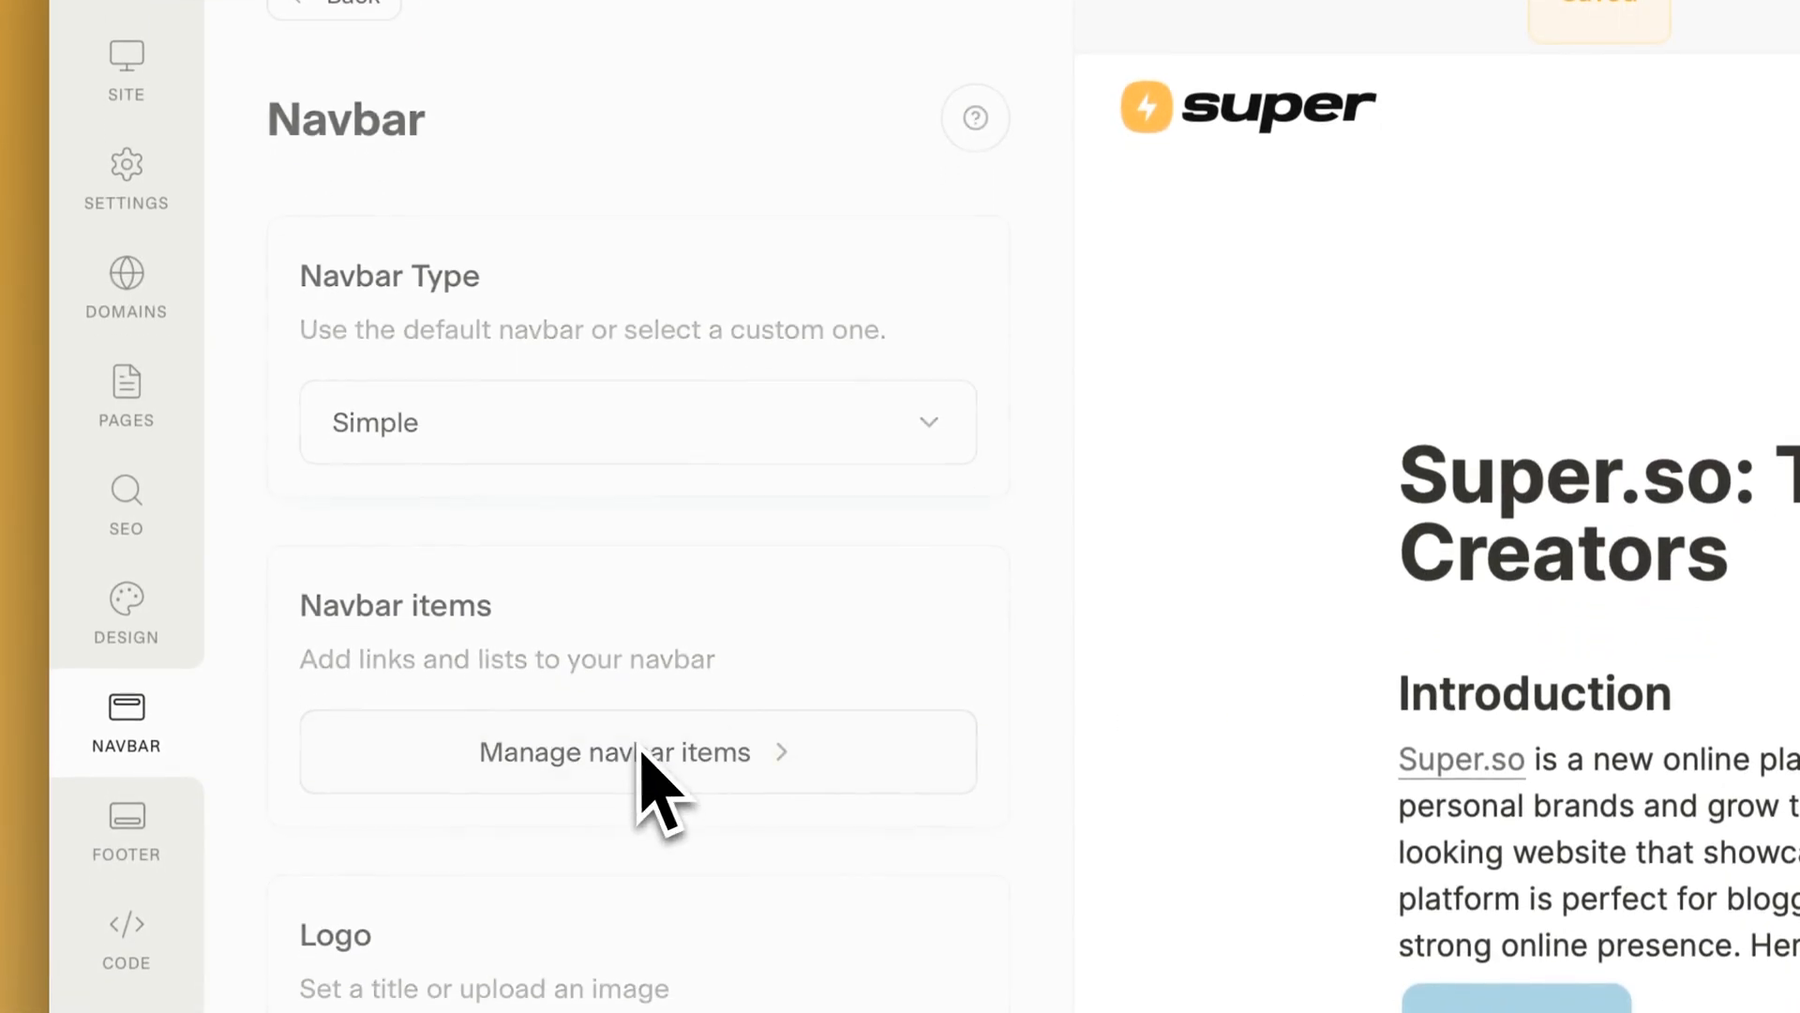
left_click(615, 753)
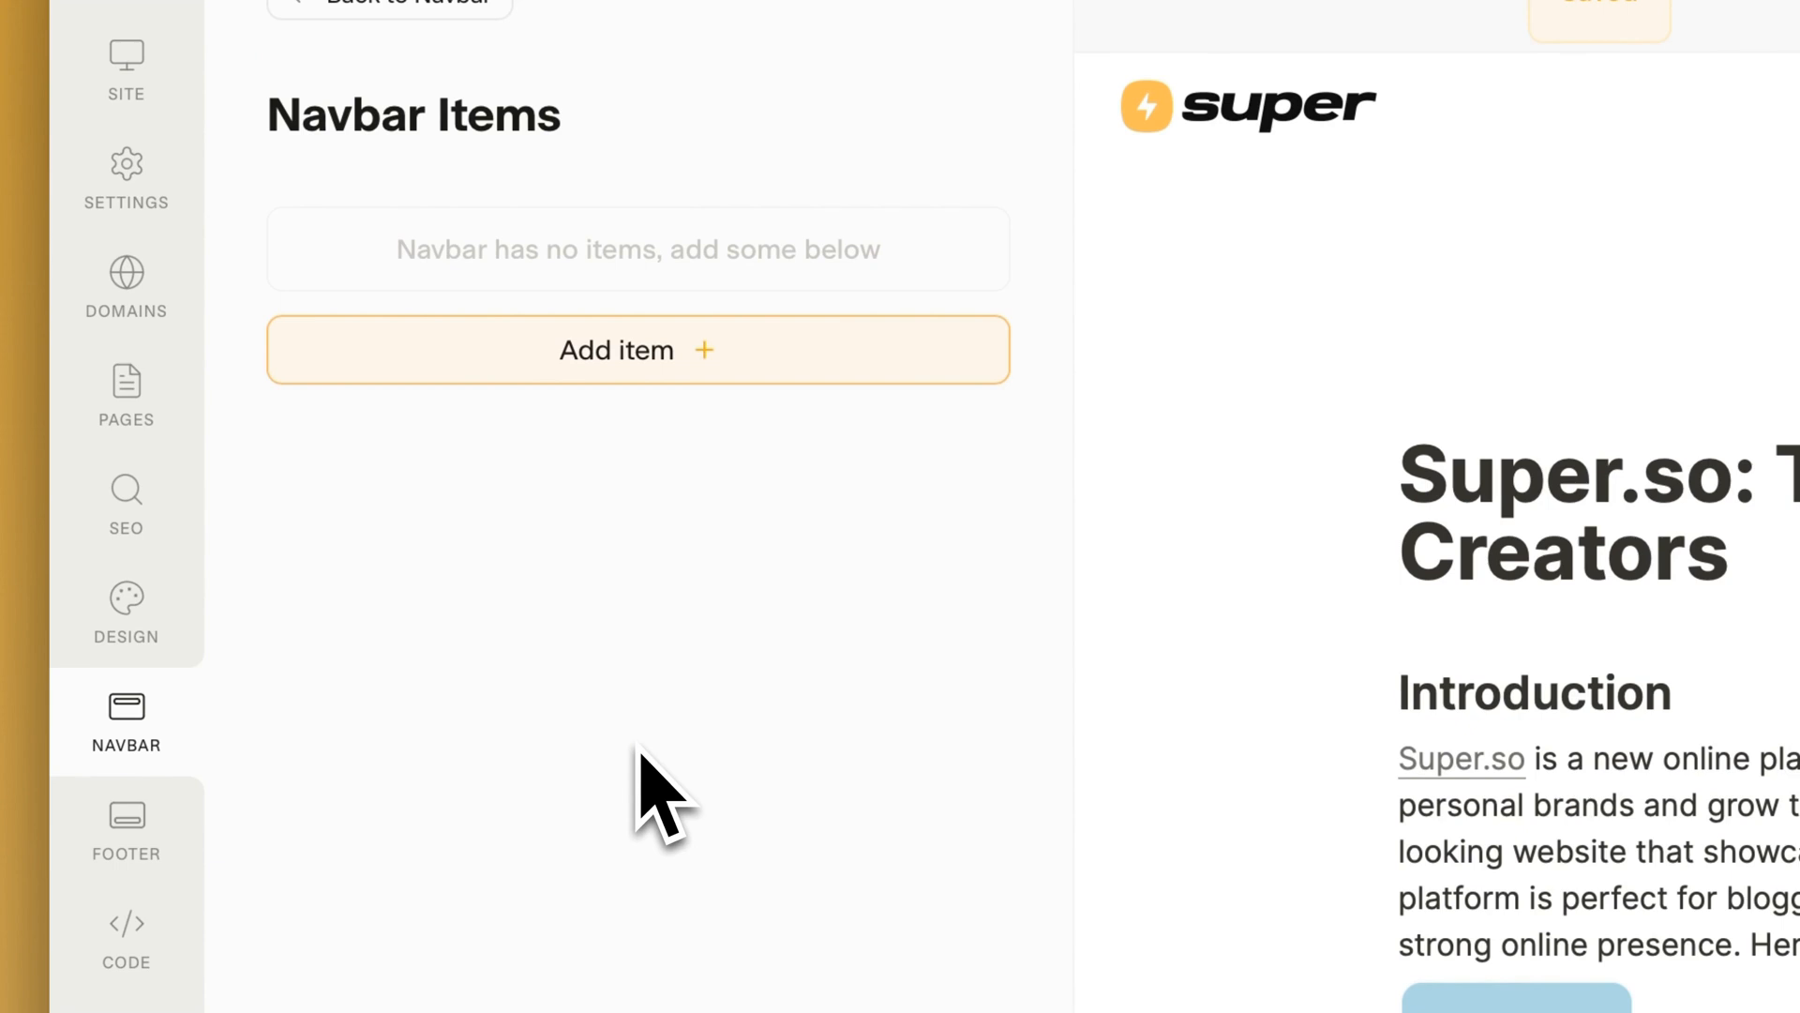
left_click(617, 349)
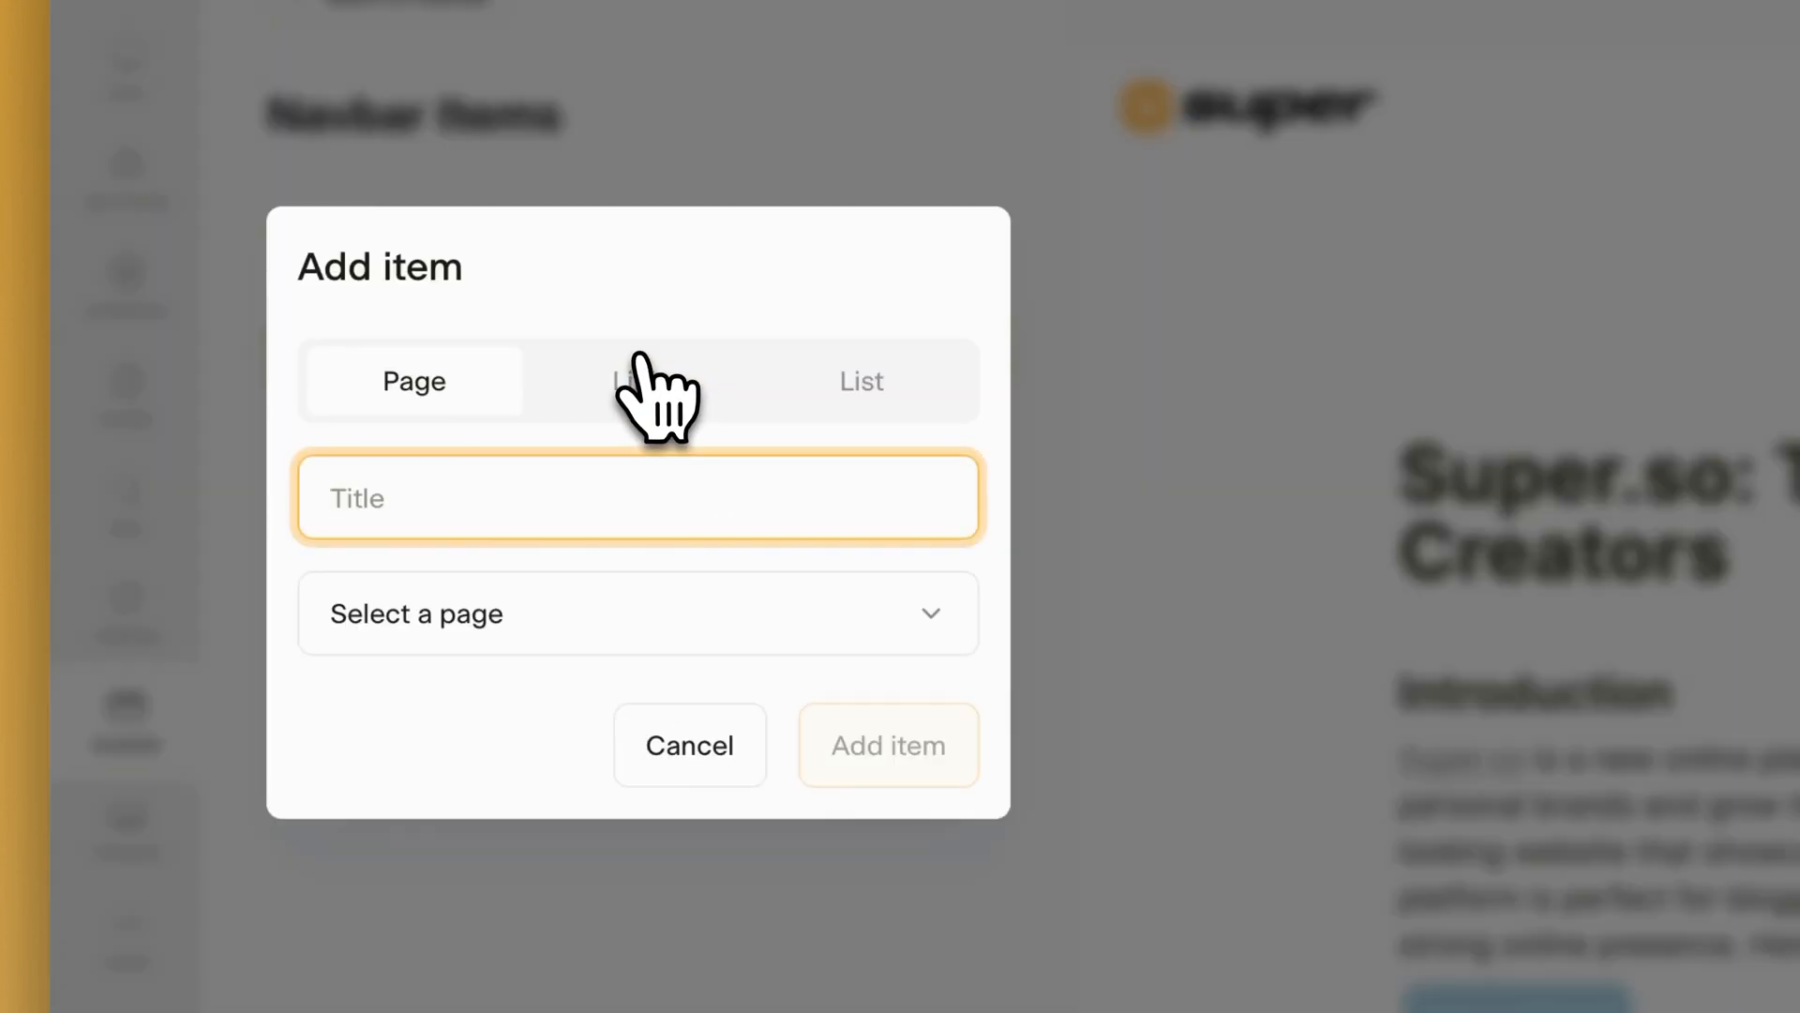
Add a "Contact us" navbar item linked to the contact-us page
left_click(636, 613)
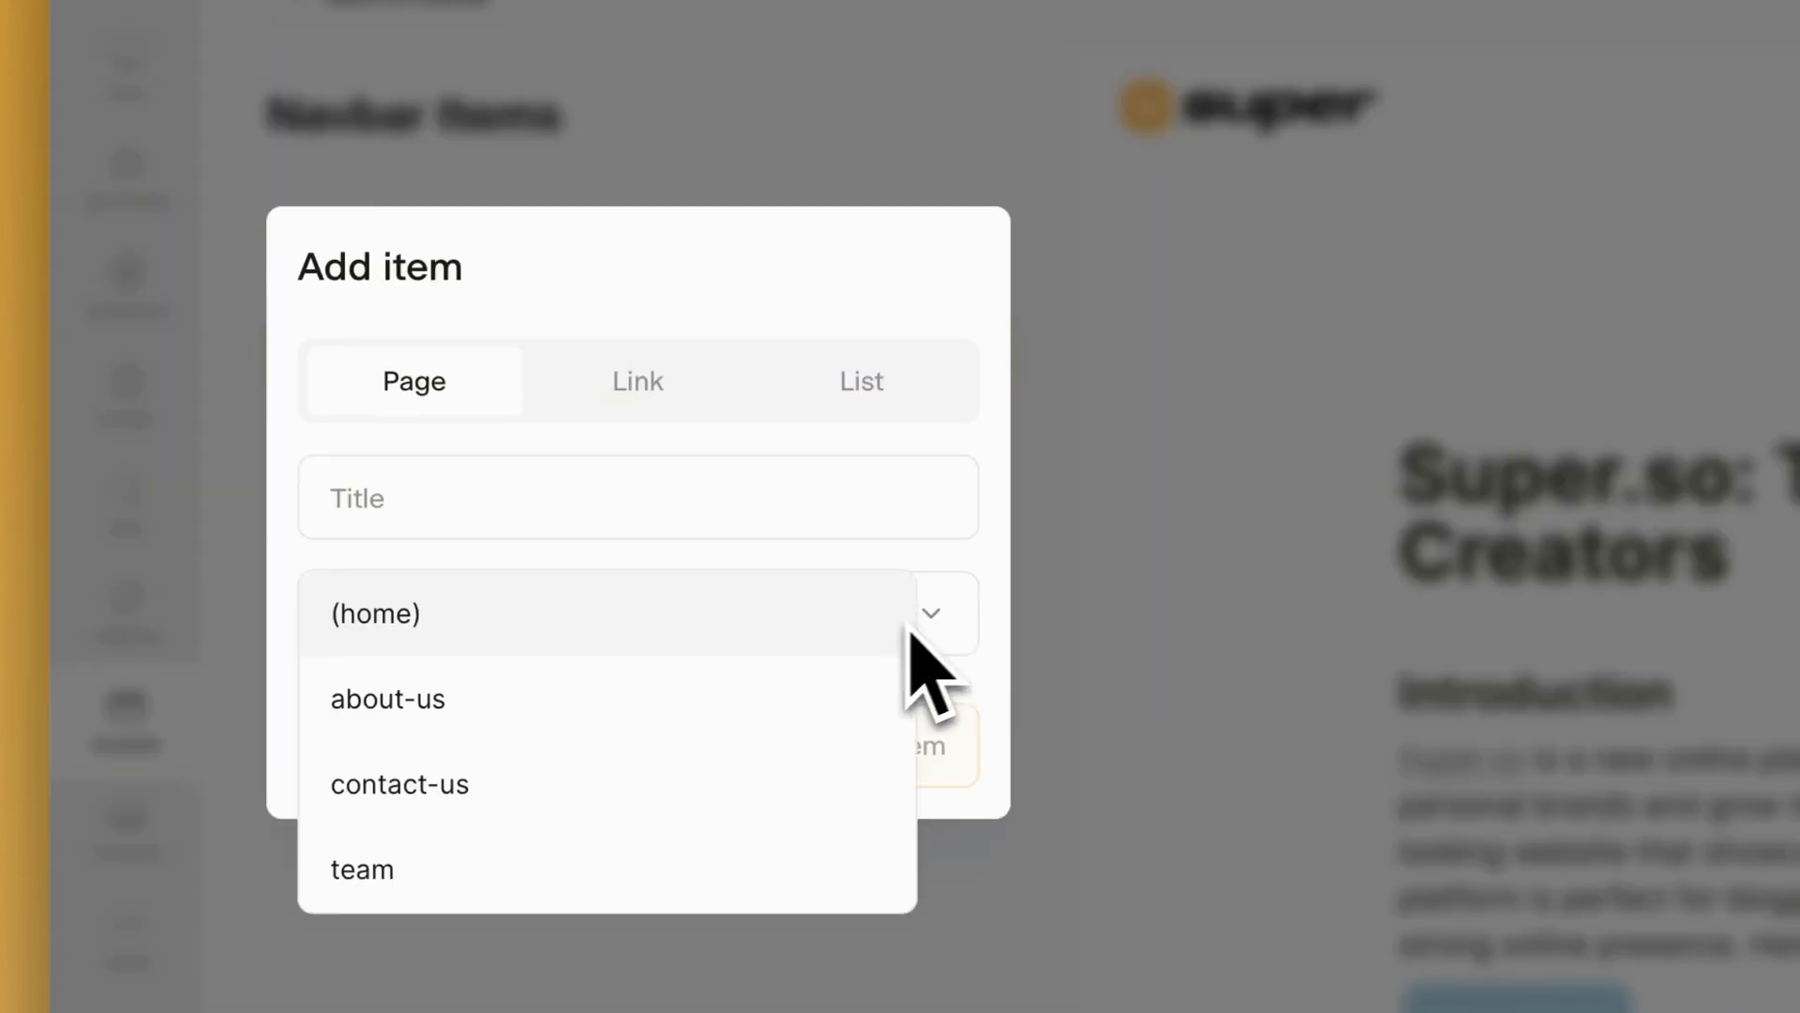
left_click(399, 784)
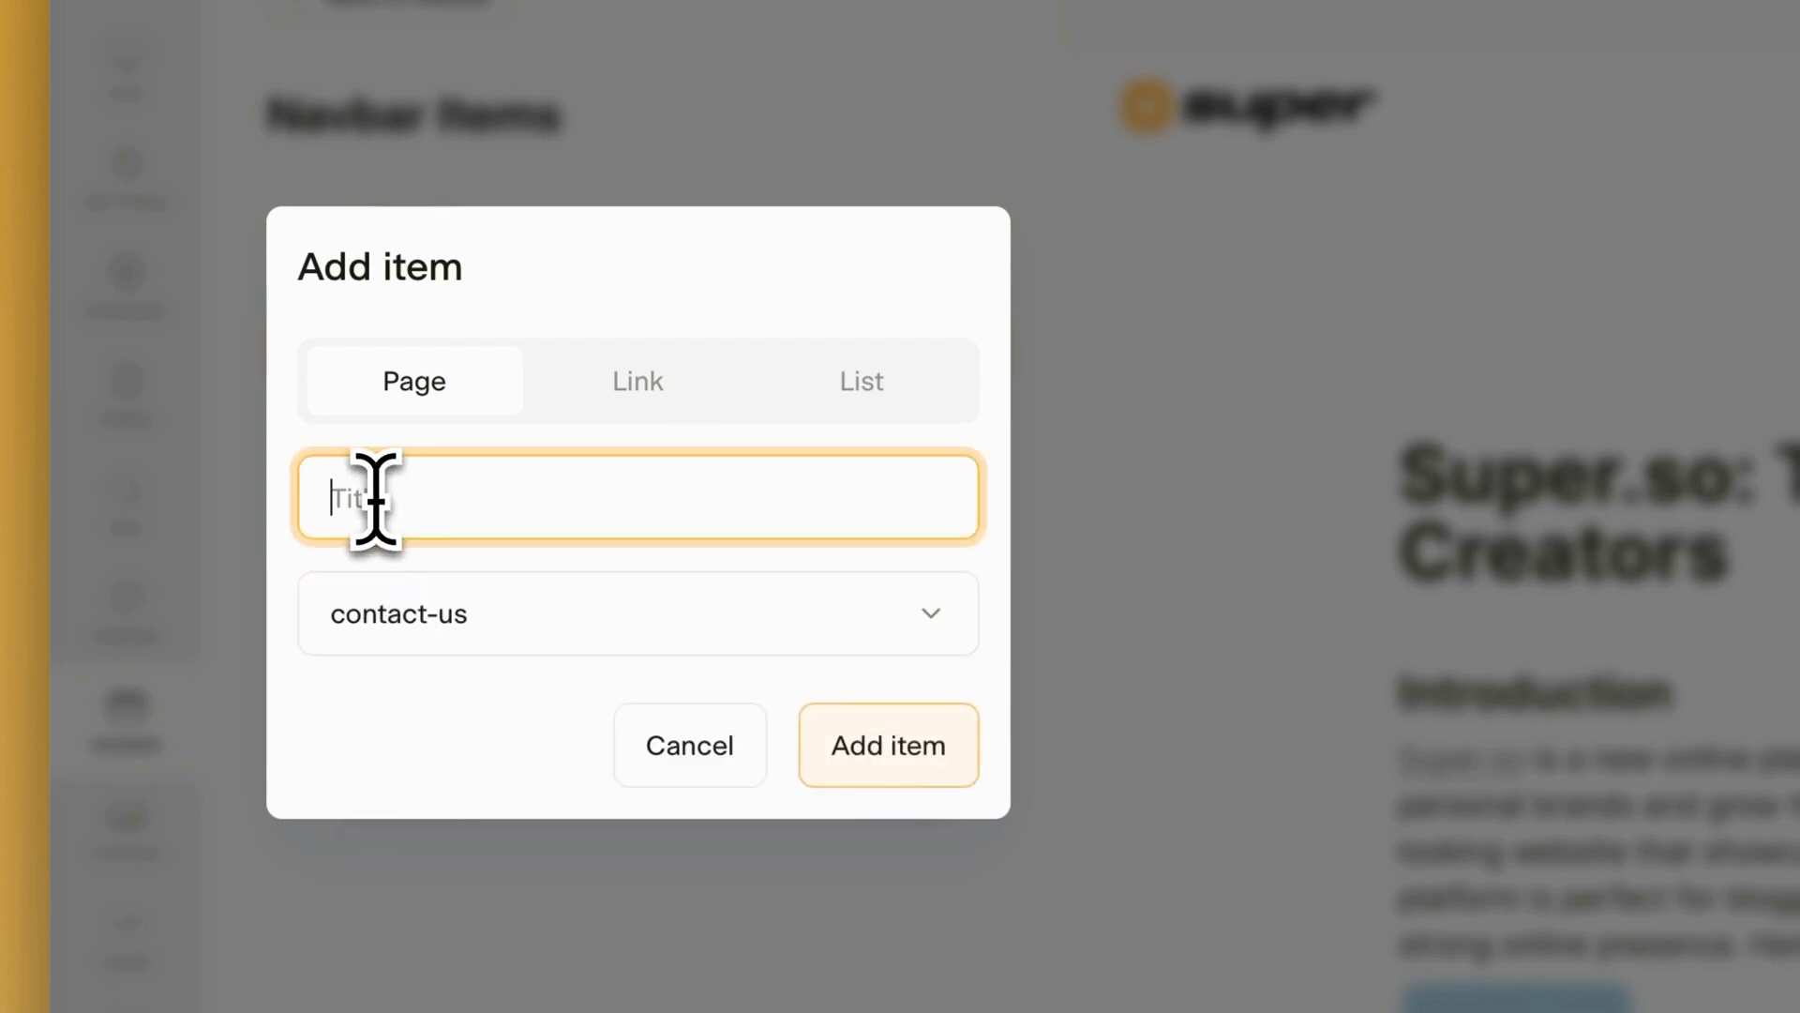
type("Contact us")
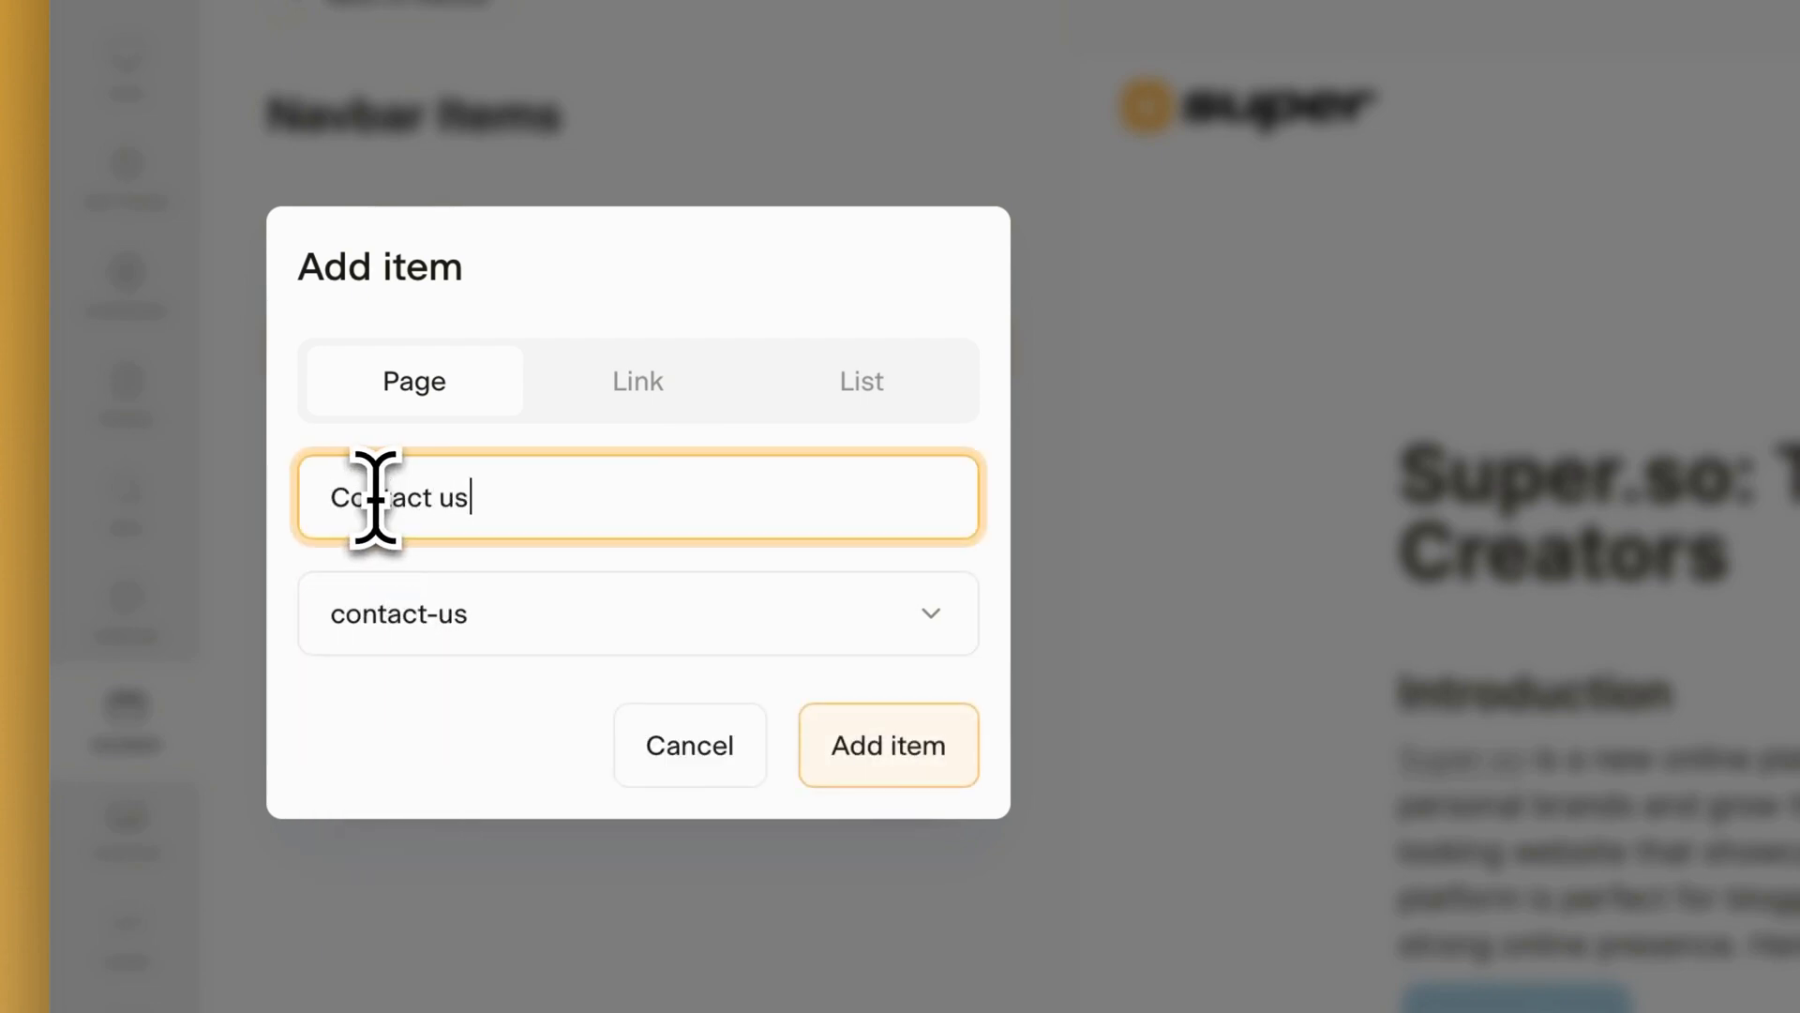
left_click(889, 747)
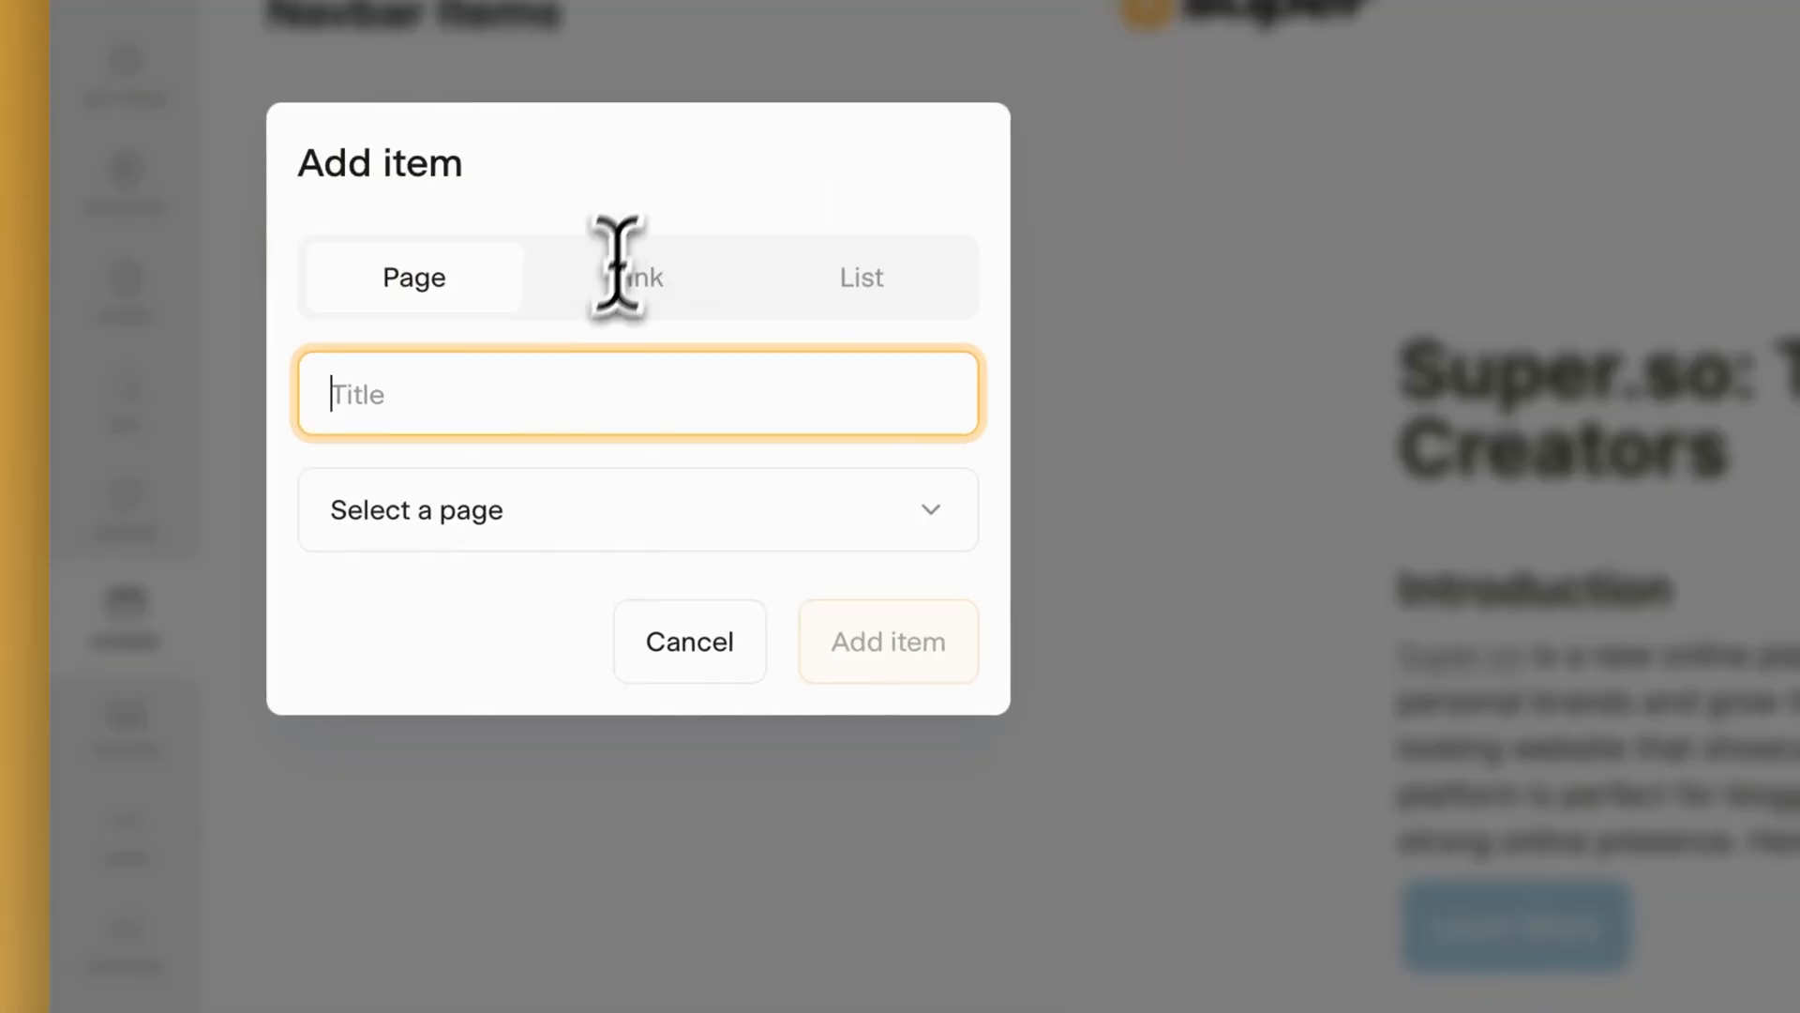
Add an "About us" navbar item linked to the about-us page
left_click(635, 510)
type("A")
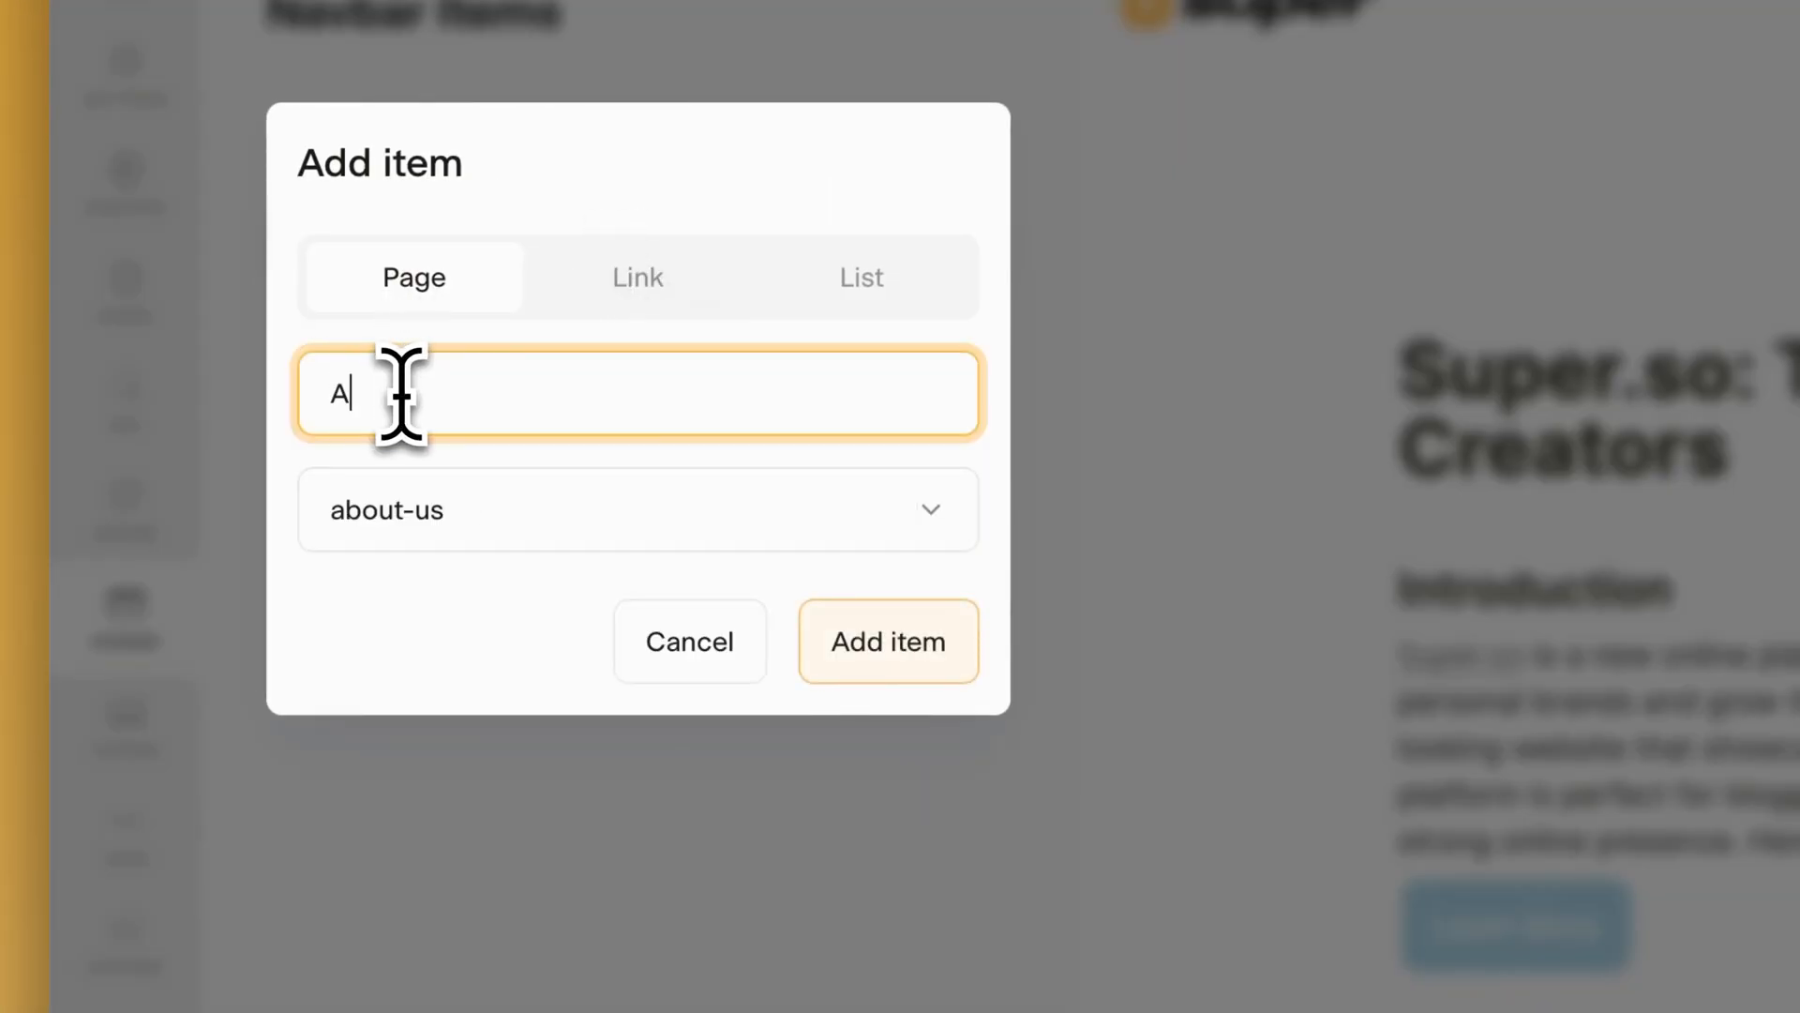
type("bout")
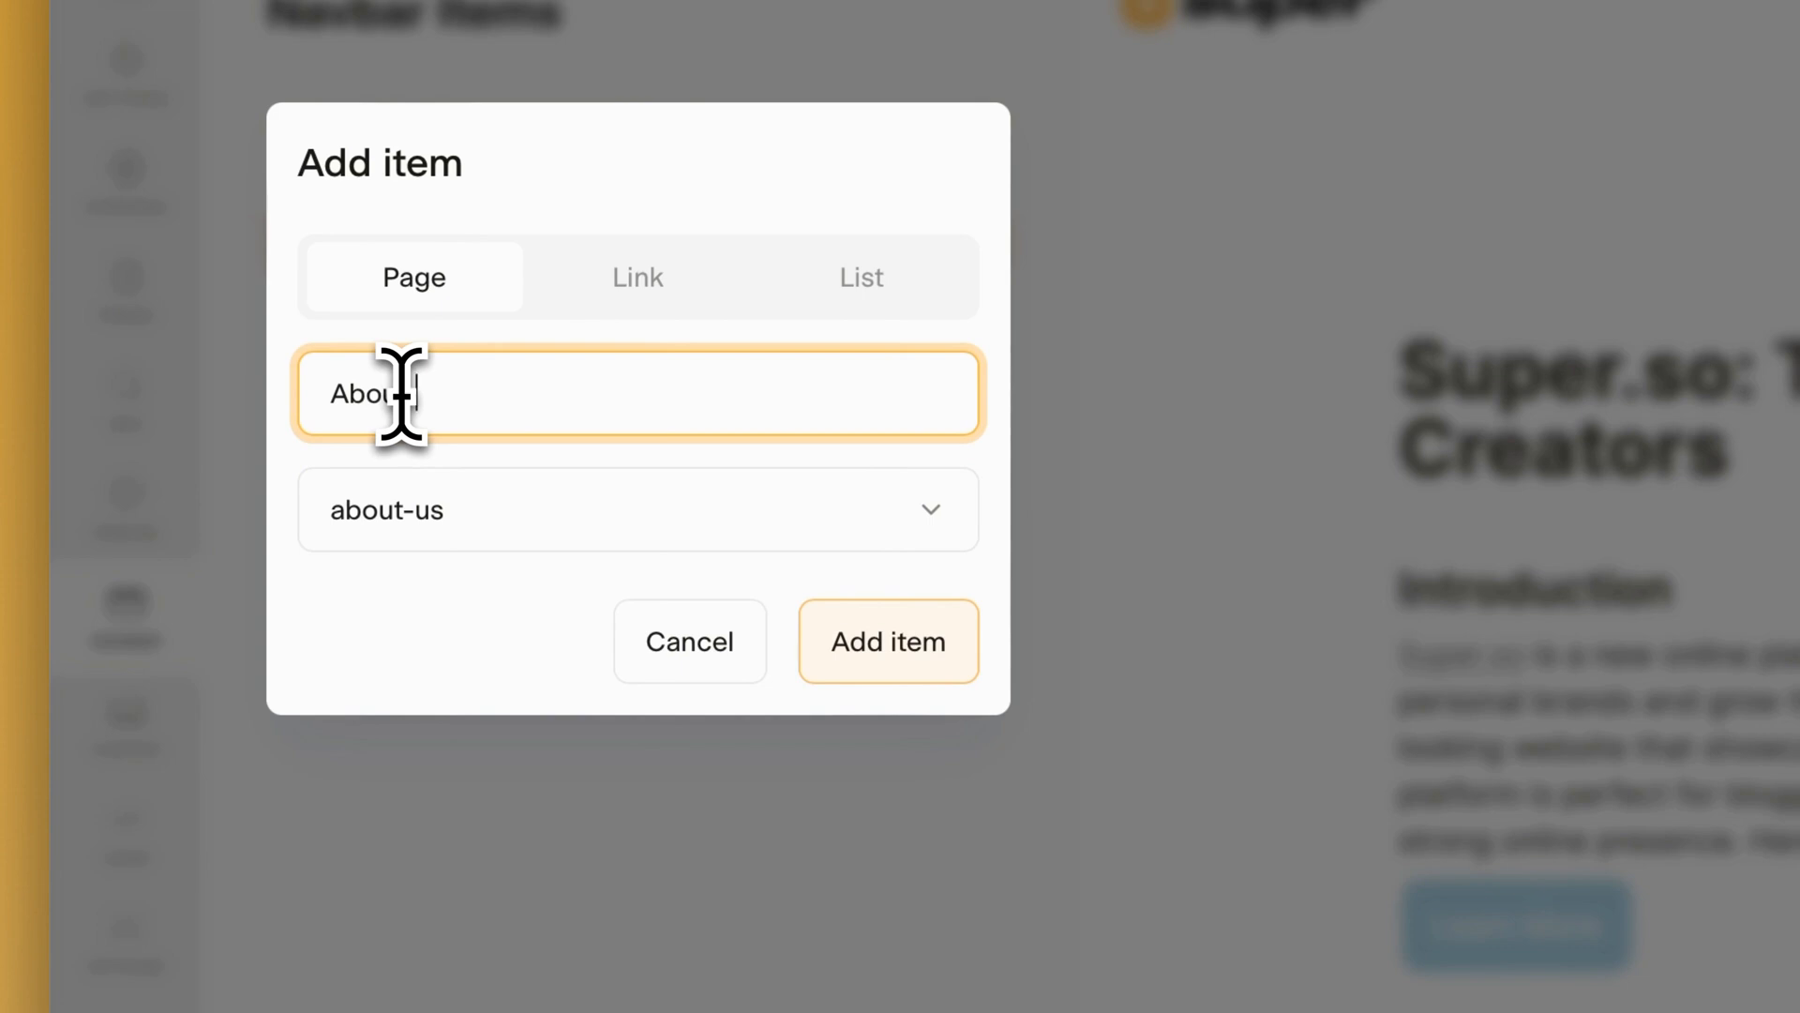
left_click(889, 642)
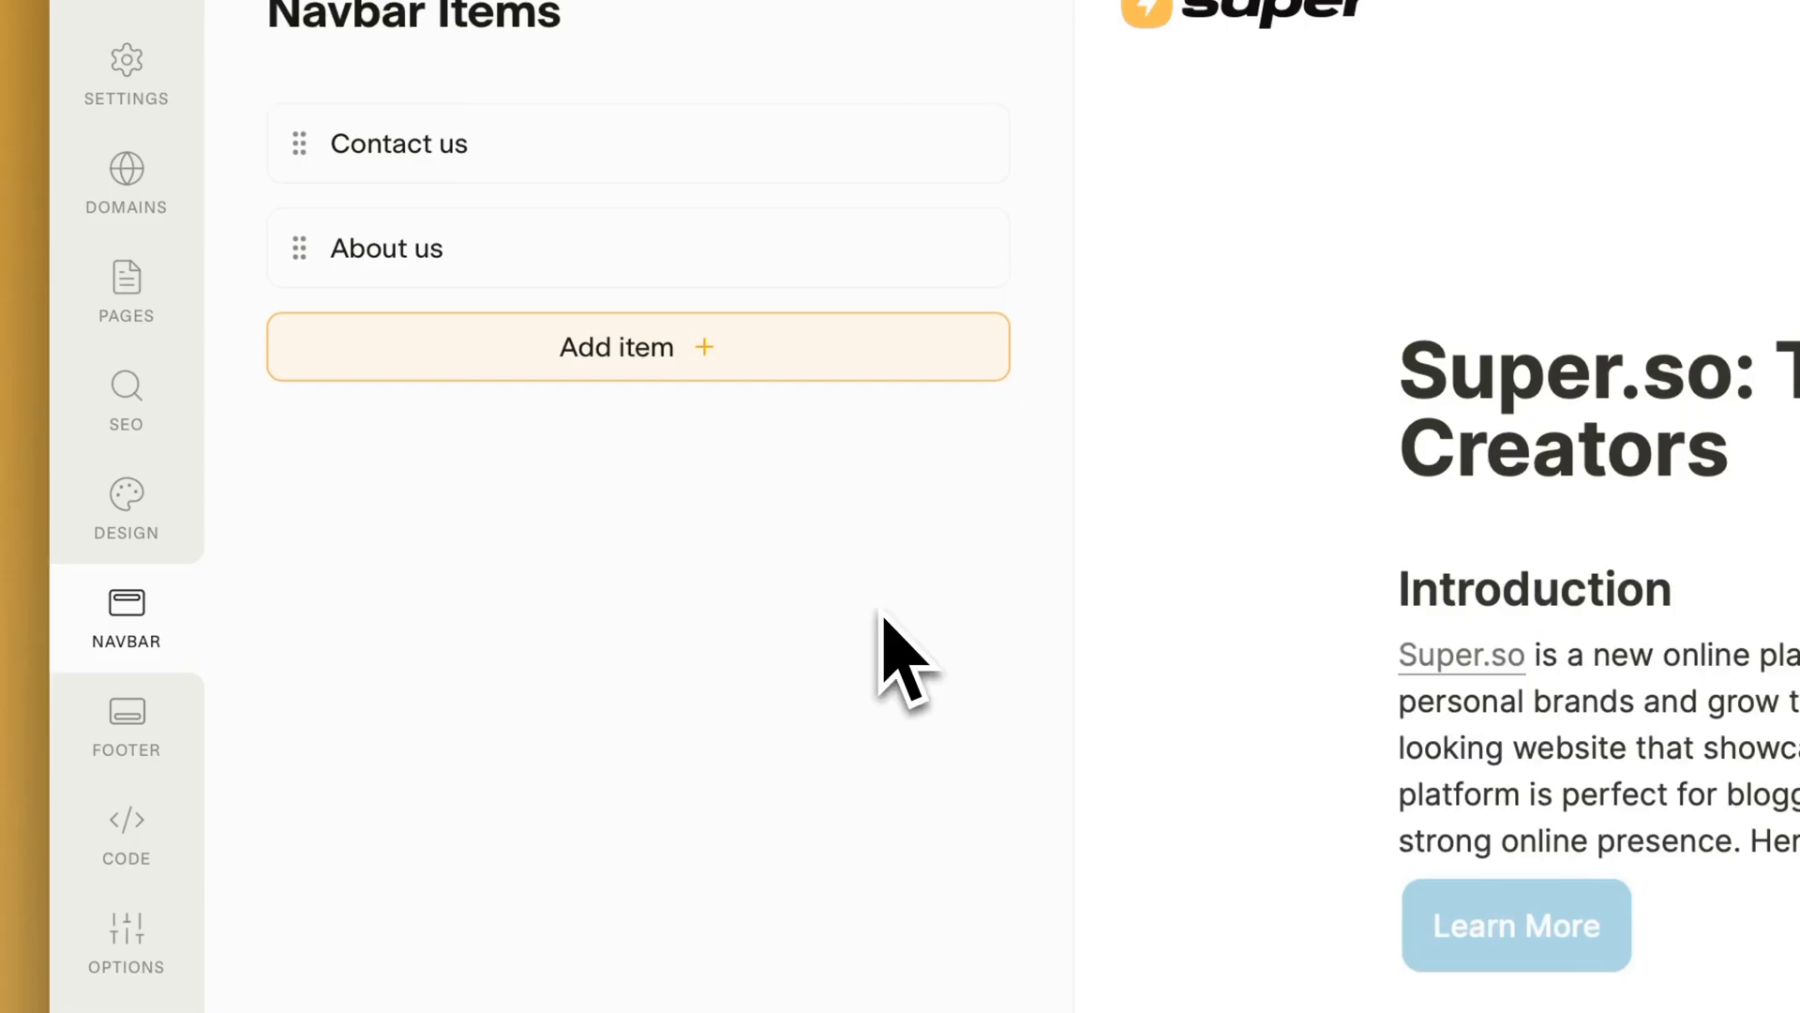
Add a "Meet the Team" navbar item linked to the team page and save the changes
left_click(636, 347)
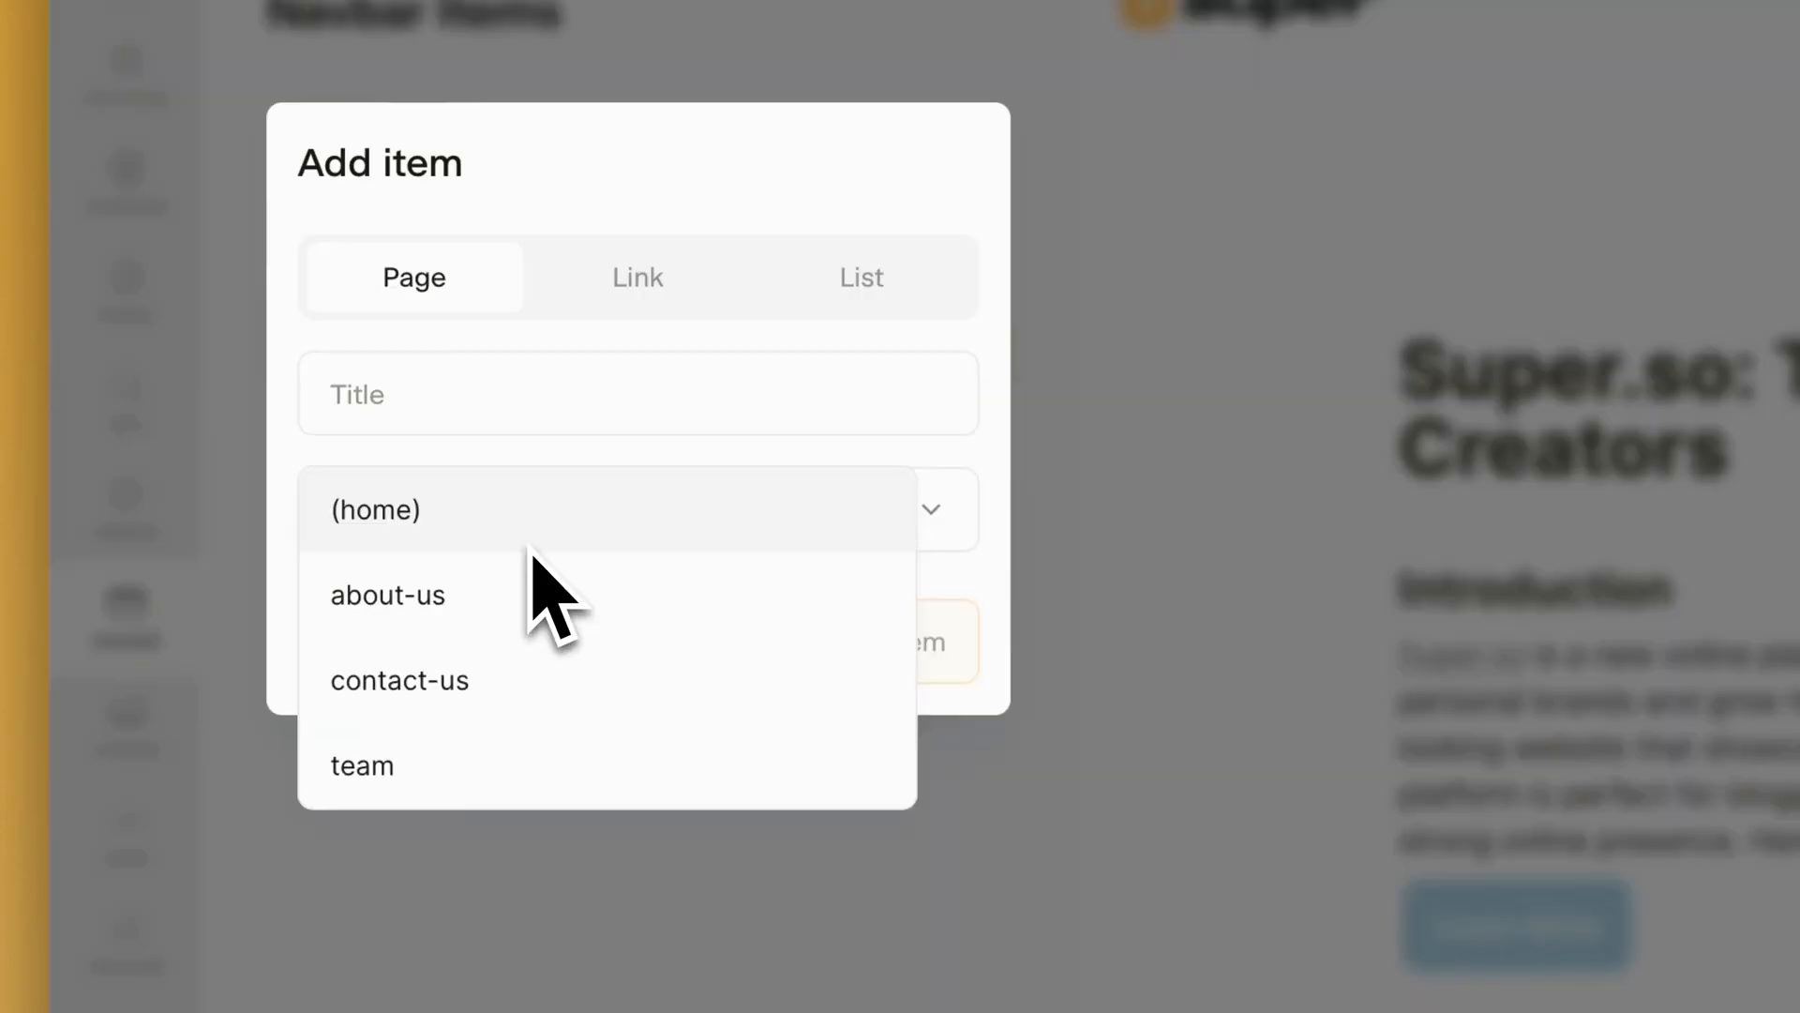
left_click(362, 765)
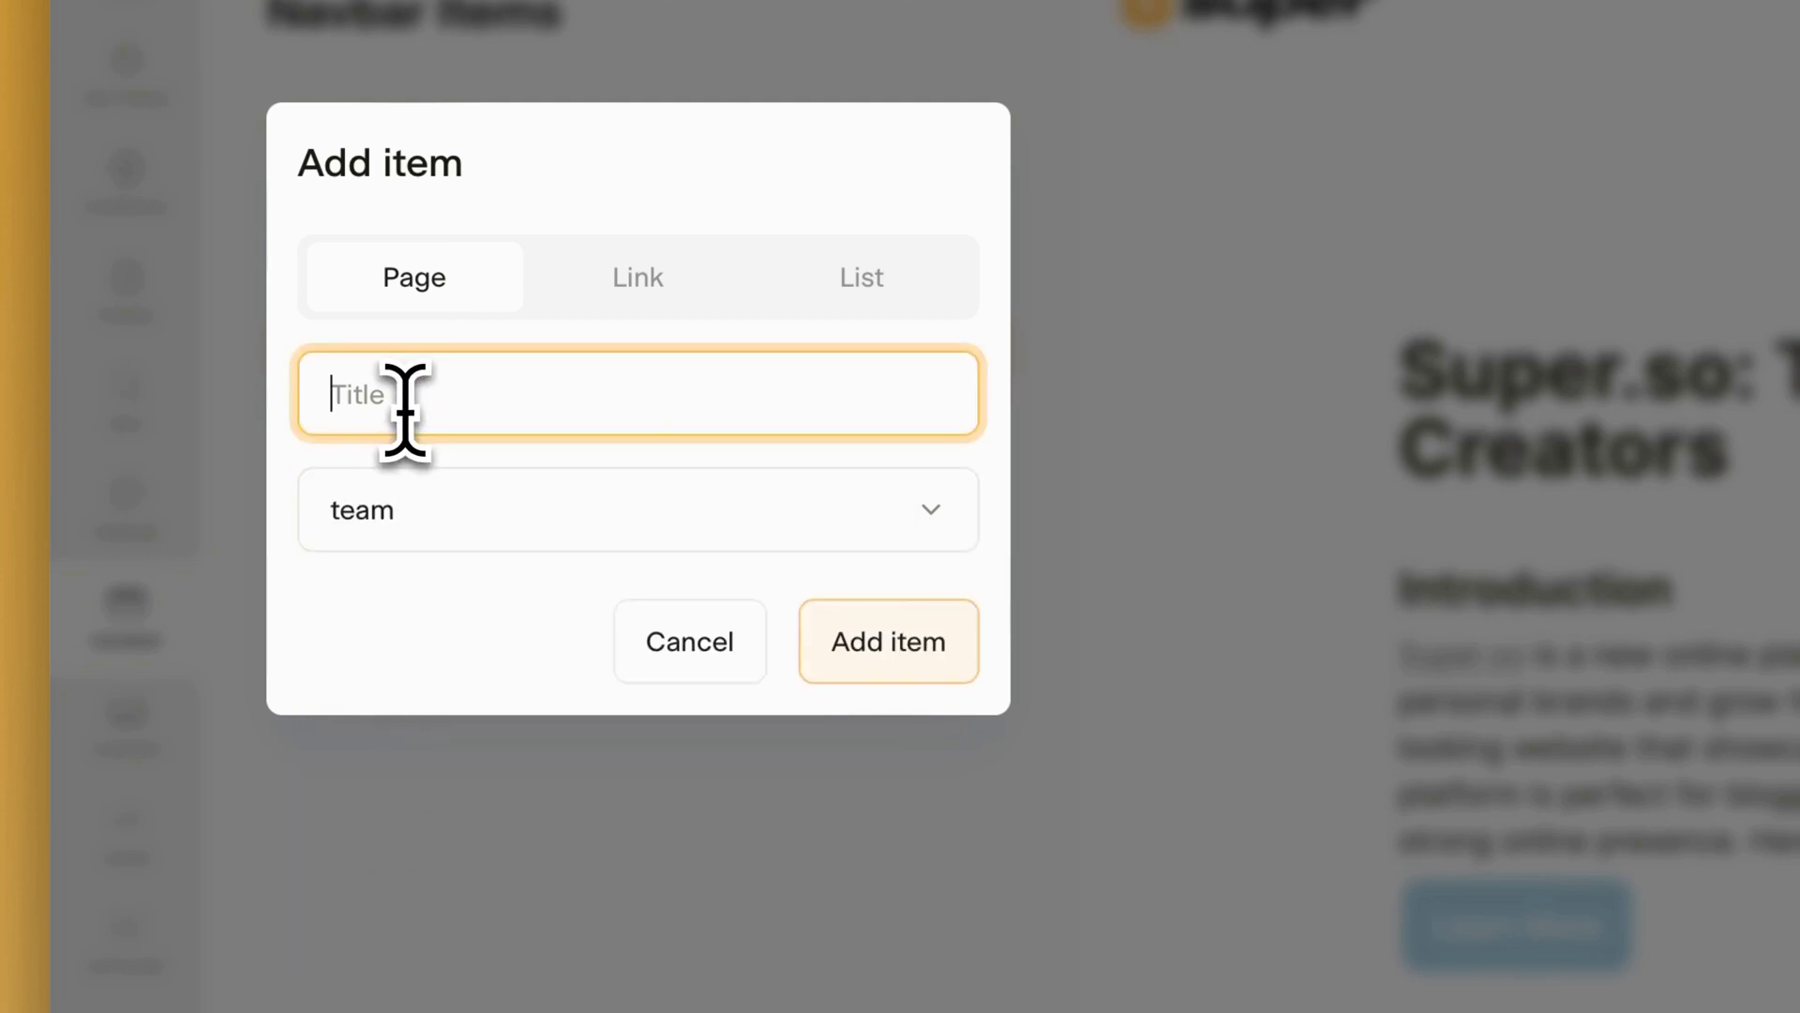
type("Meet")
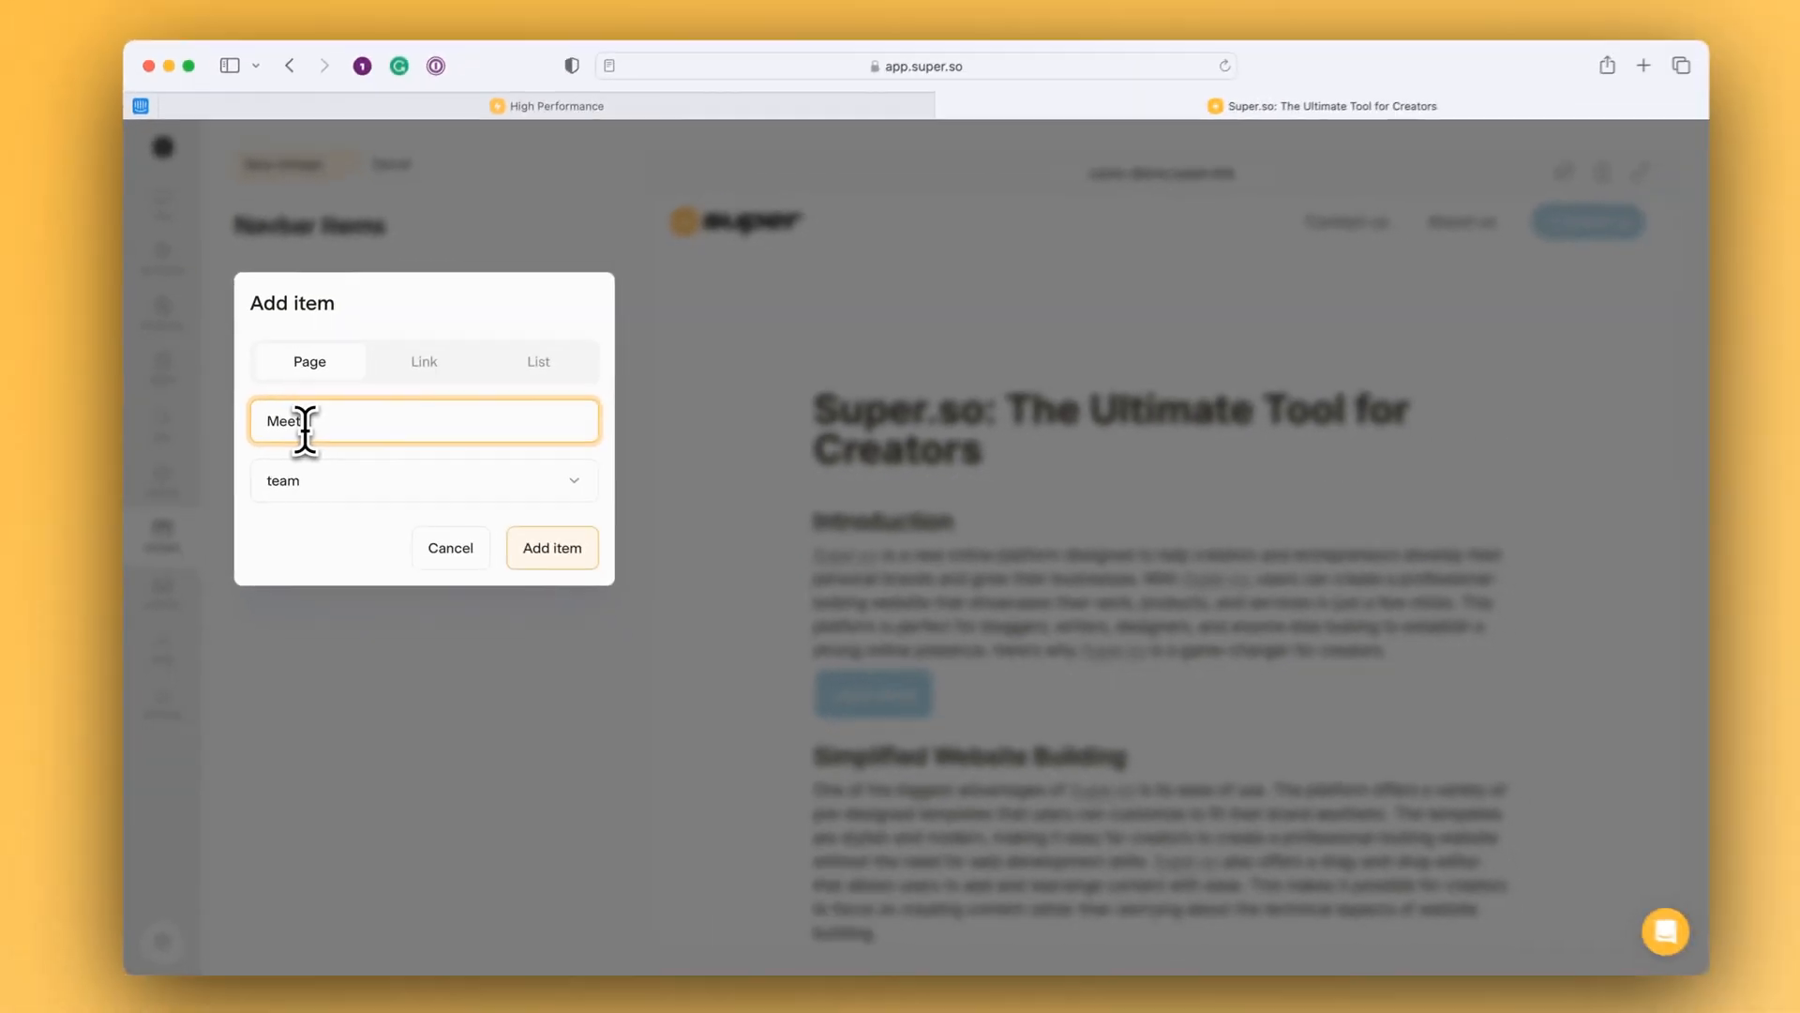
type("the Team")
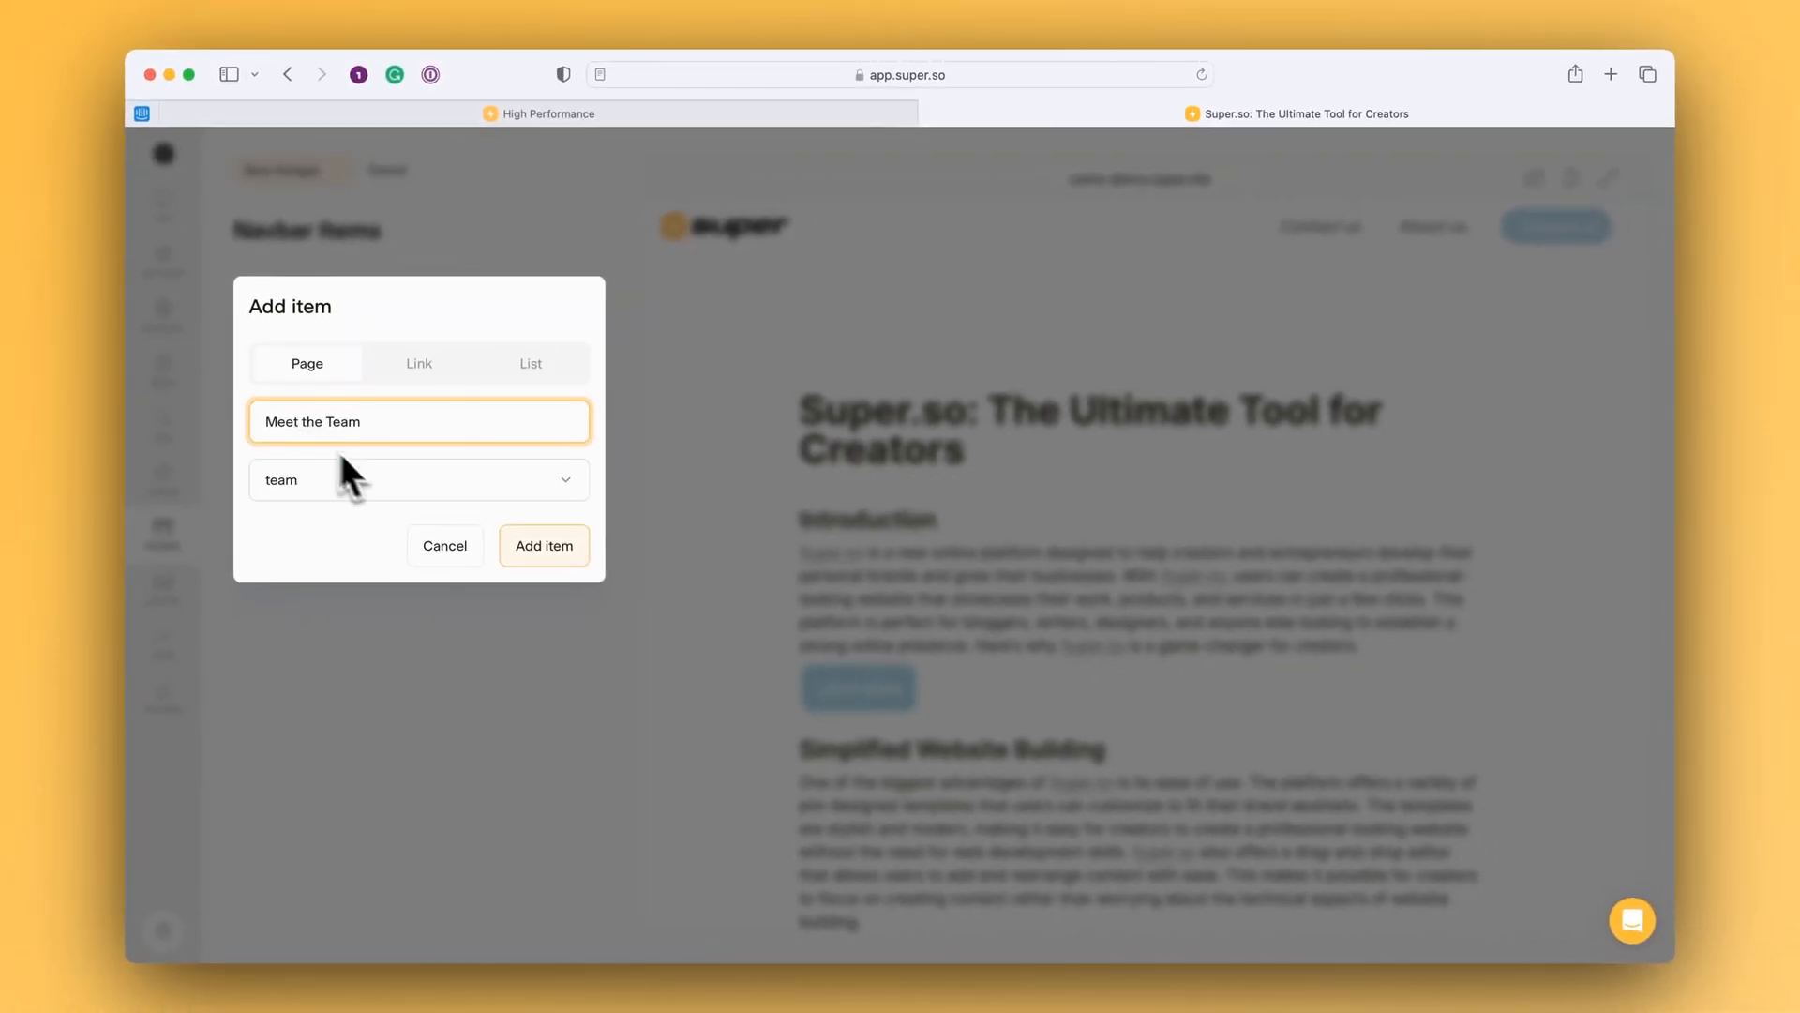
left_click(544, 546)
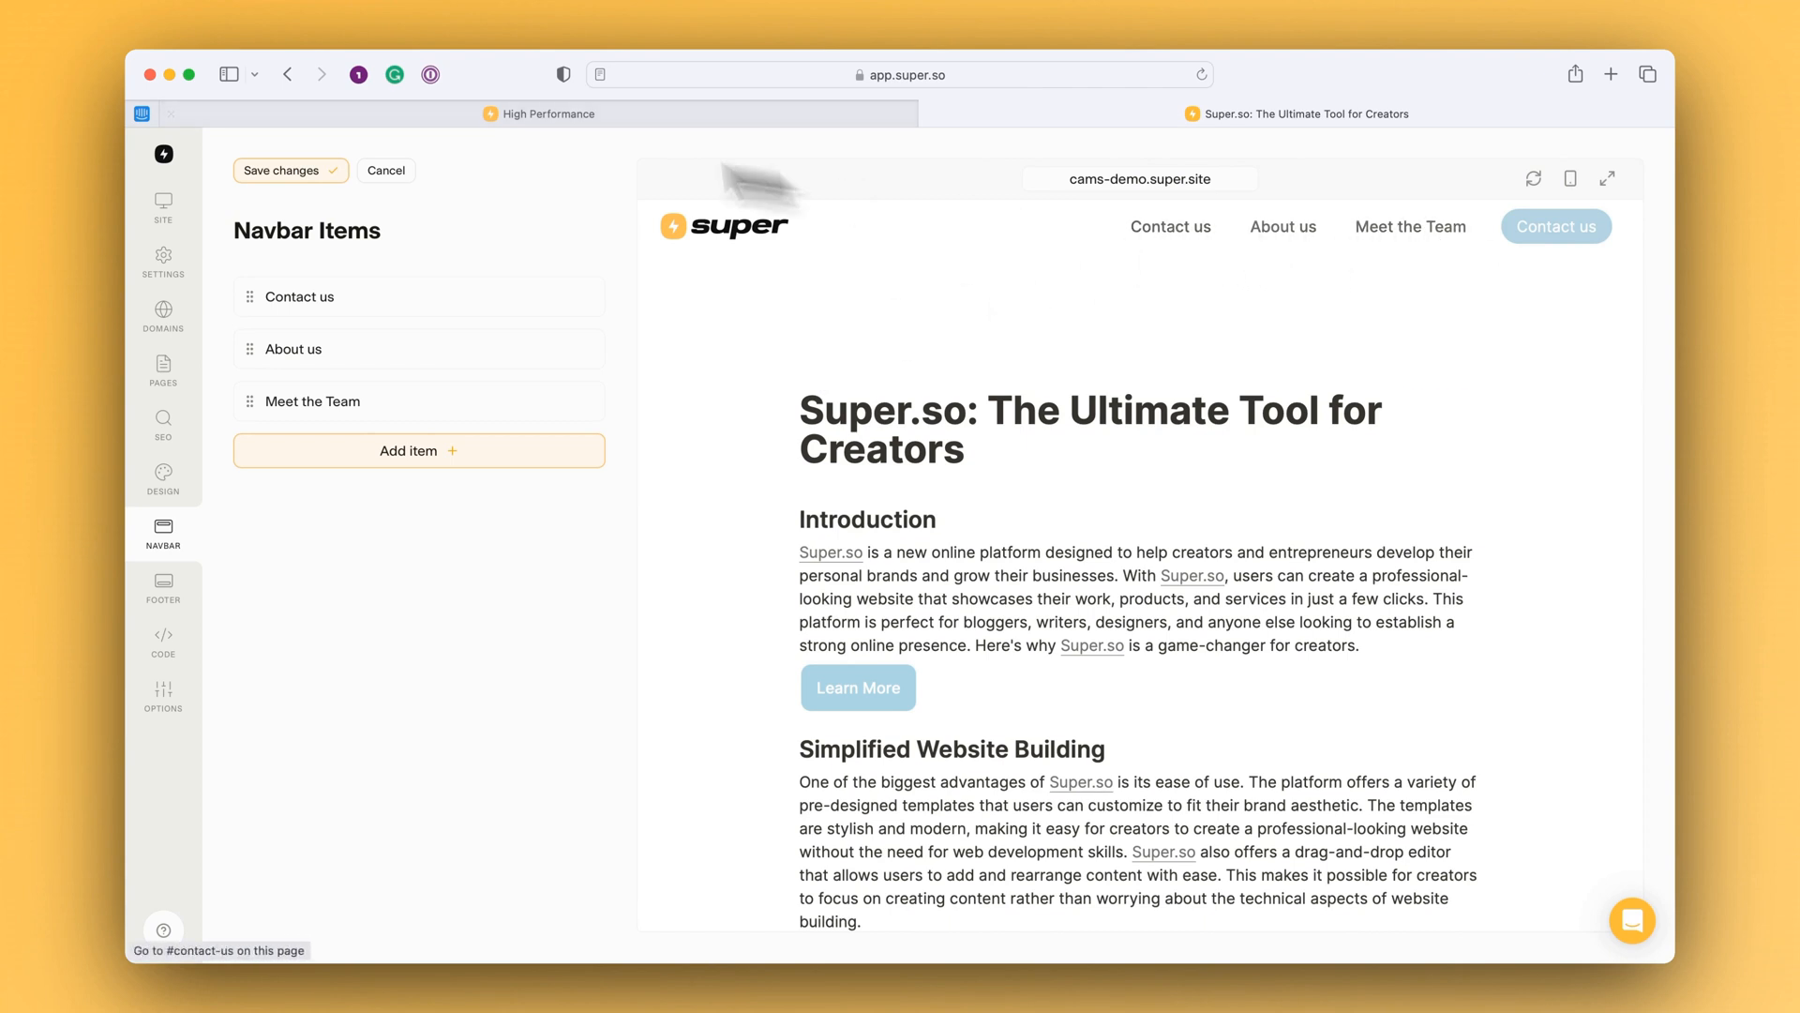
left_click(289, 169)
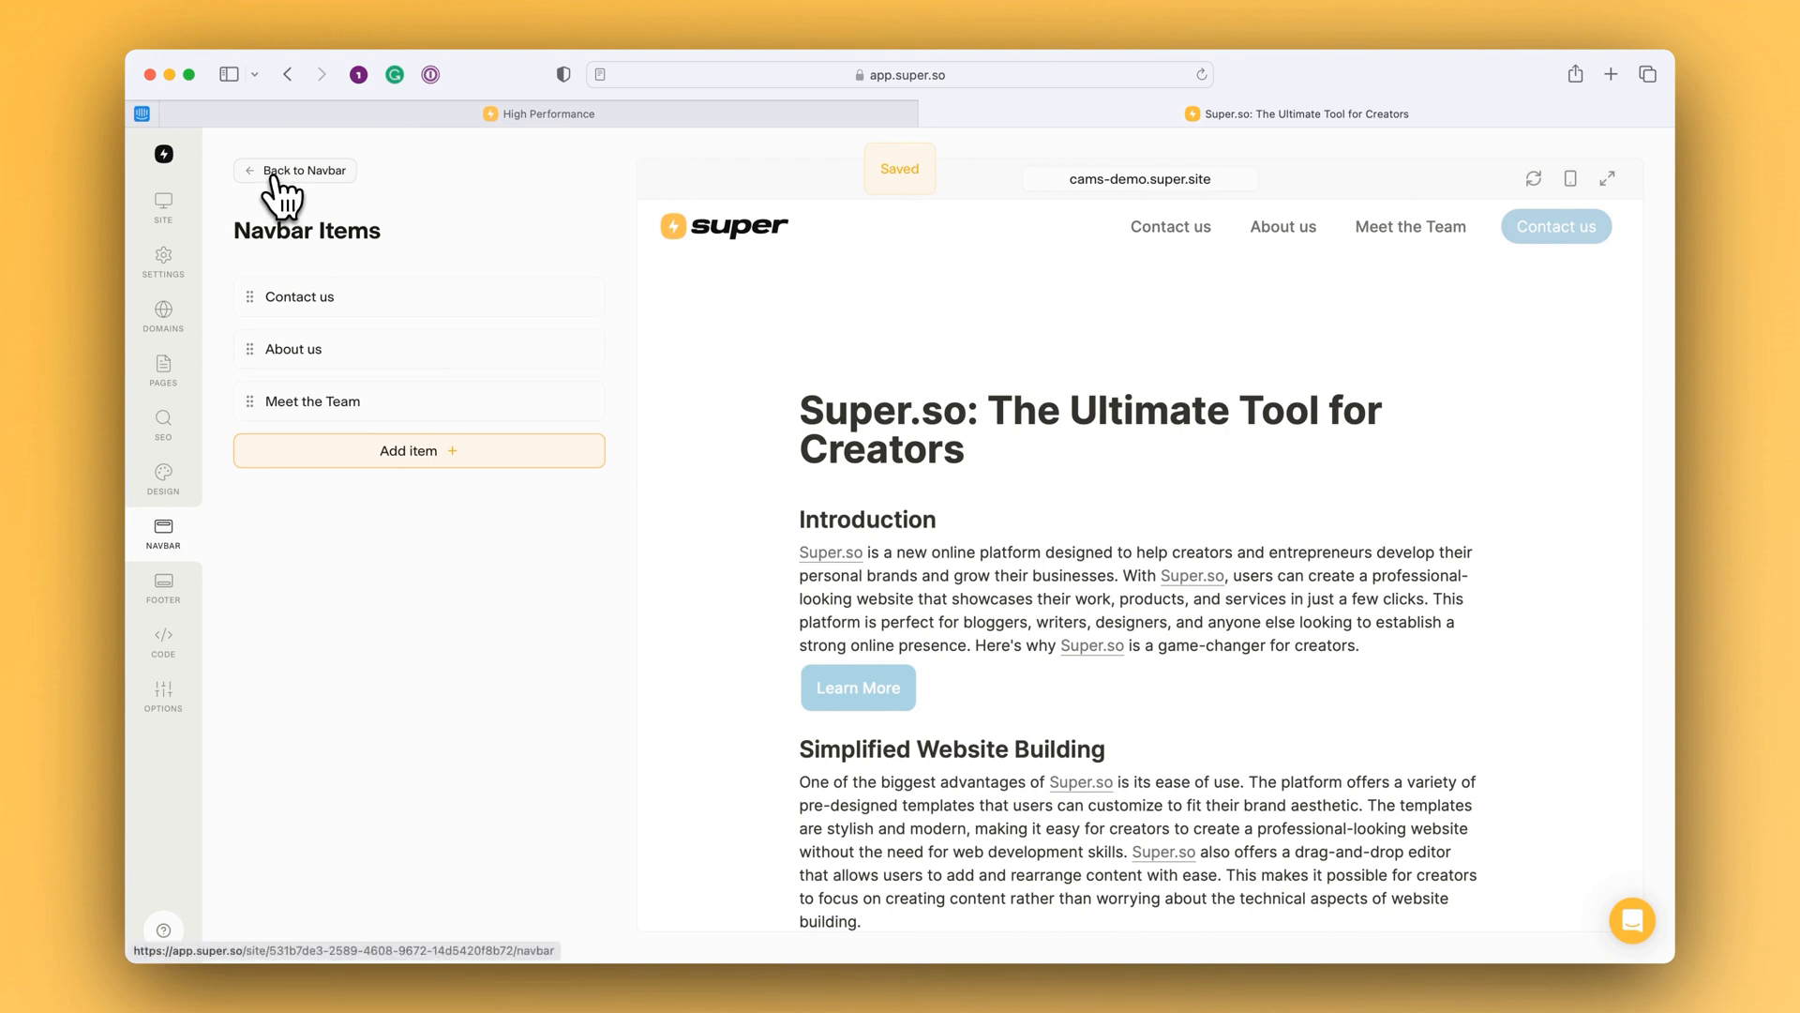
Return to the navbar settings and check the mobile and desktop previews
left_click(295, 170)
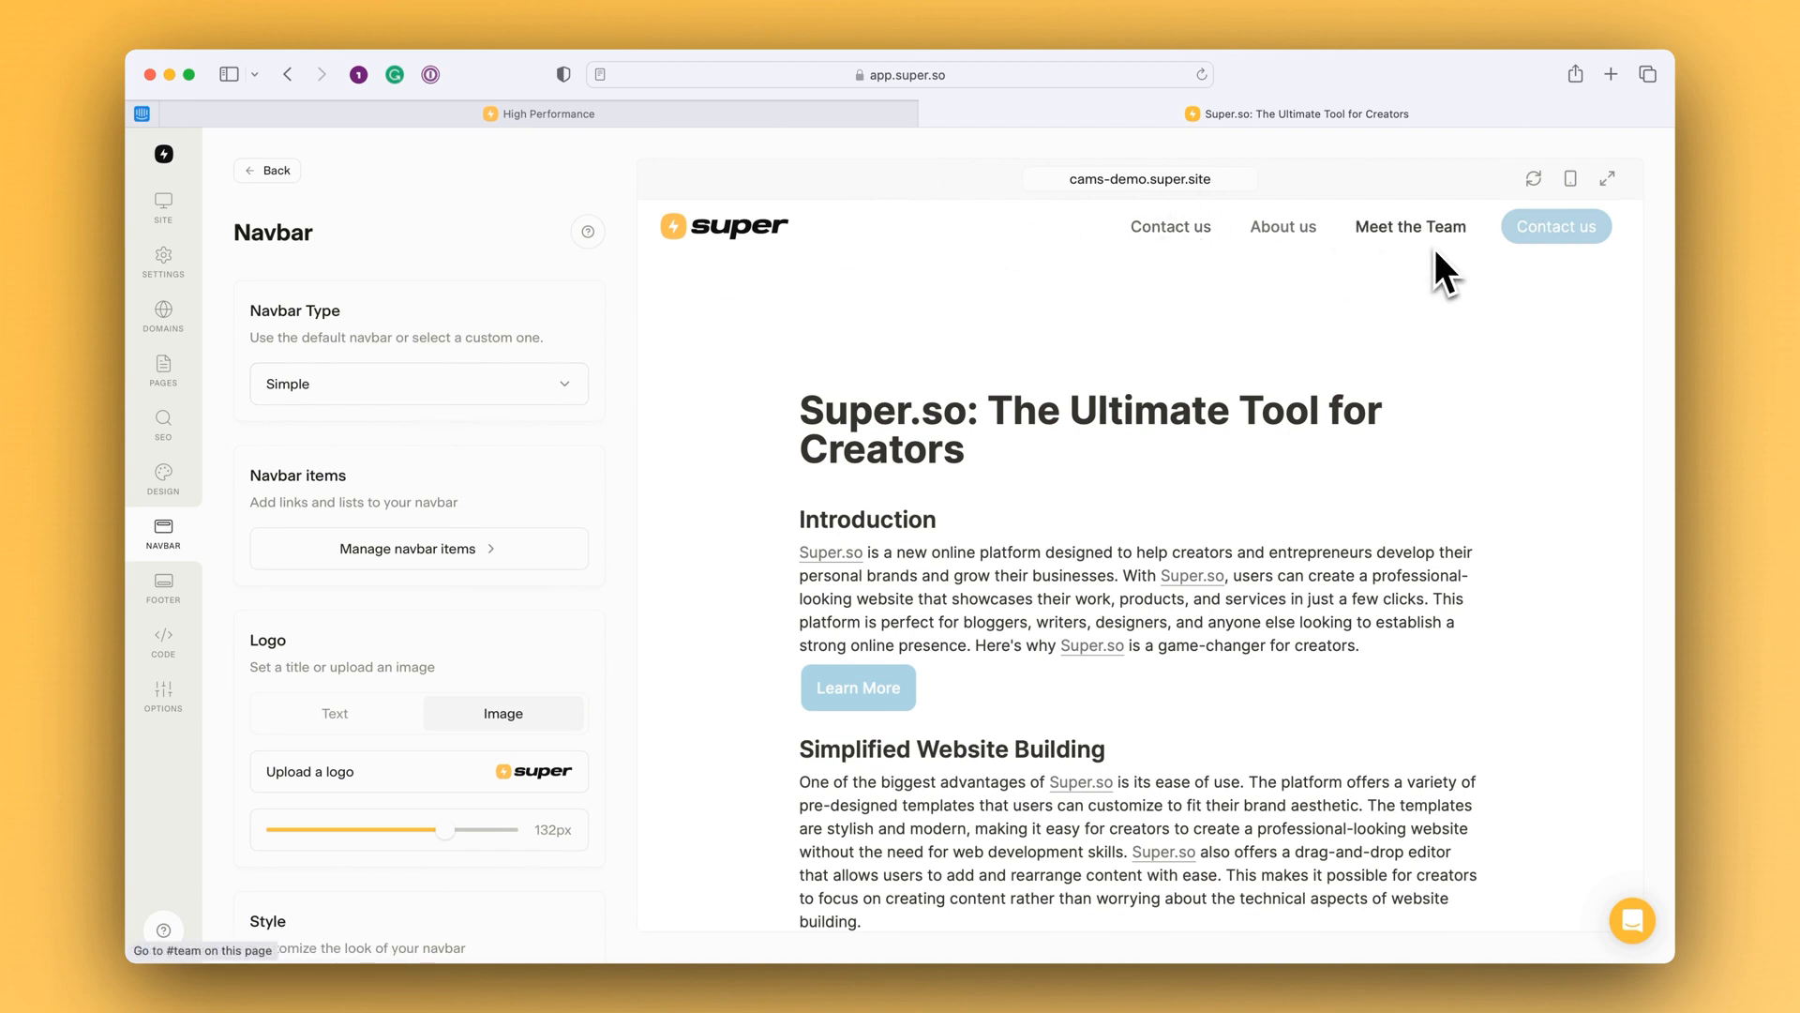
mouse_move(1635, 202)
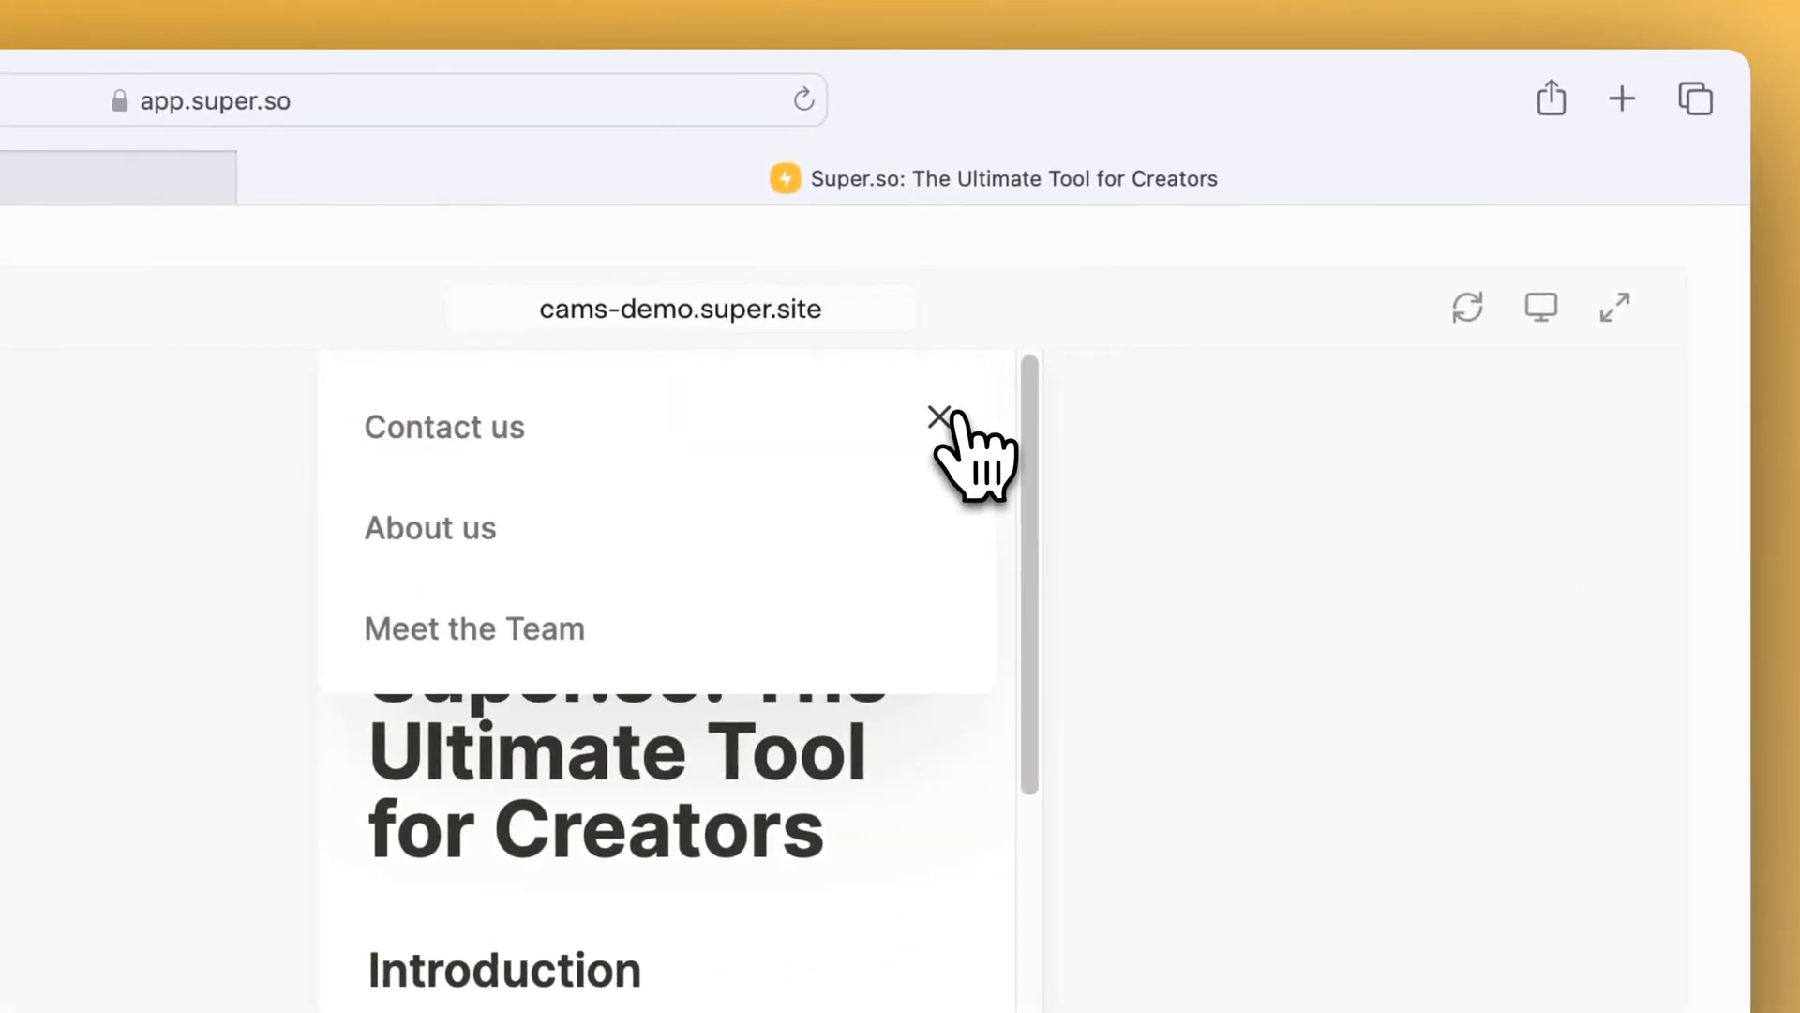
left_click(938, 414)
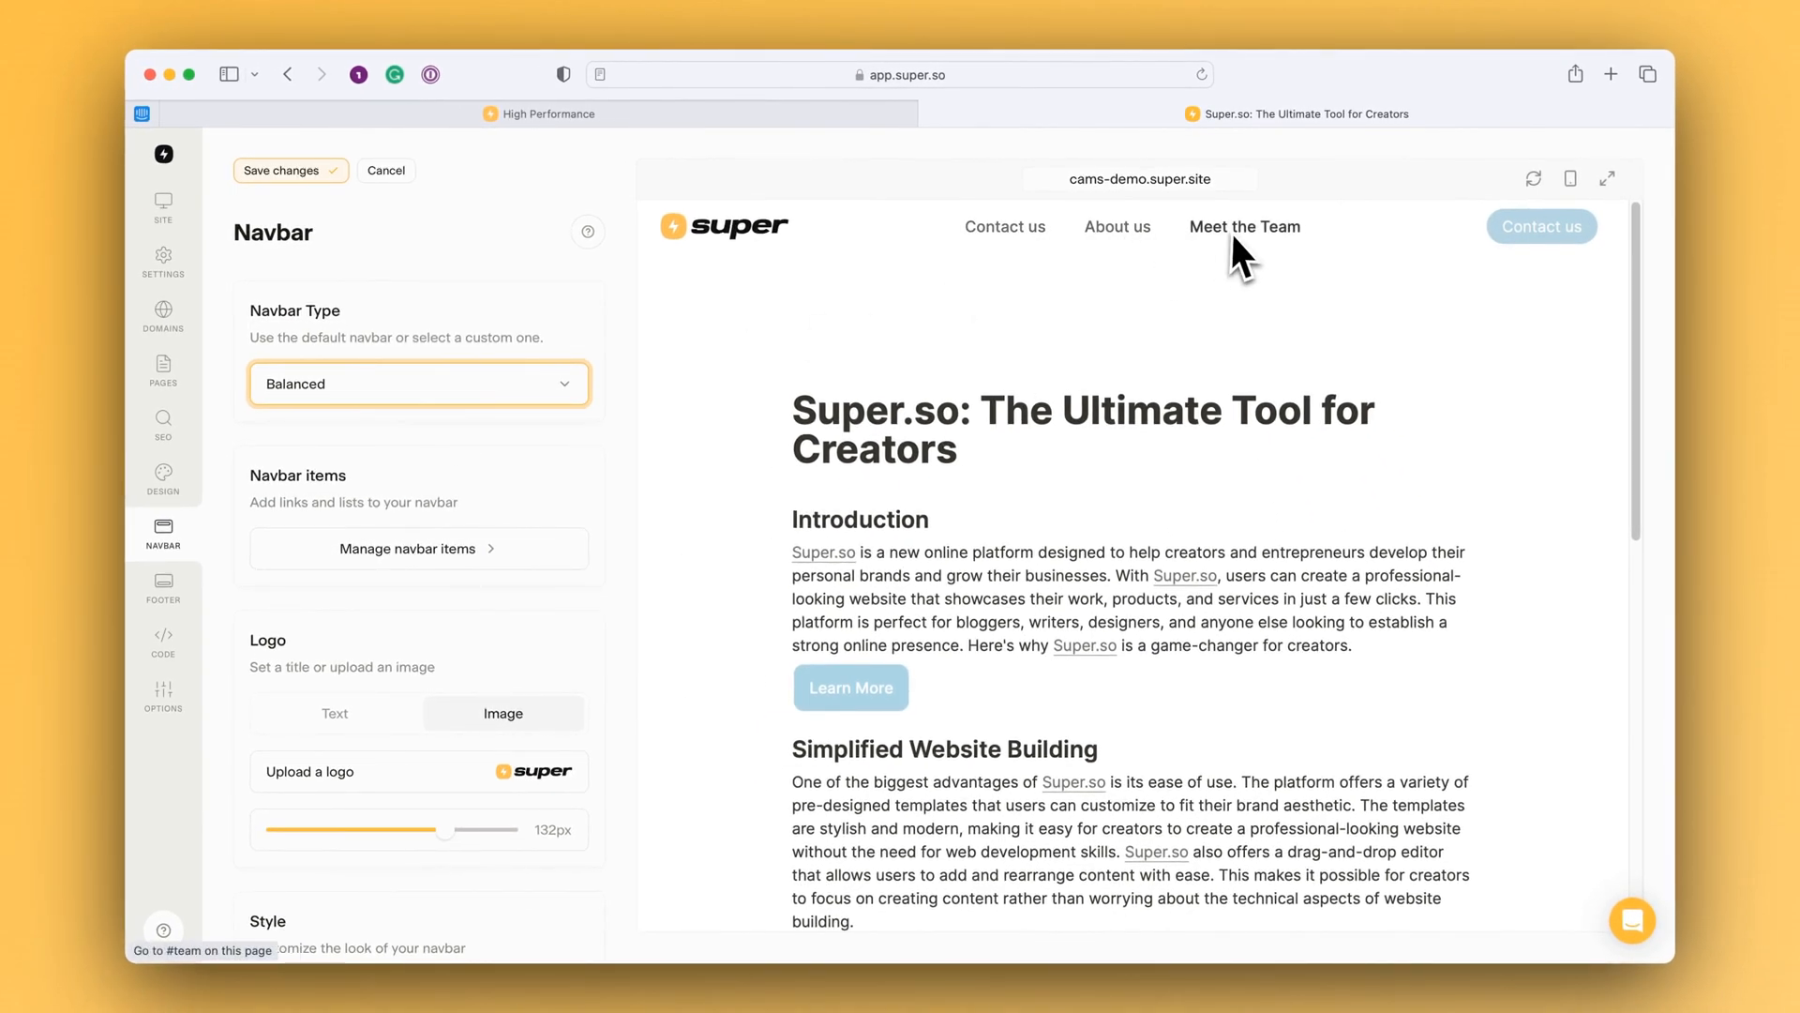
left_click(1570, 180)
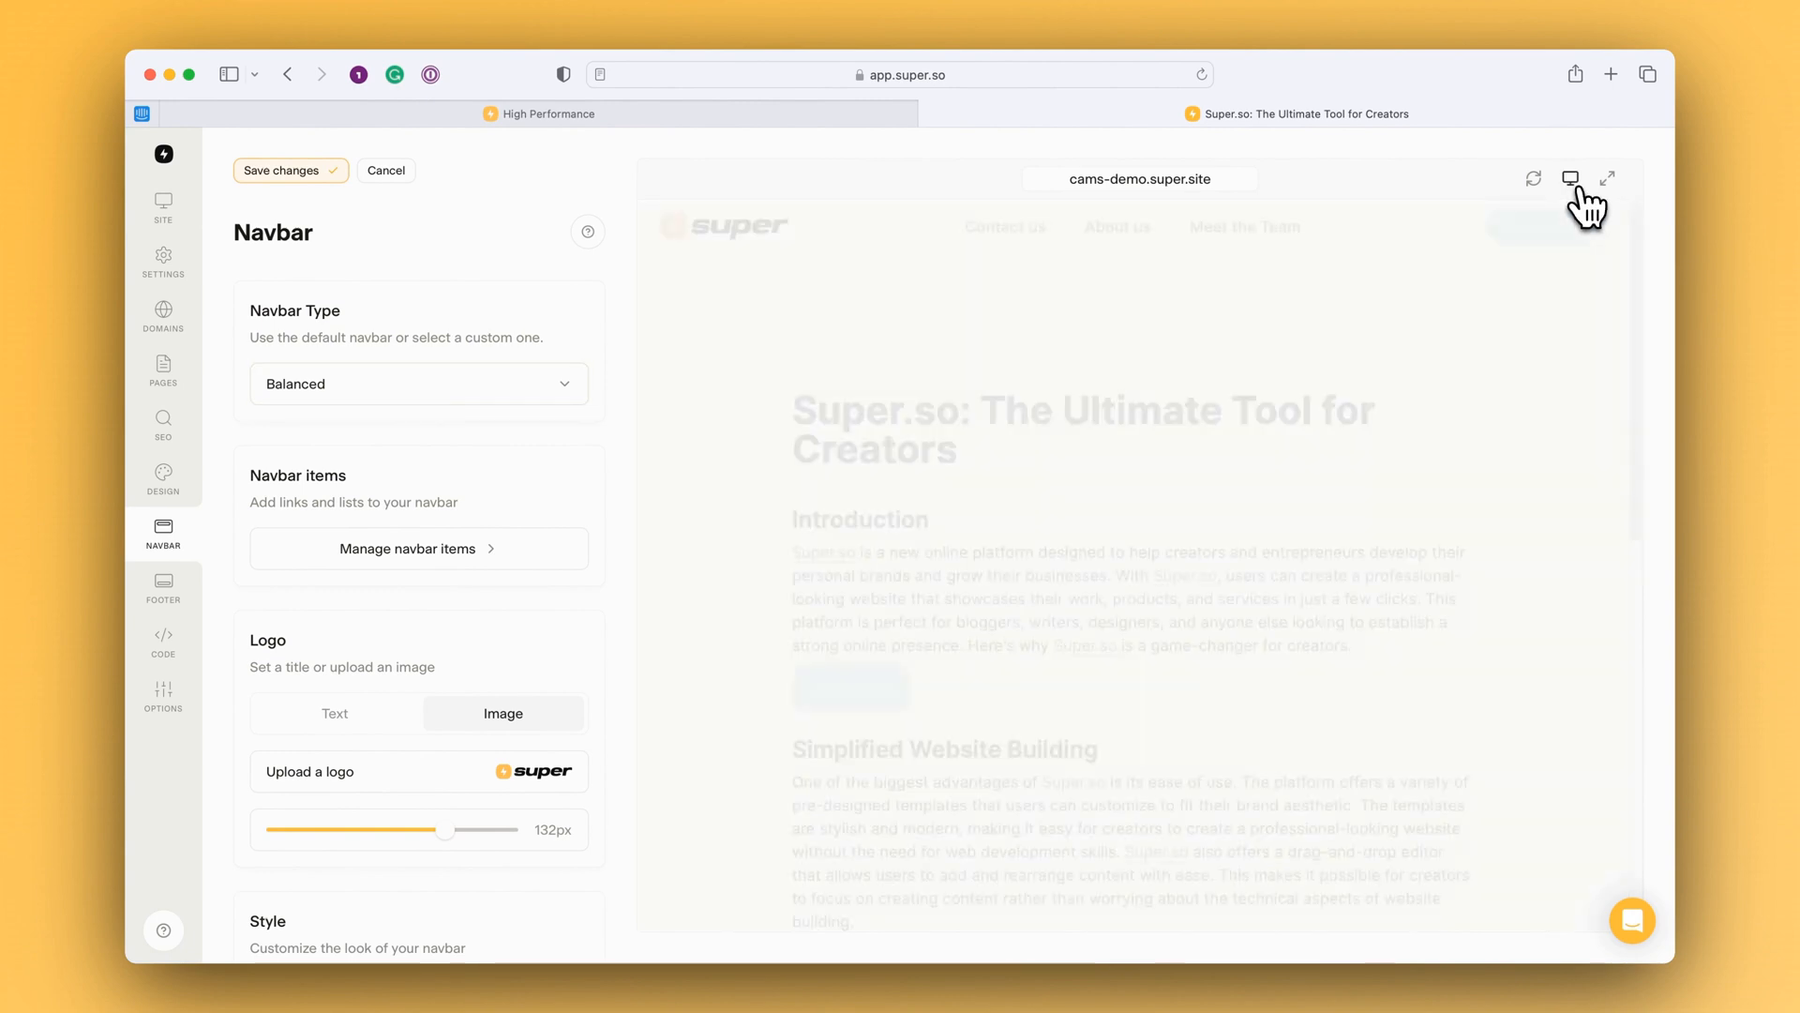
left_click(1570, 178)
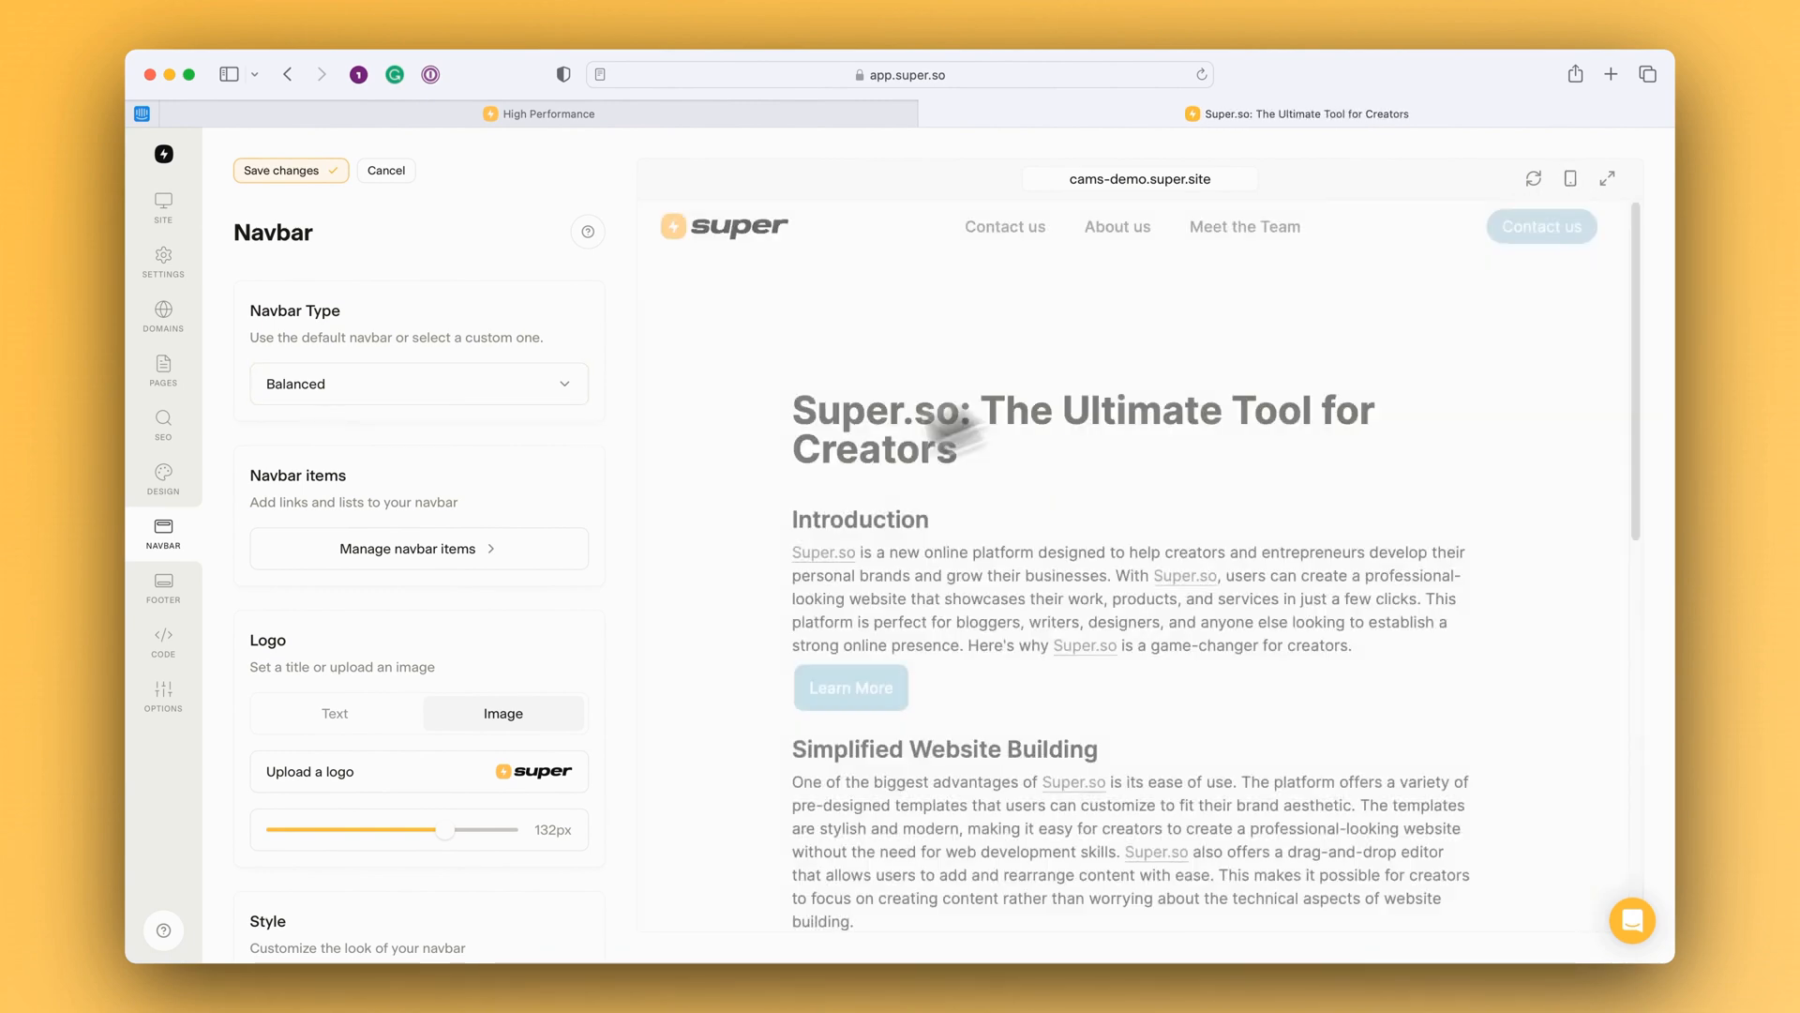
Try the Balanced and Minimal navbar types, then keep Simple
left_click(418, 383)
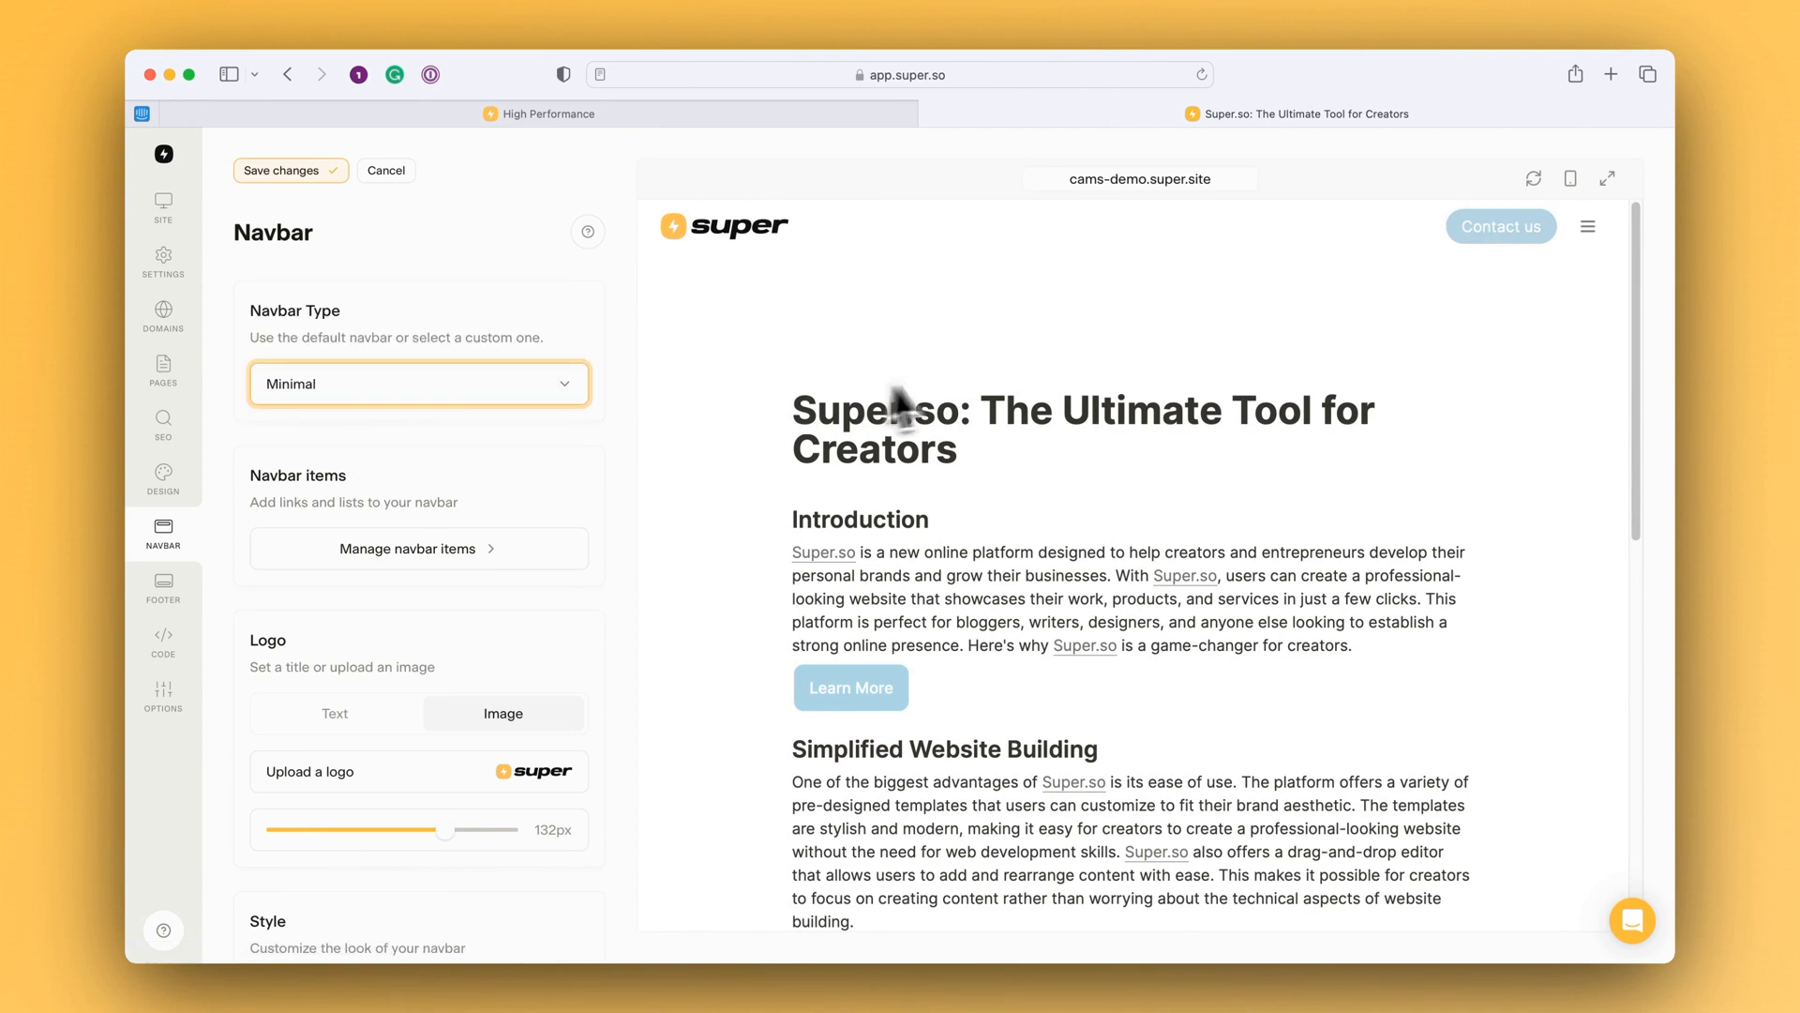
left_click(418, 383)
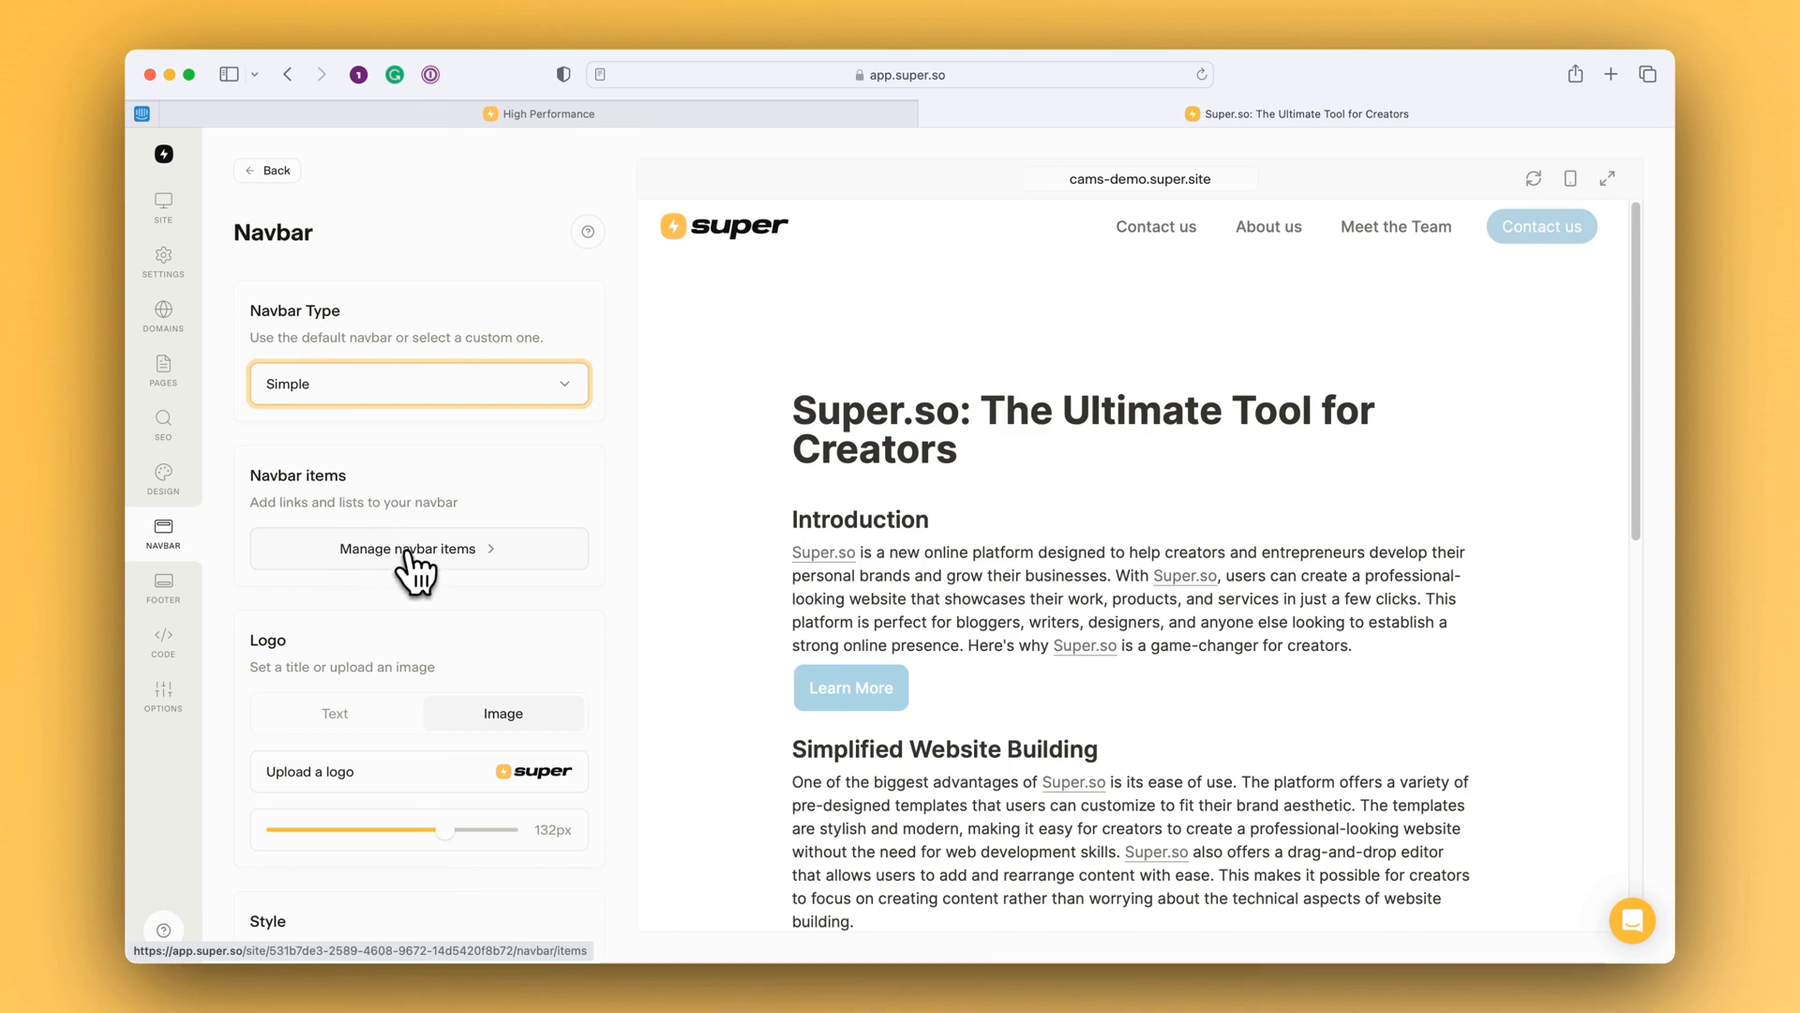
mouse_move(454, 573)
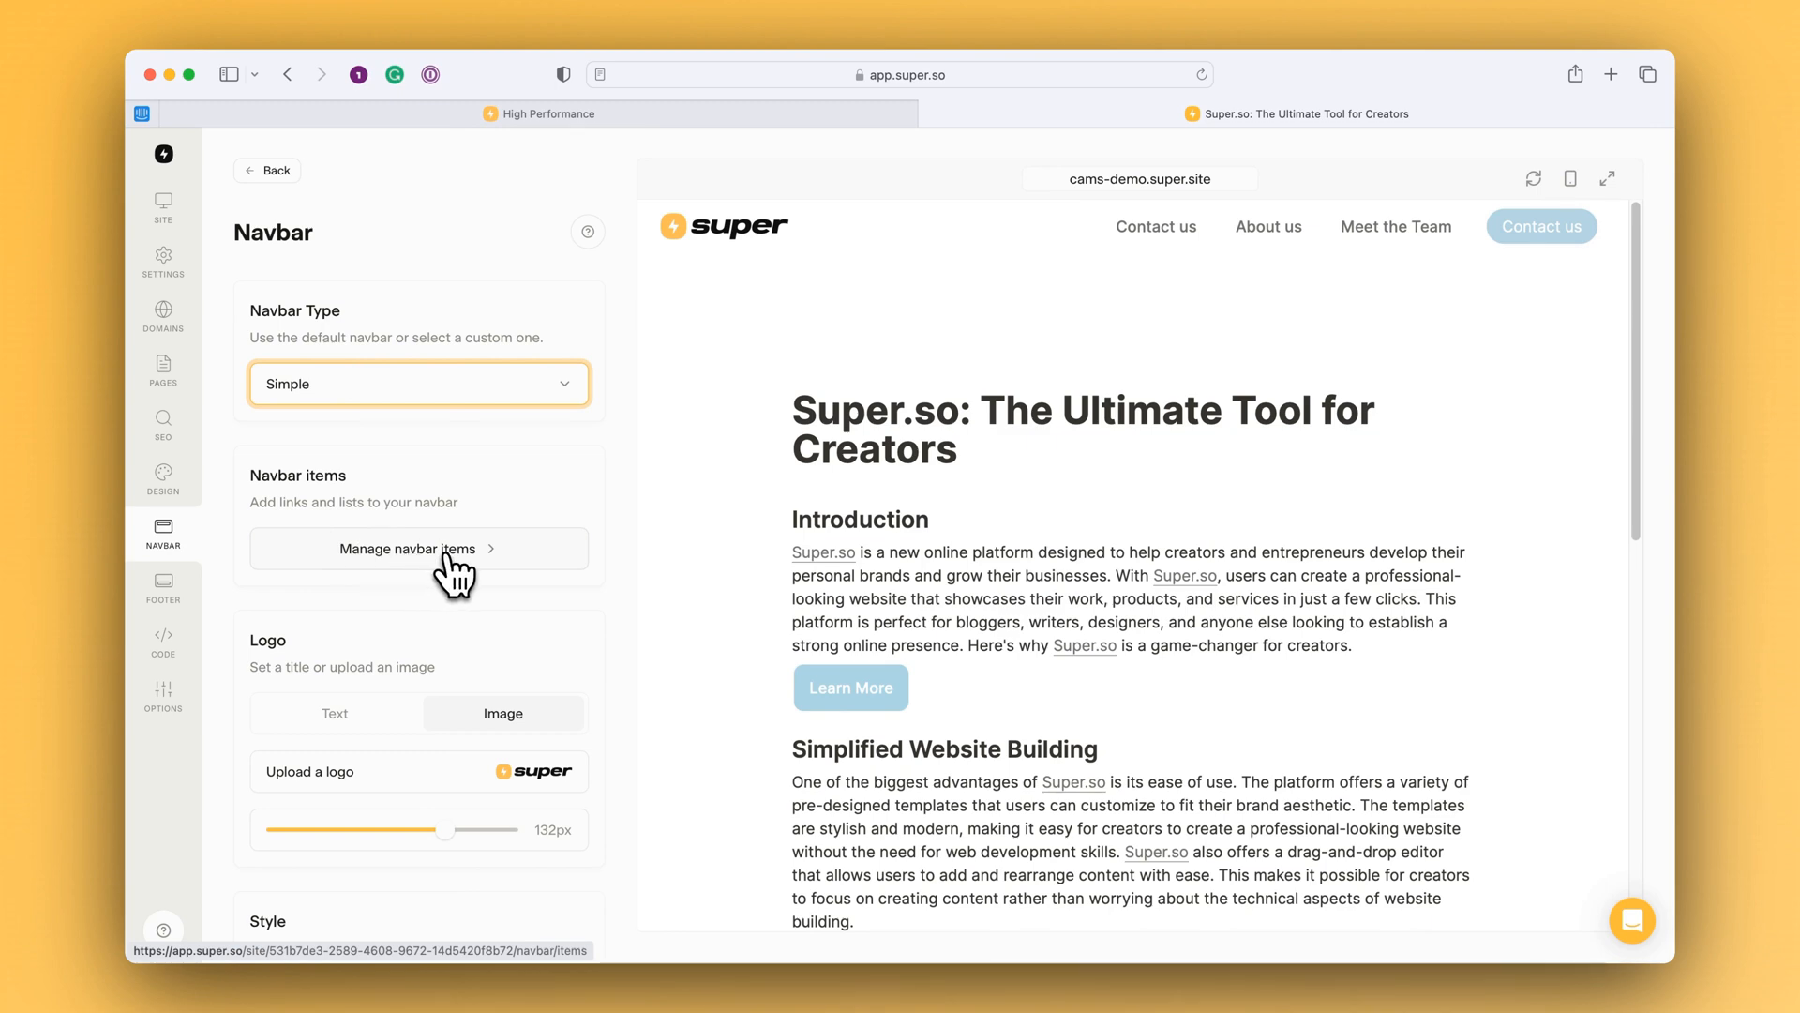
Add an "About" dropdown list item to the navbar holding Meet the Team and About us
left_click(407, 548)
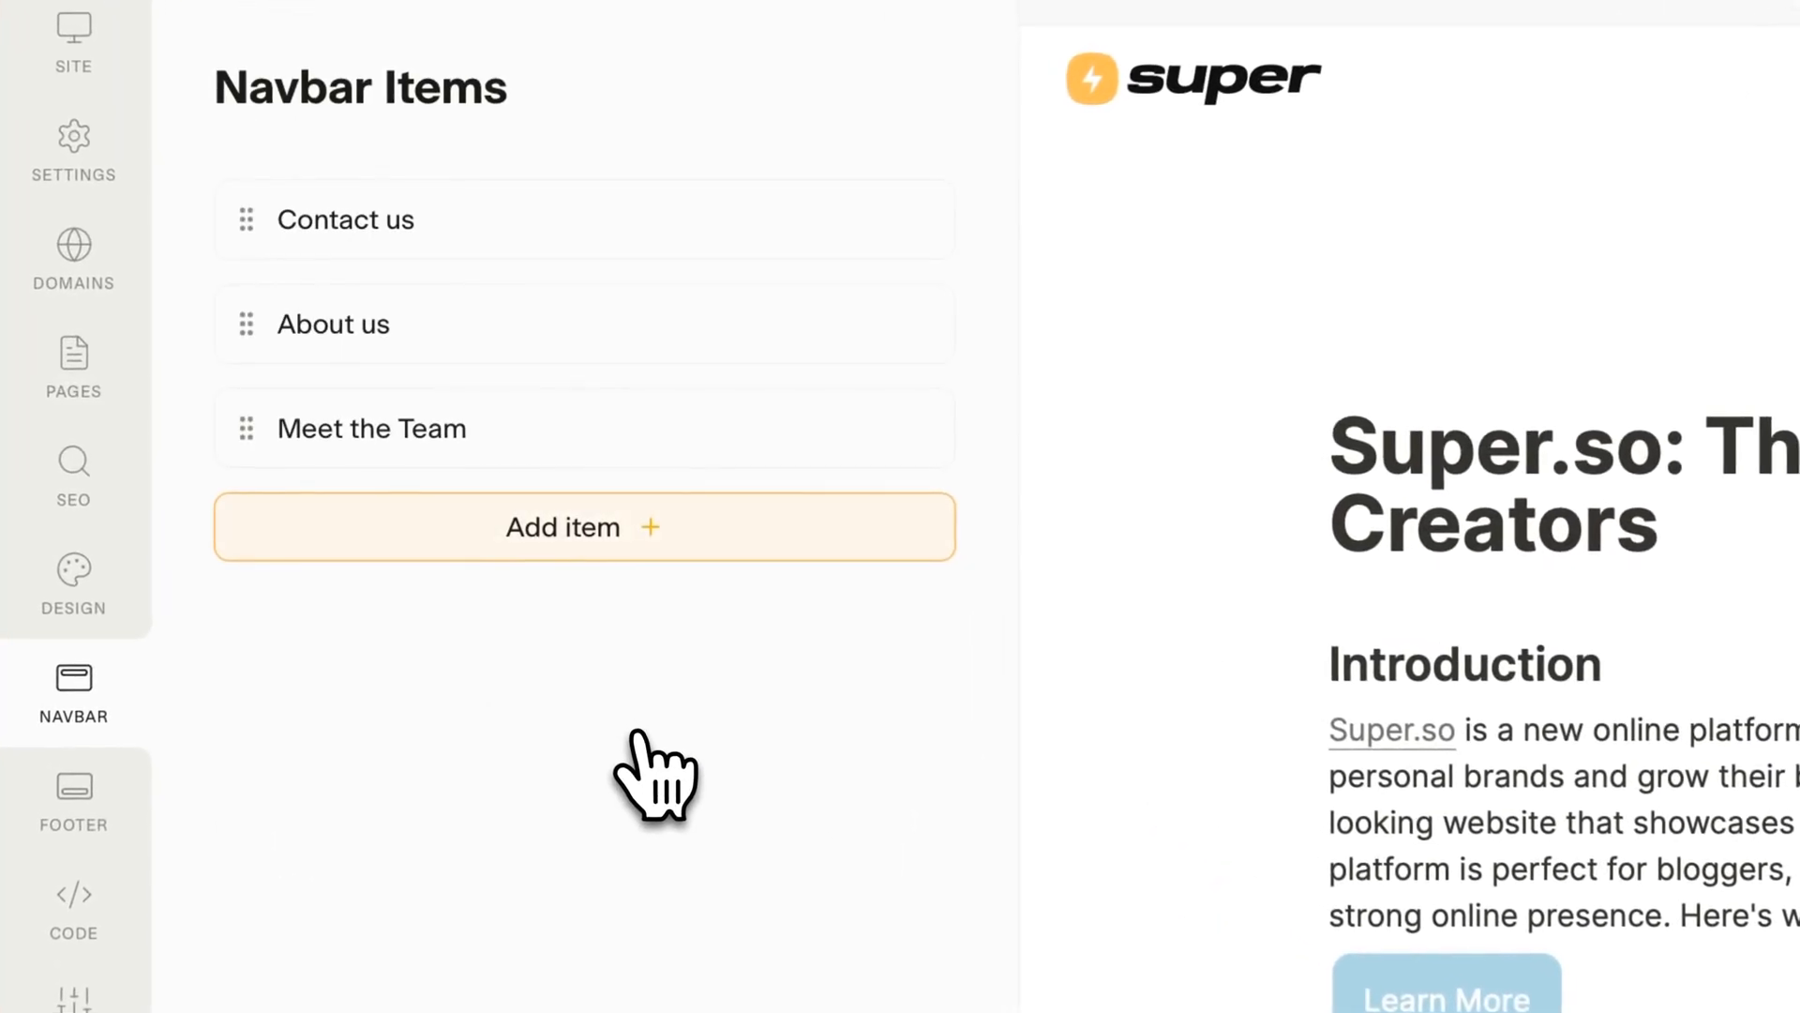
left_click(583, 528)
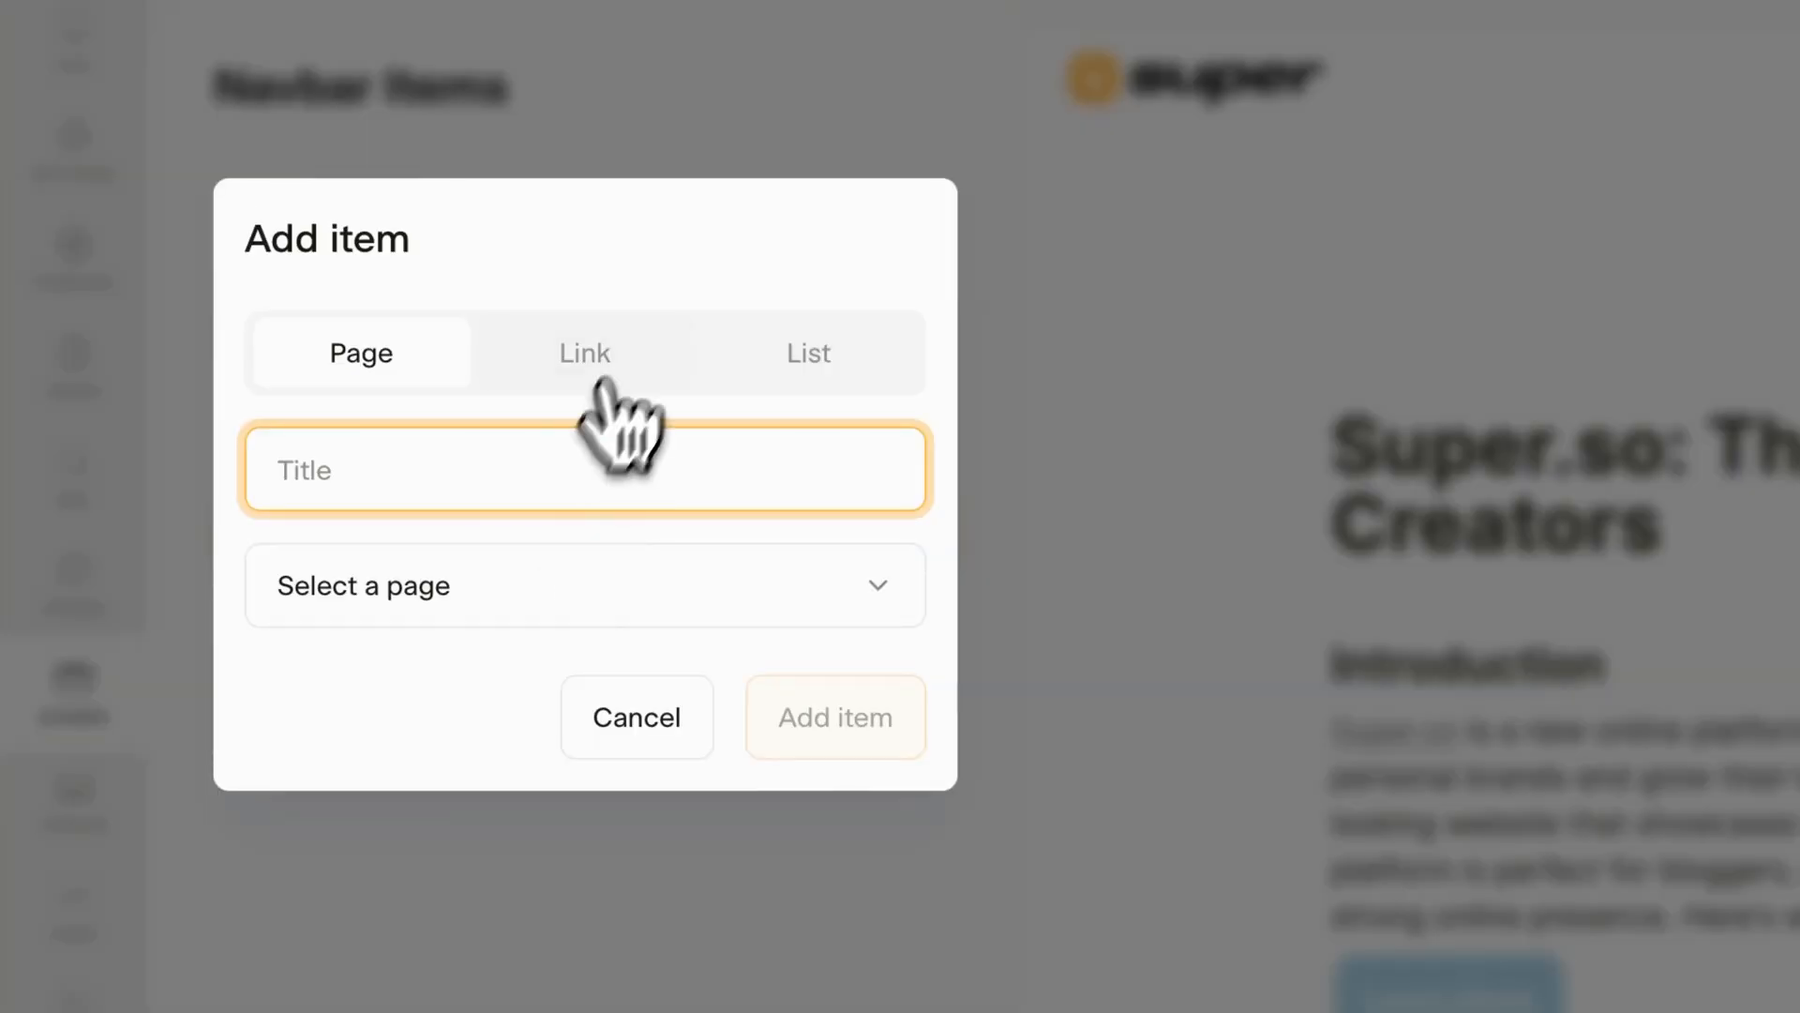
left_click(808, 353)
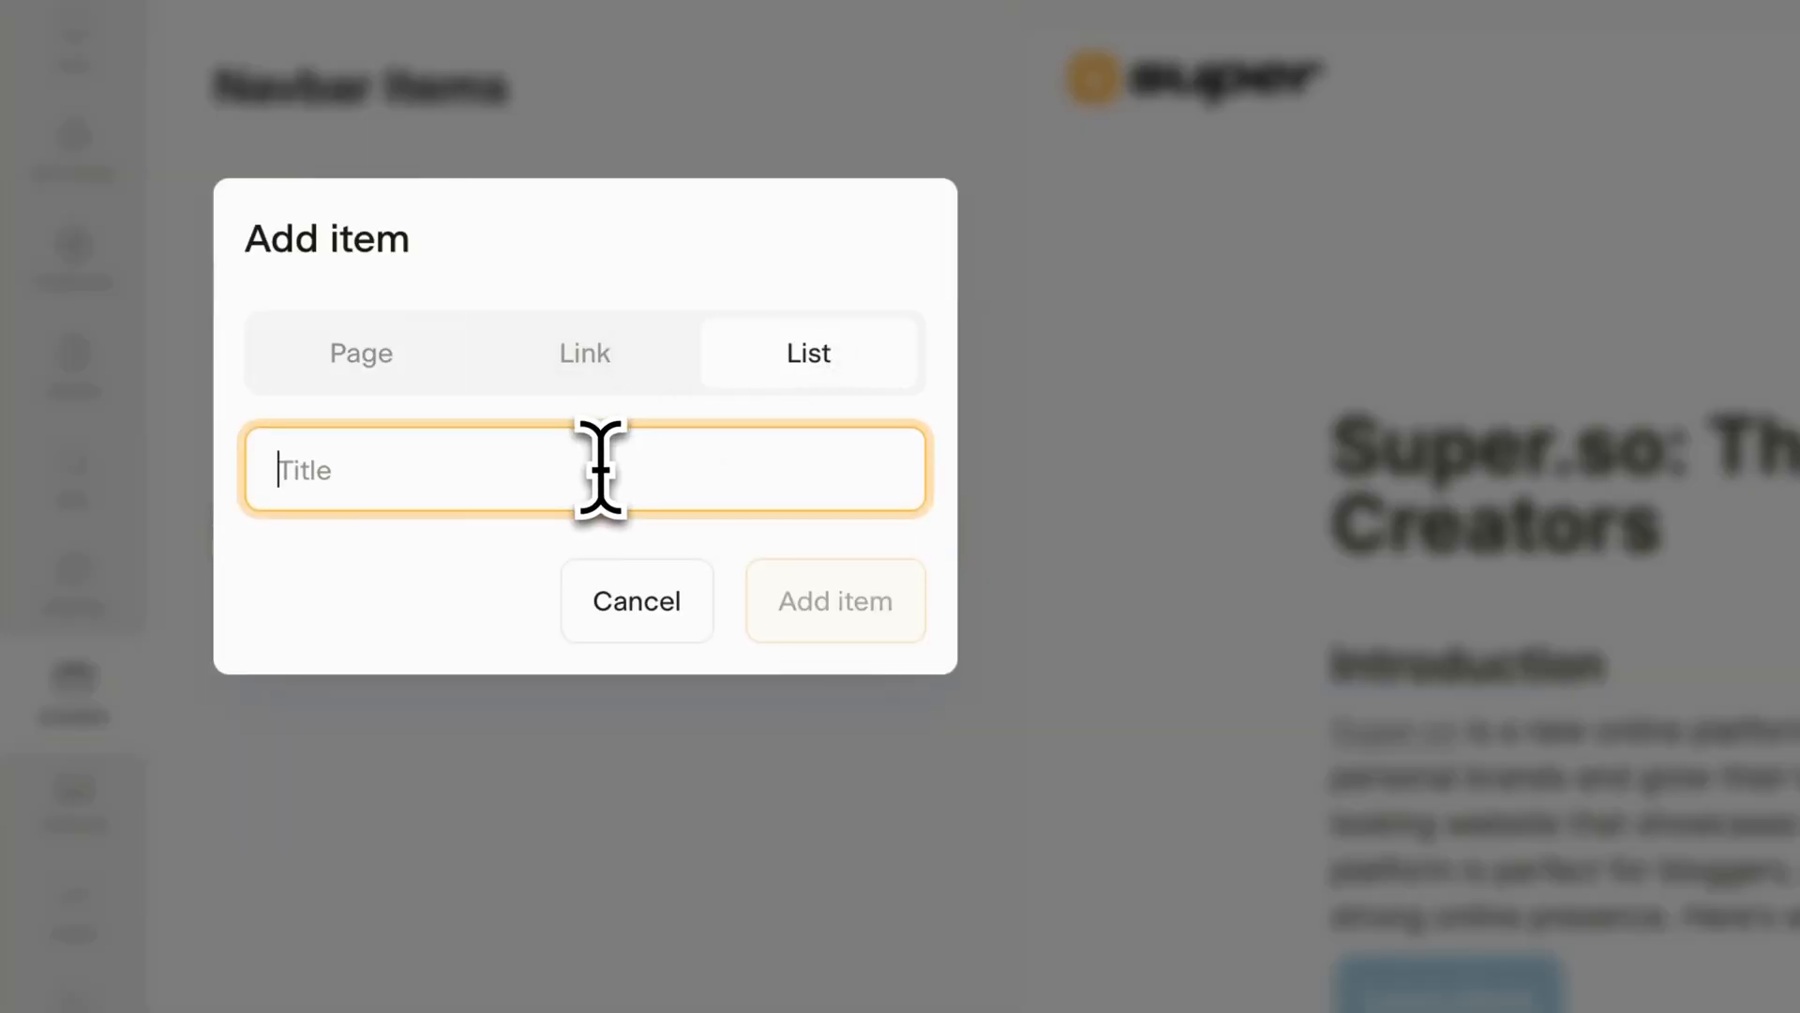
type("About")
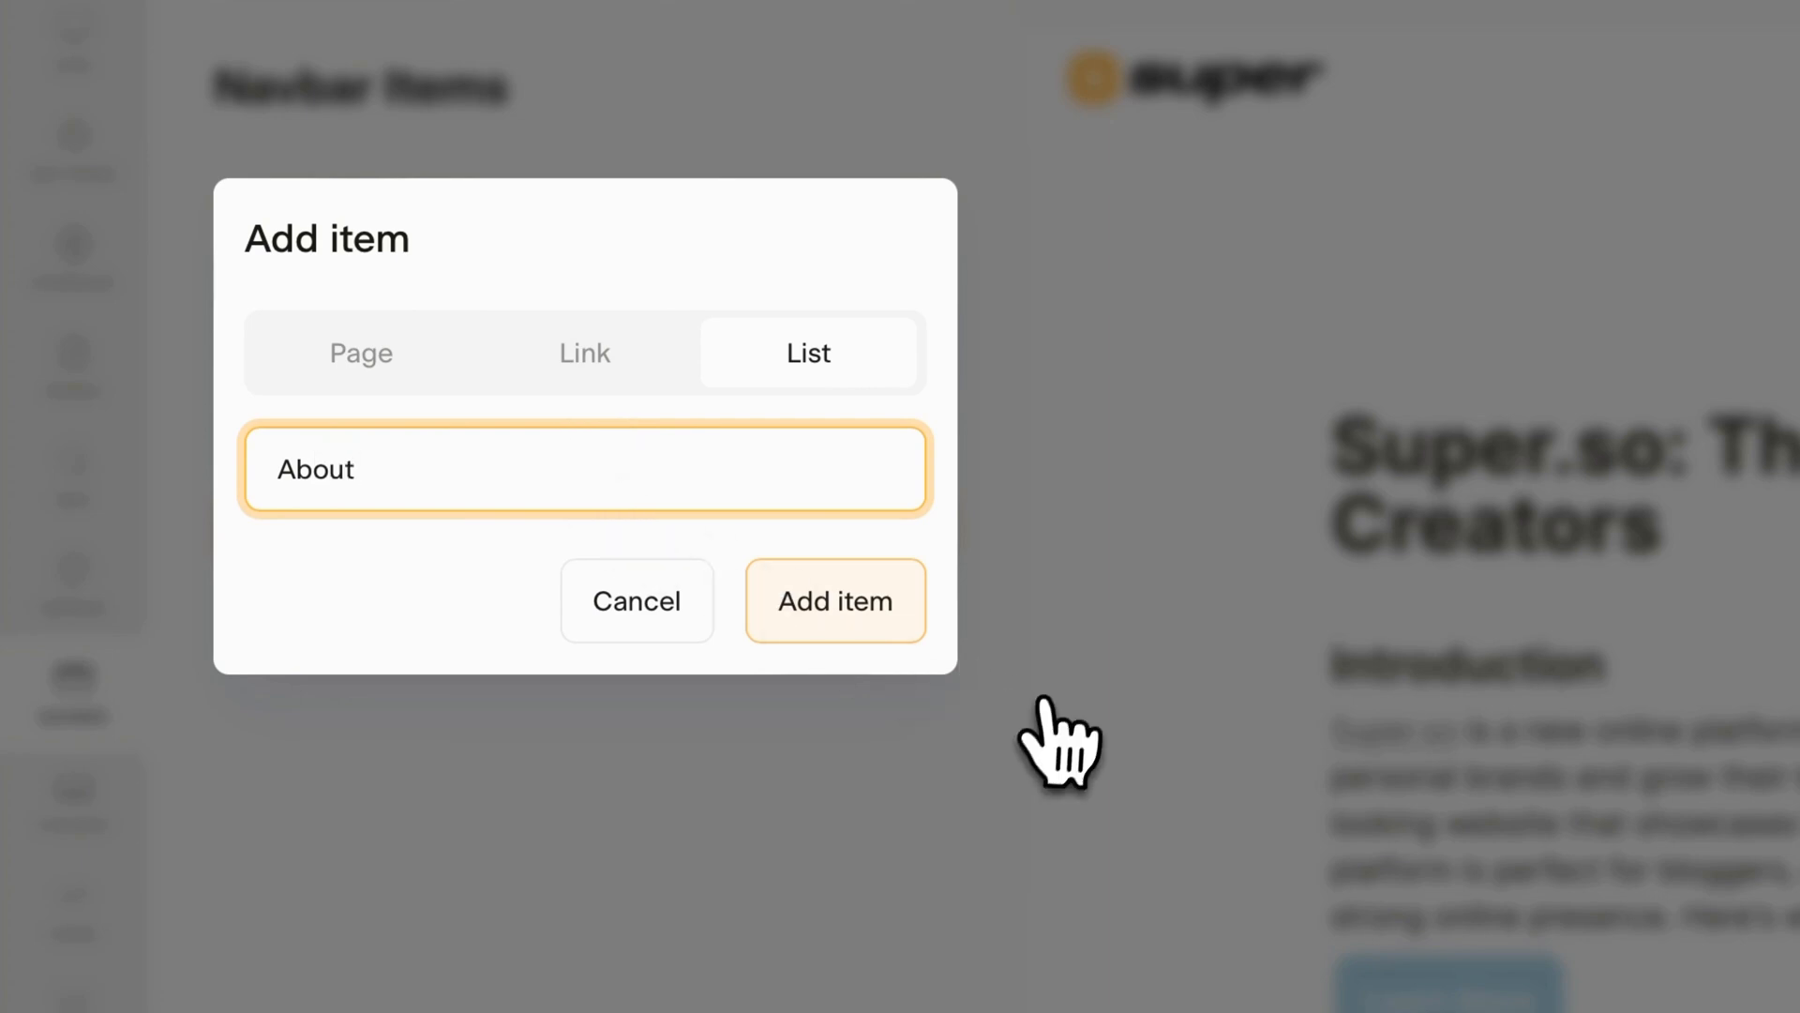
left_click(834, 600)
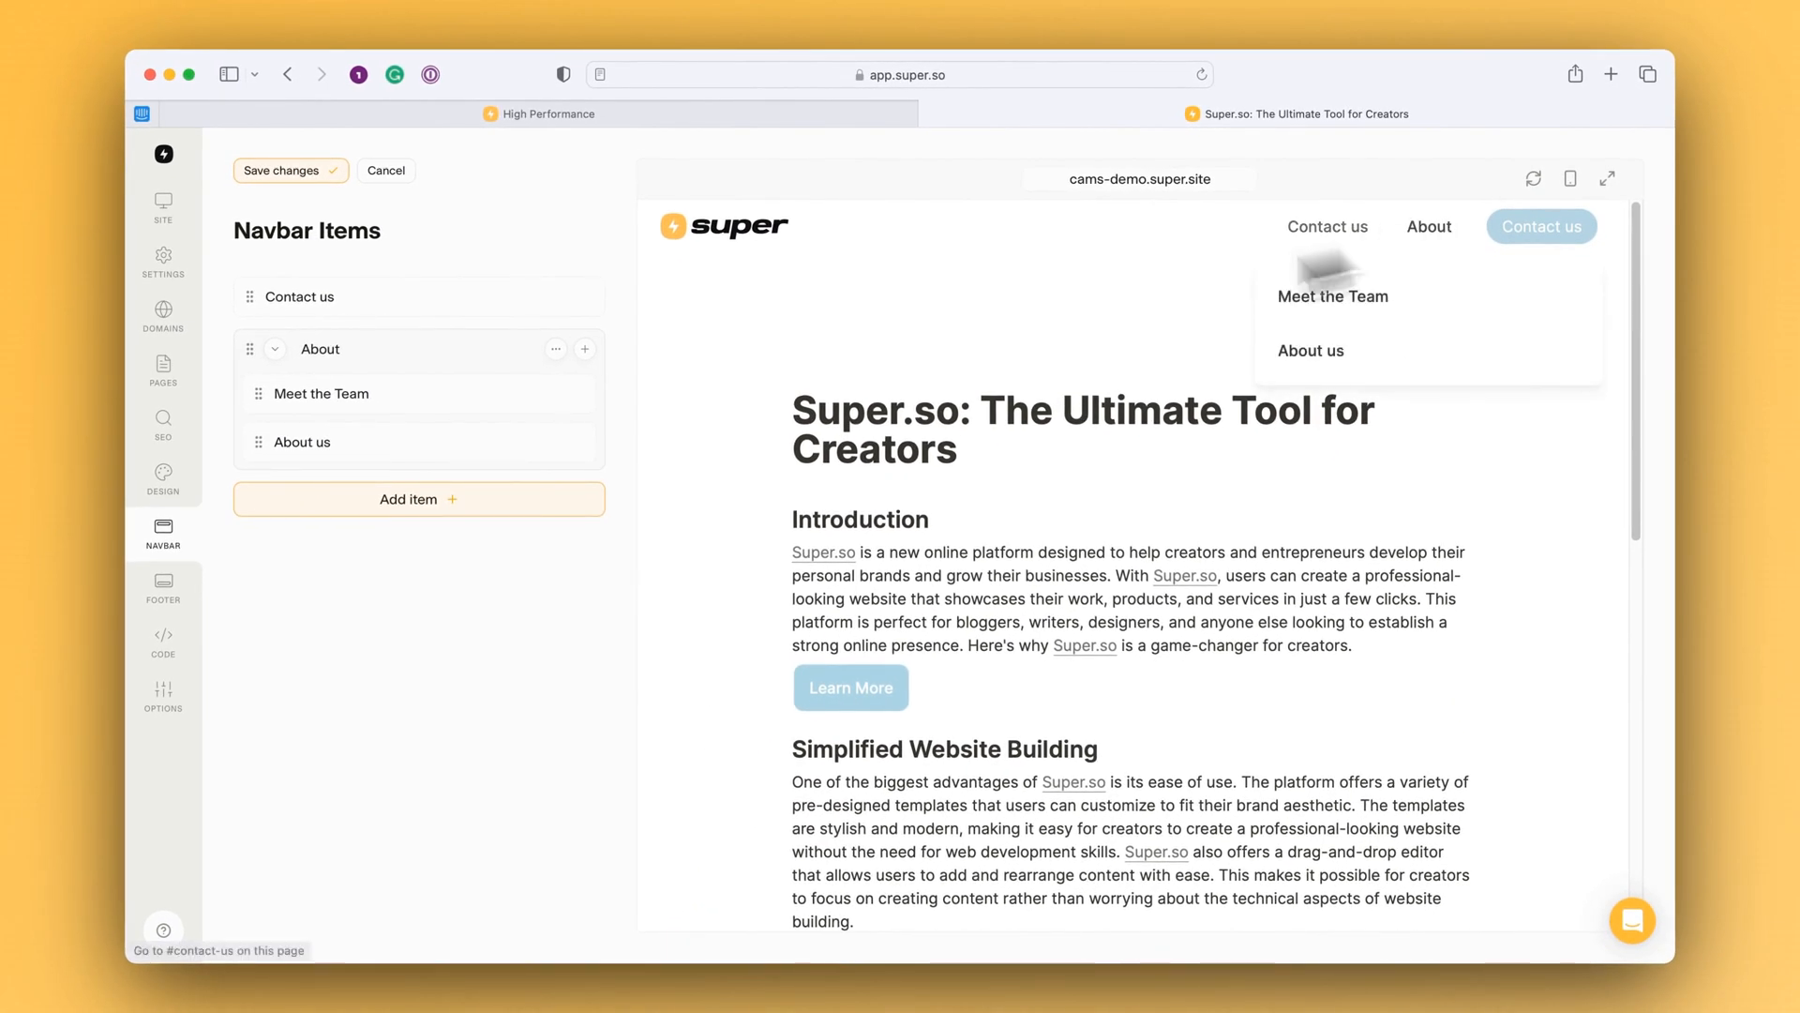
Give Meet the Team the description "Our team is available for you." and an icon
left_click(320, 394)
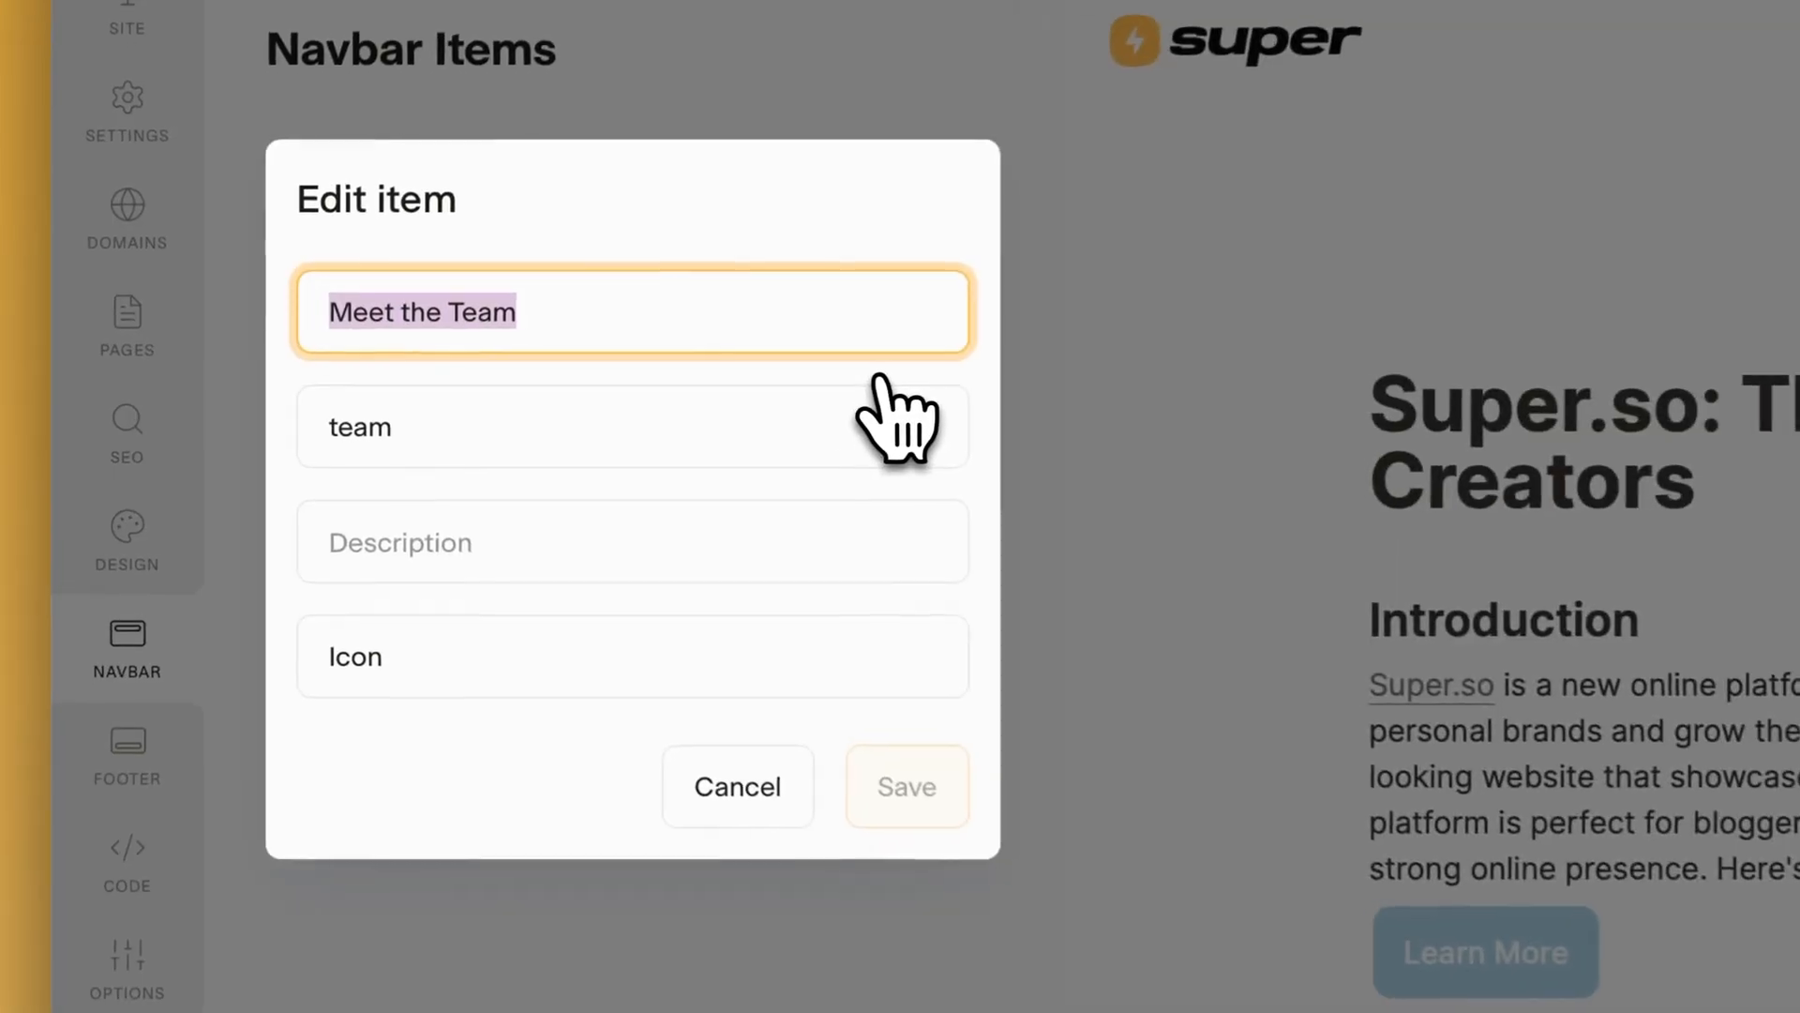
left_click(607, 544)
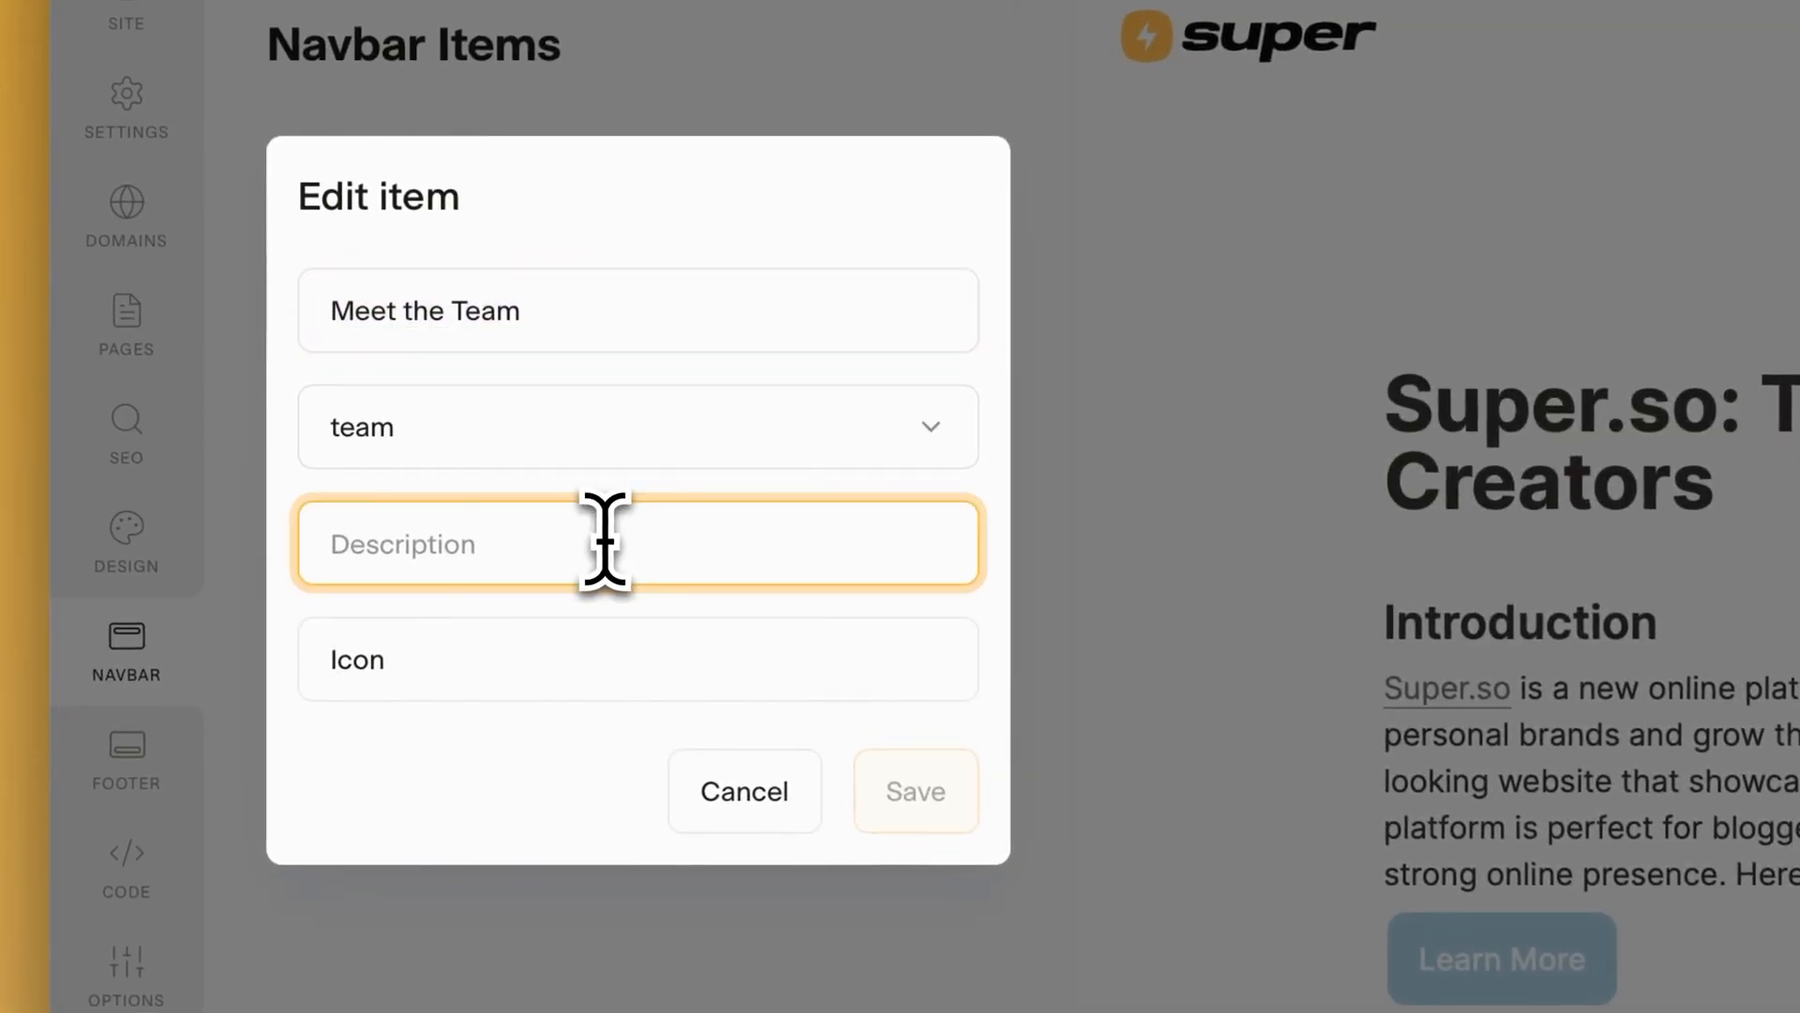
type("Our")
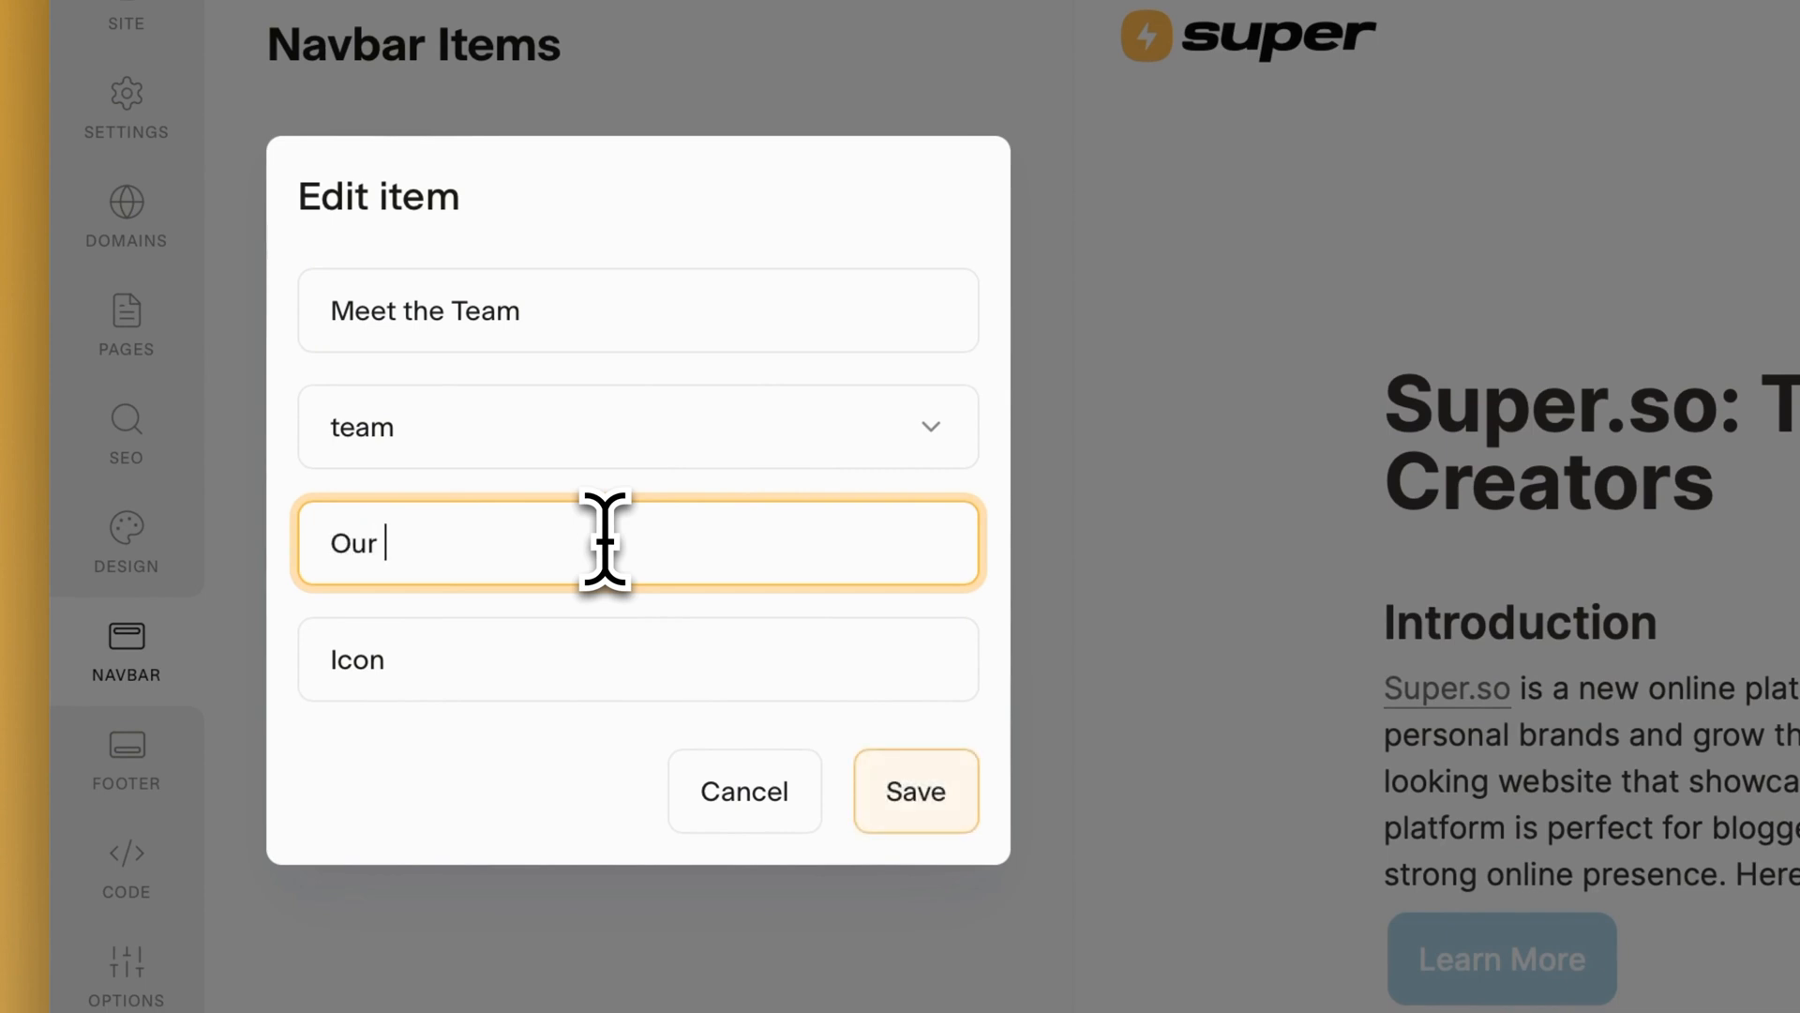
type("team")
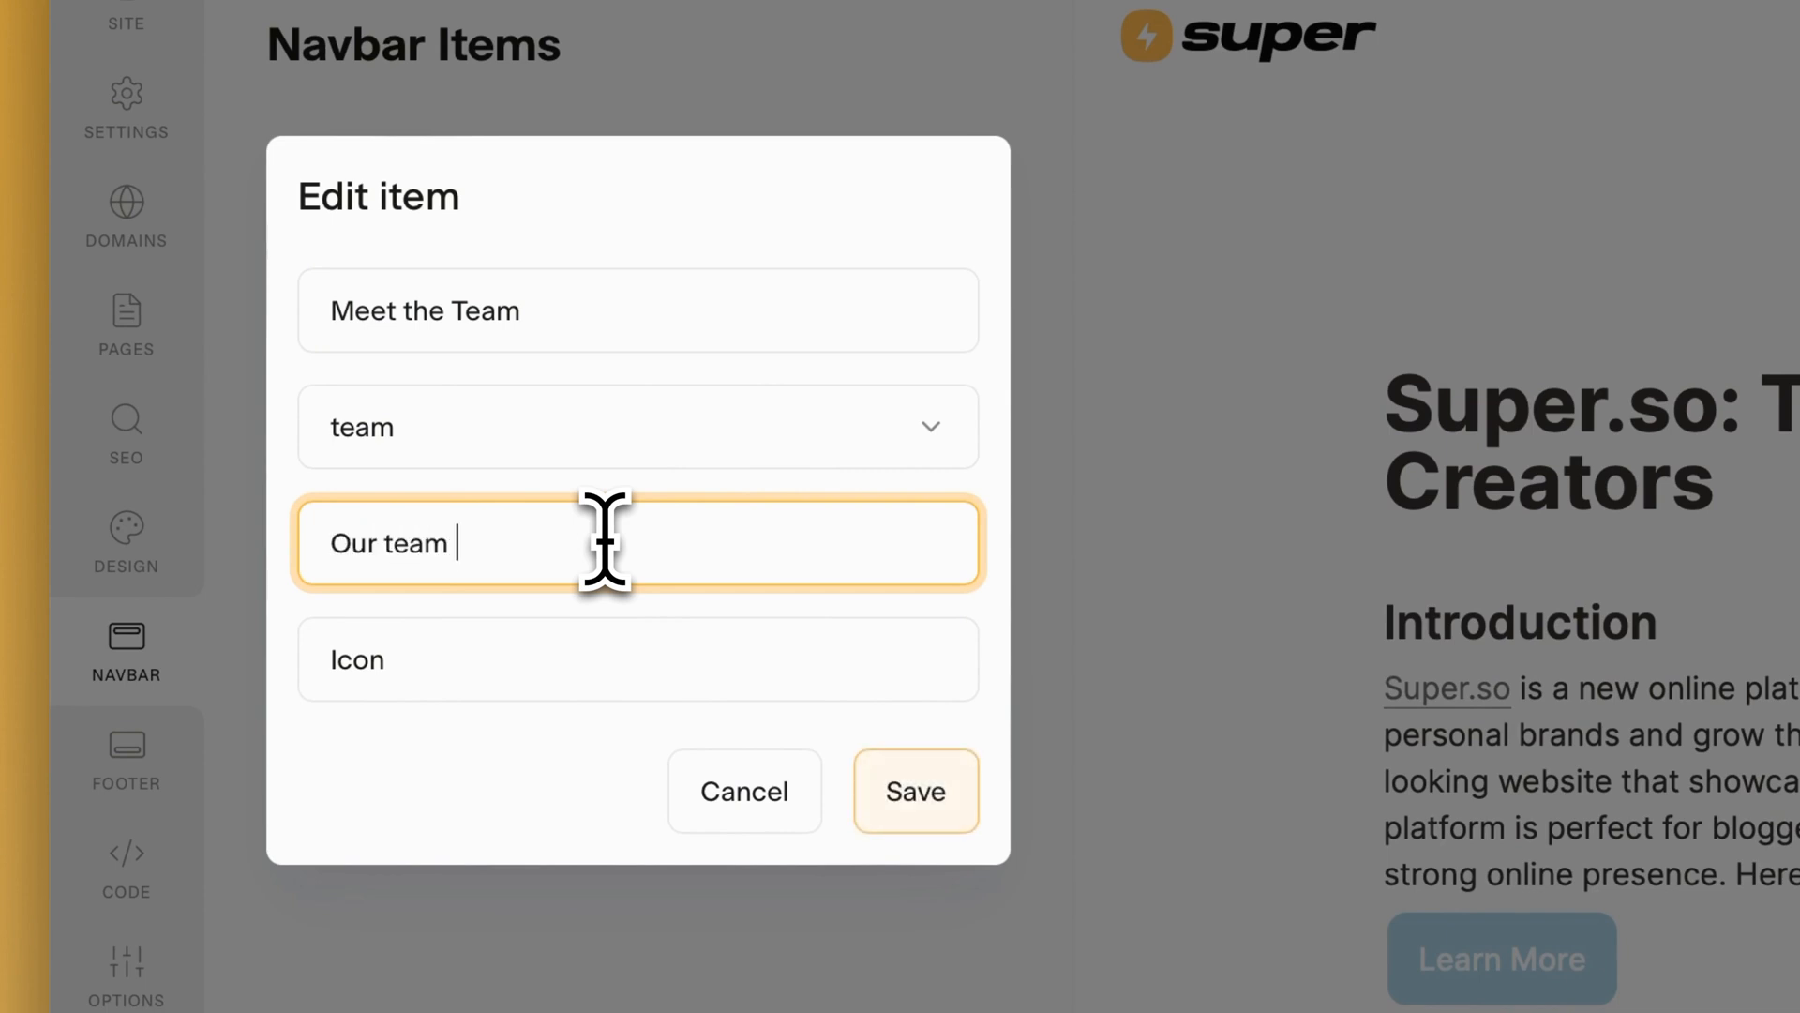
type("is availbe")
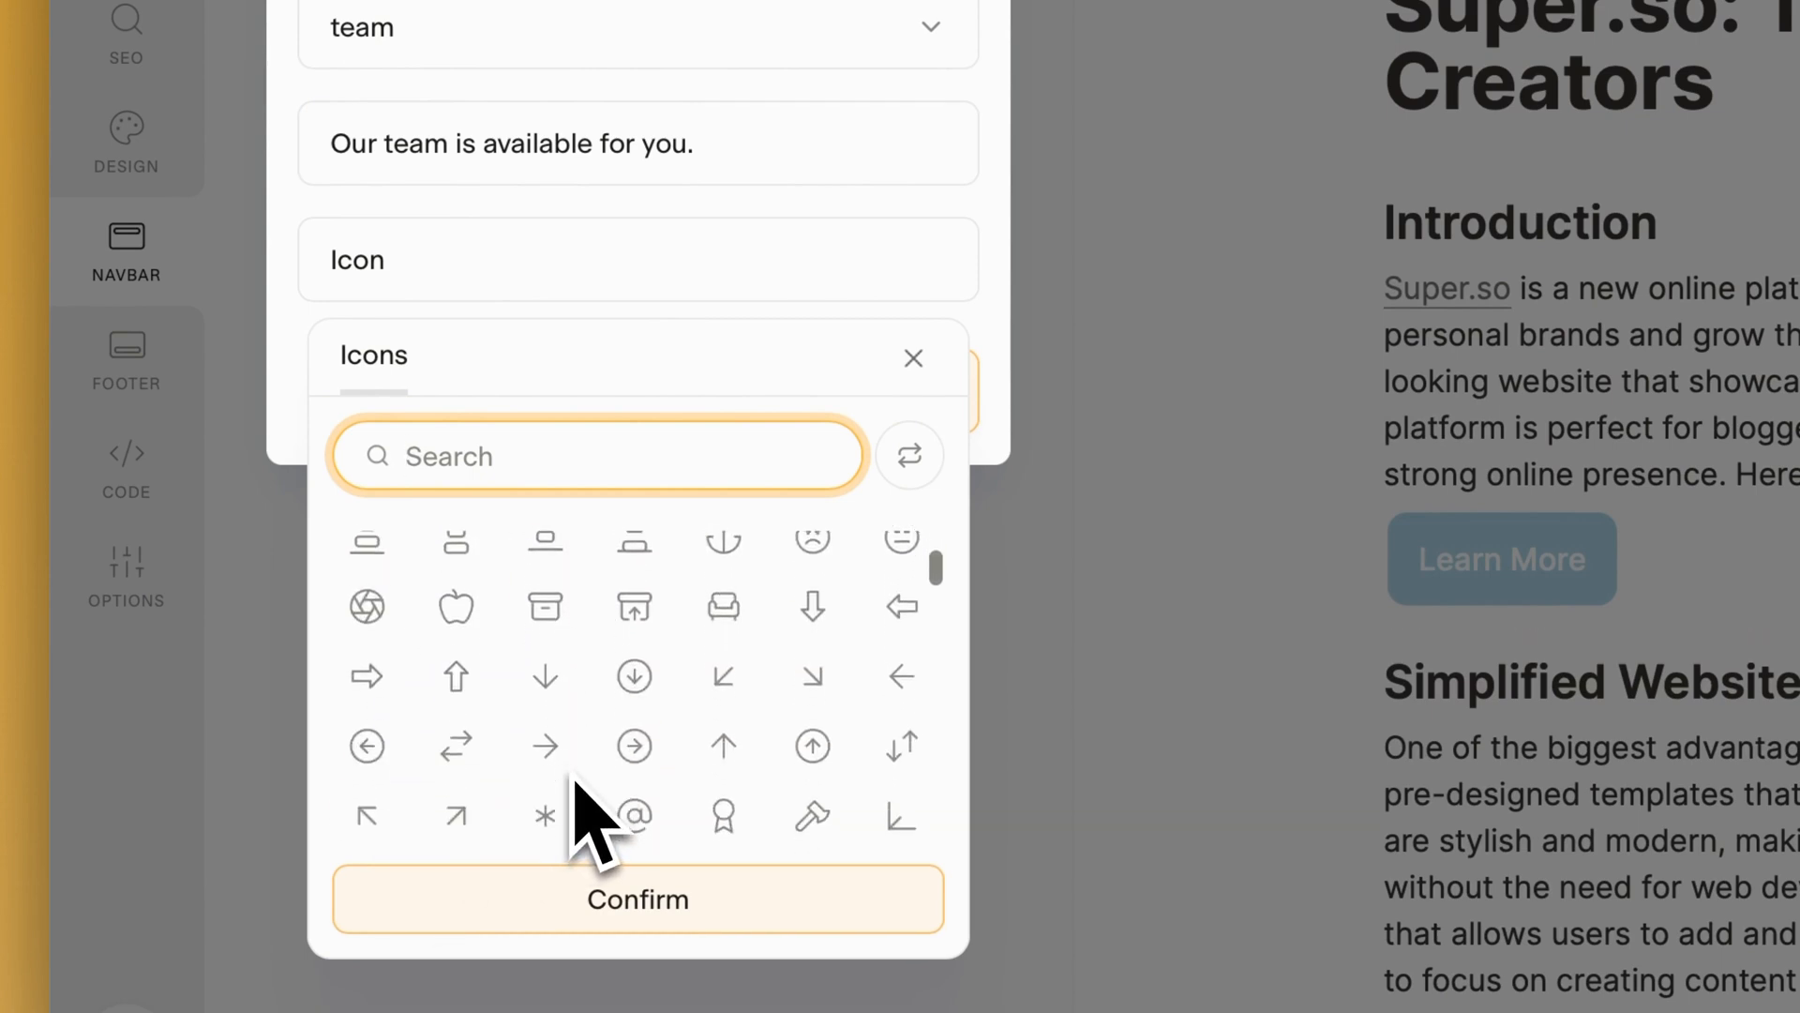
left_click(724, 607)
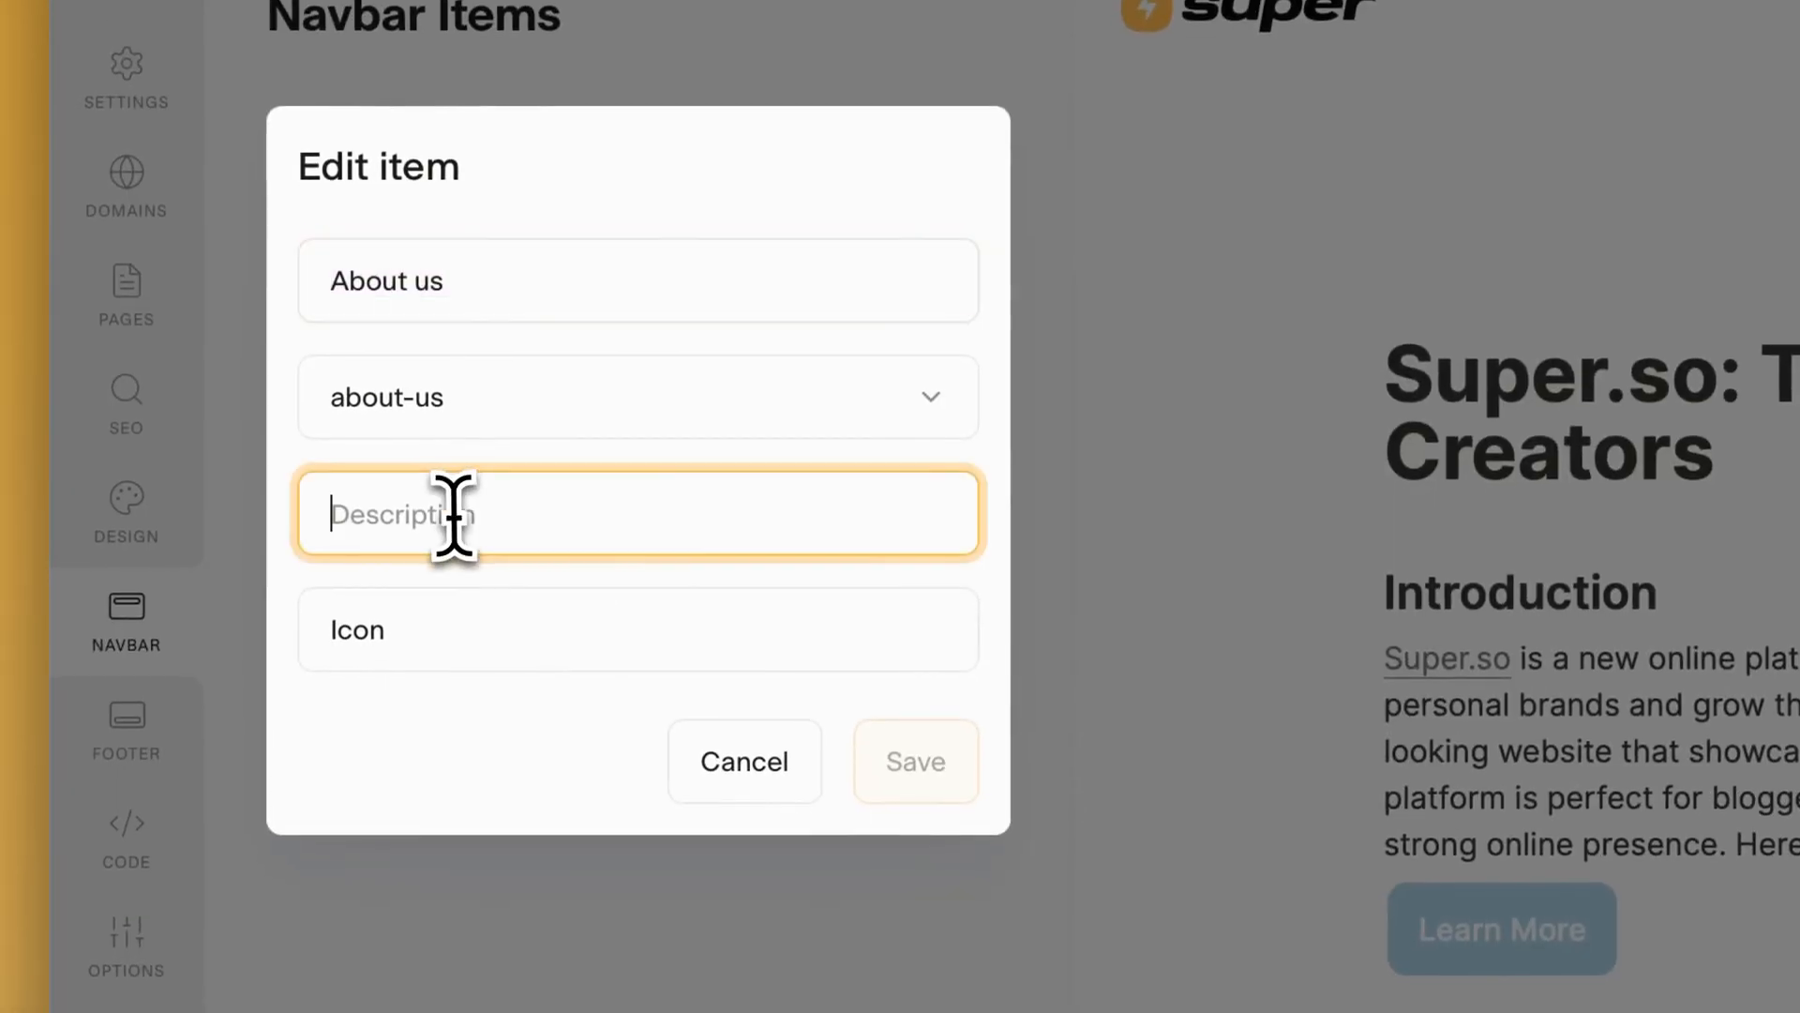
Give About us the description "About Super the company" and the zap lightning icon, then save
type("About Super t")
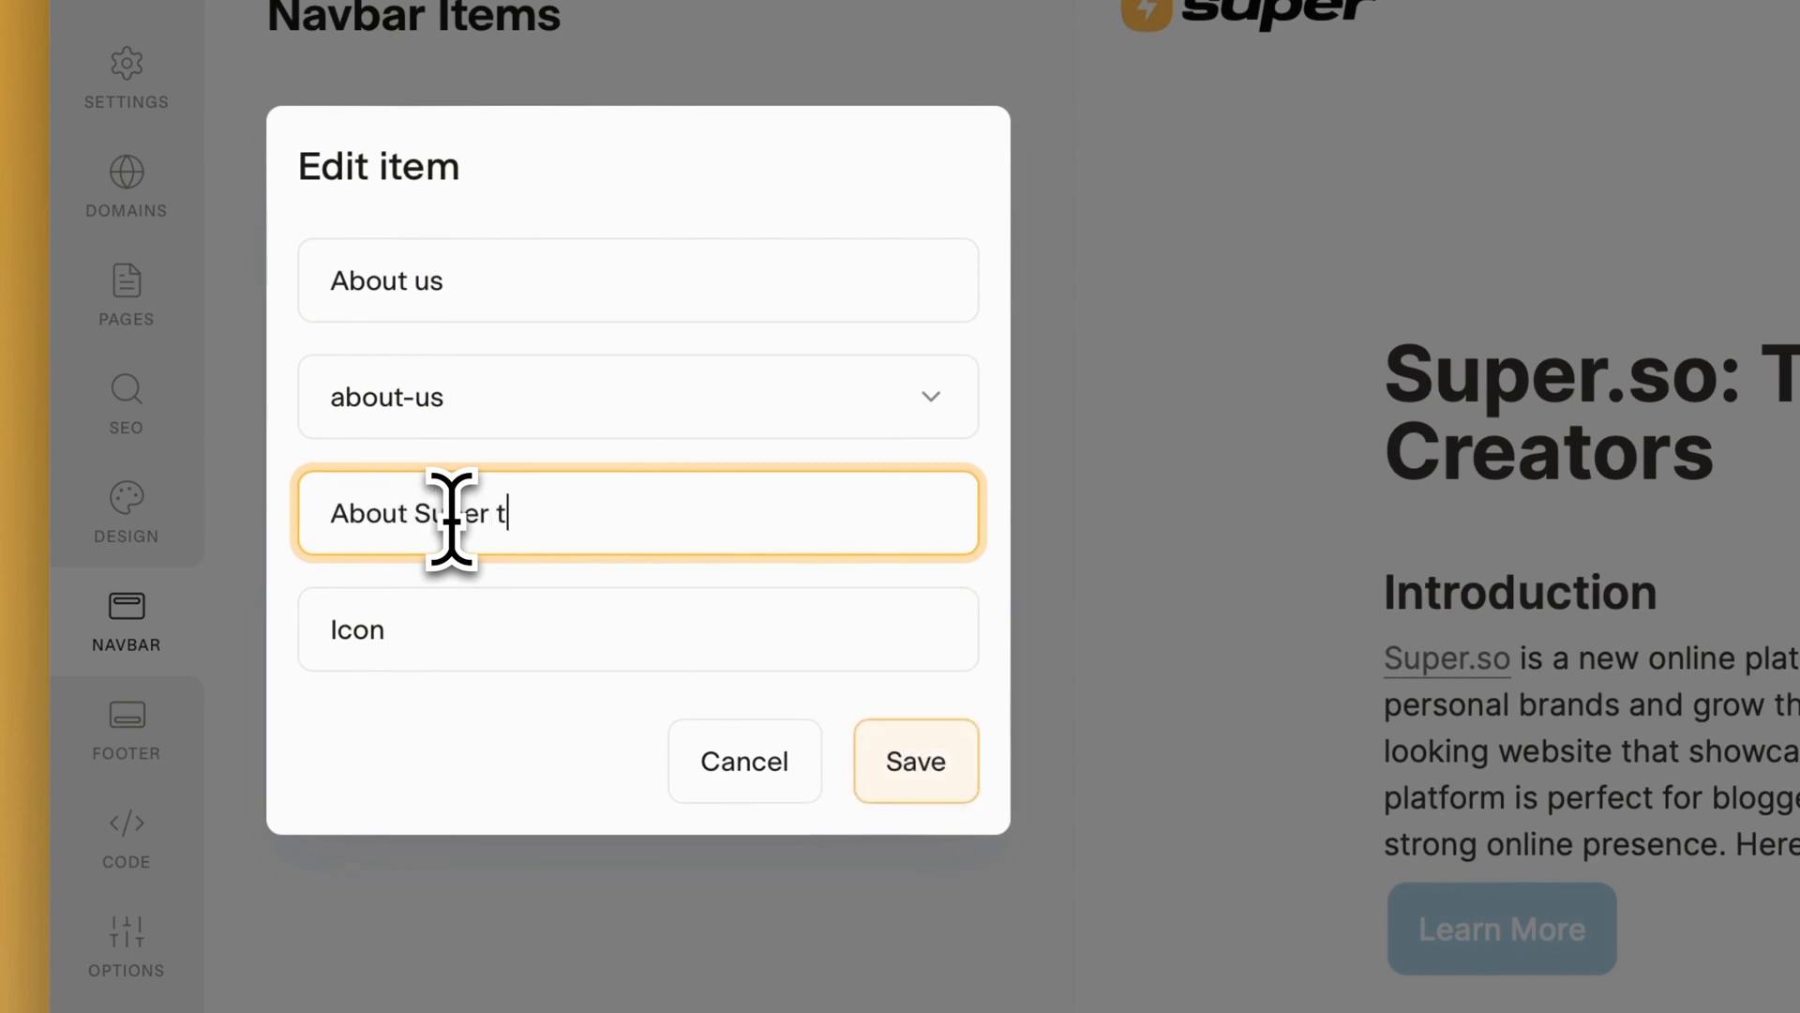
type("he company")
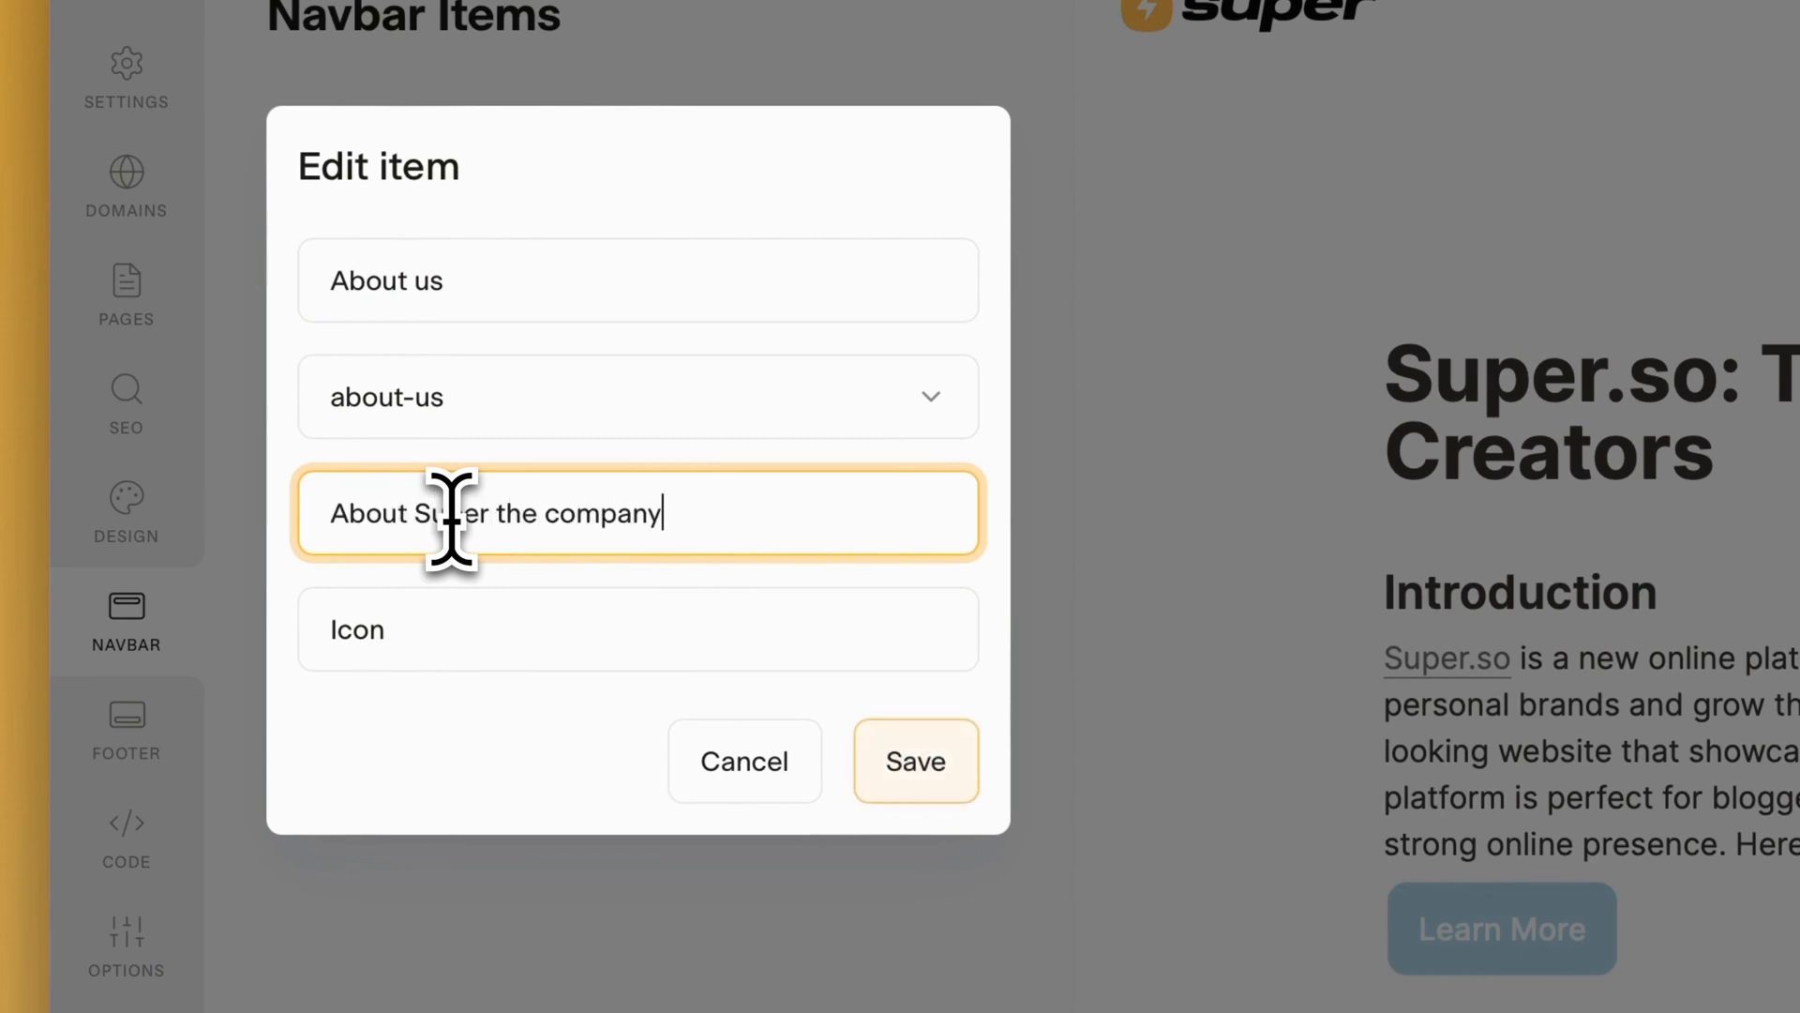
left_click(638, 630)
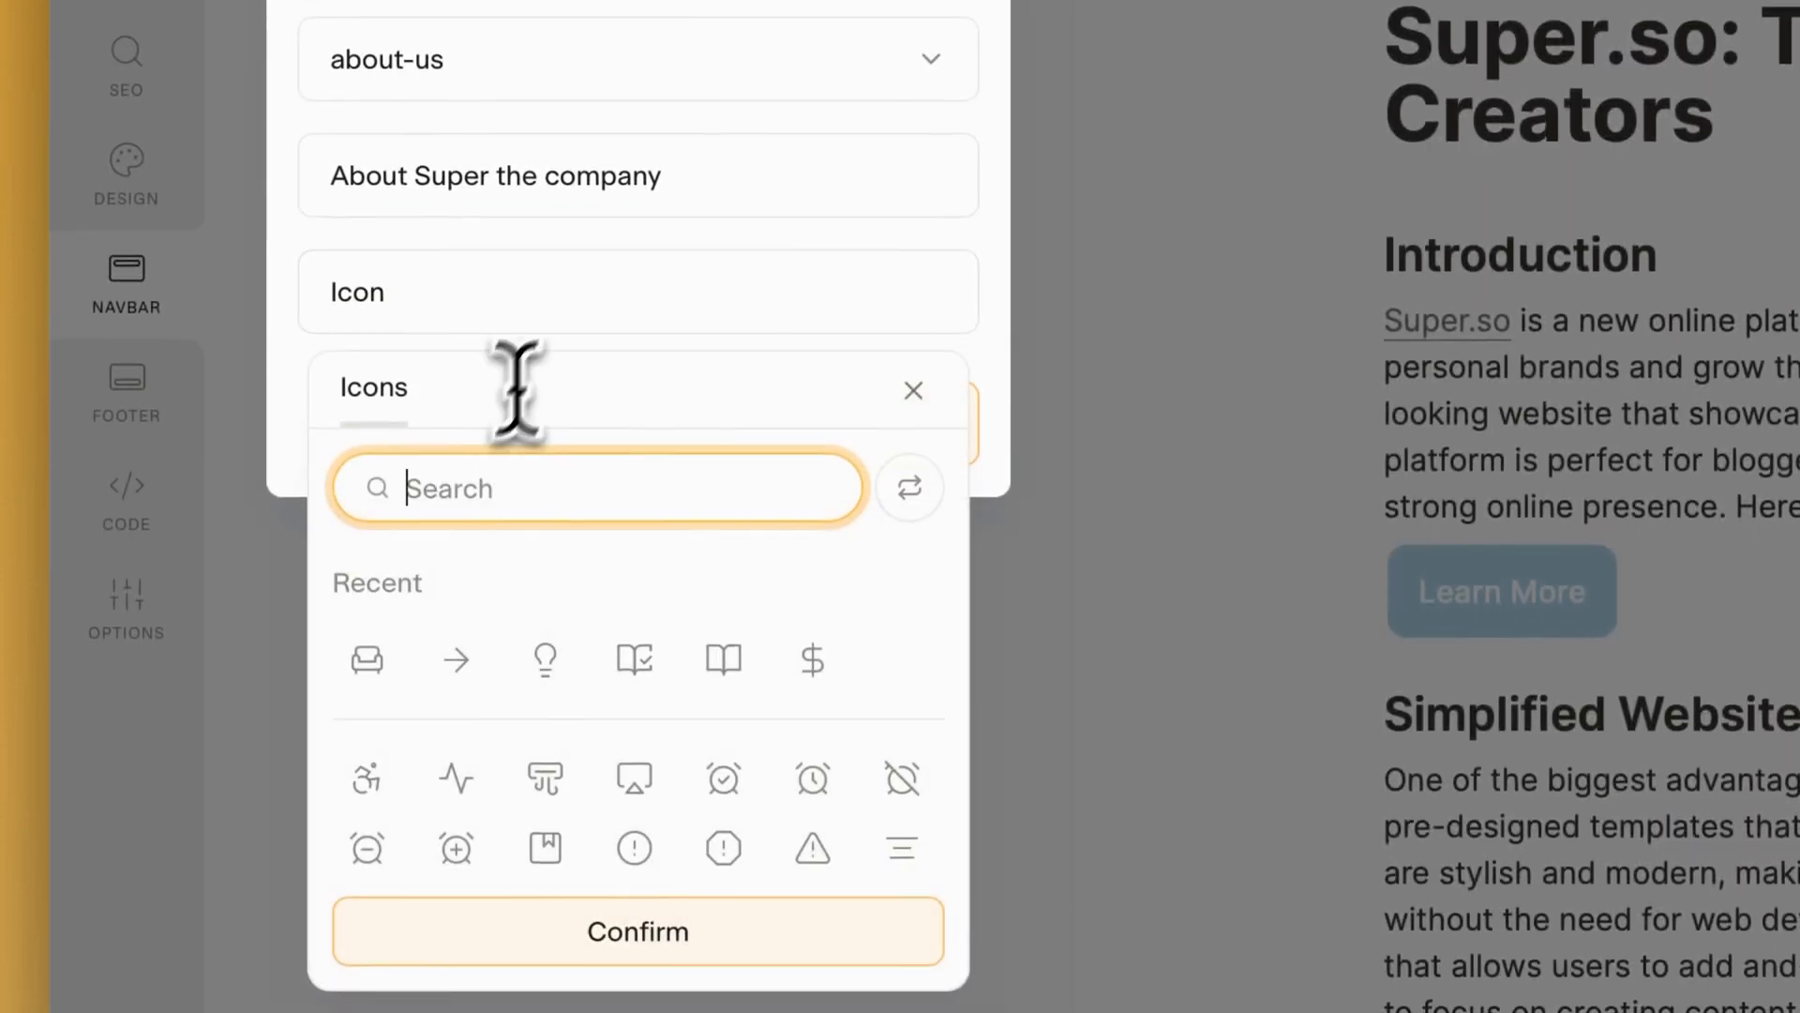
type("zap")
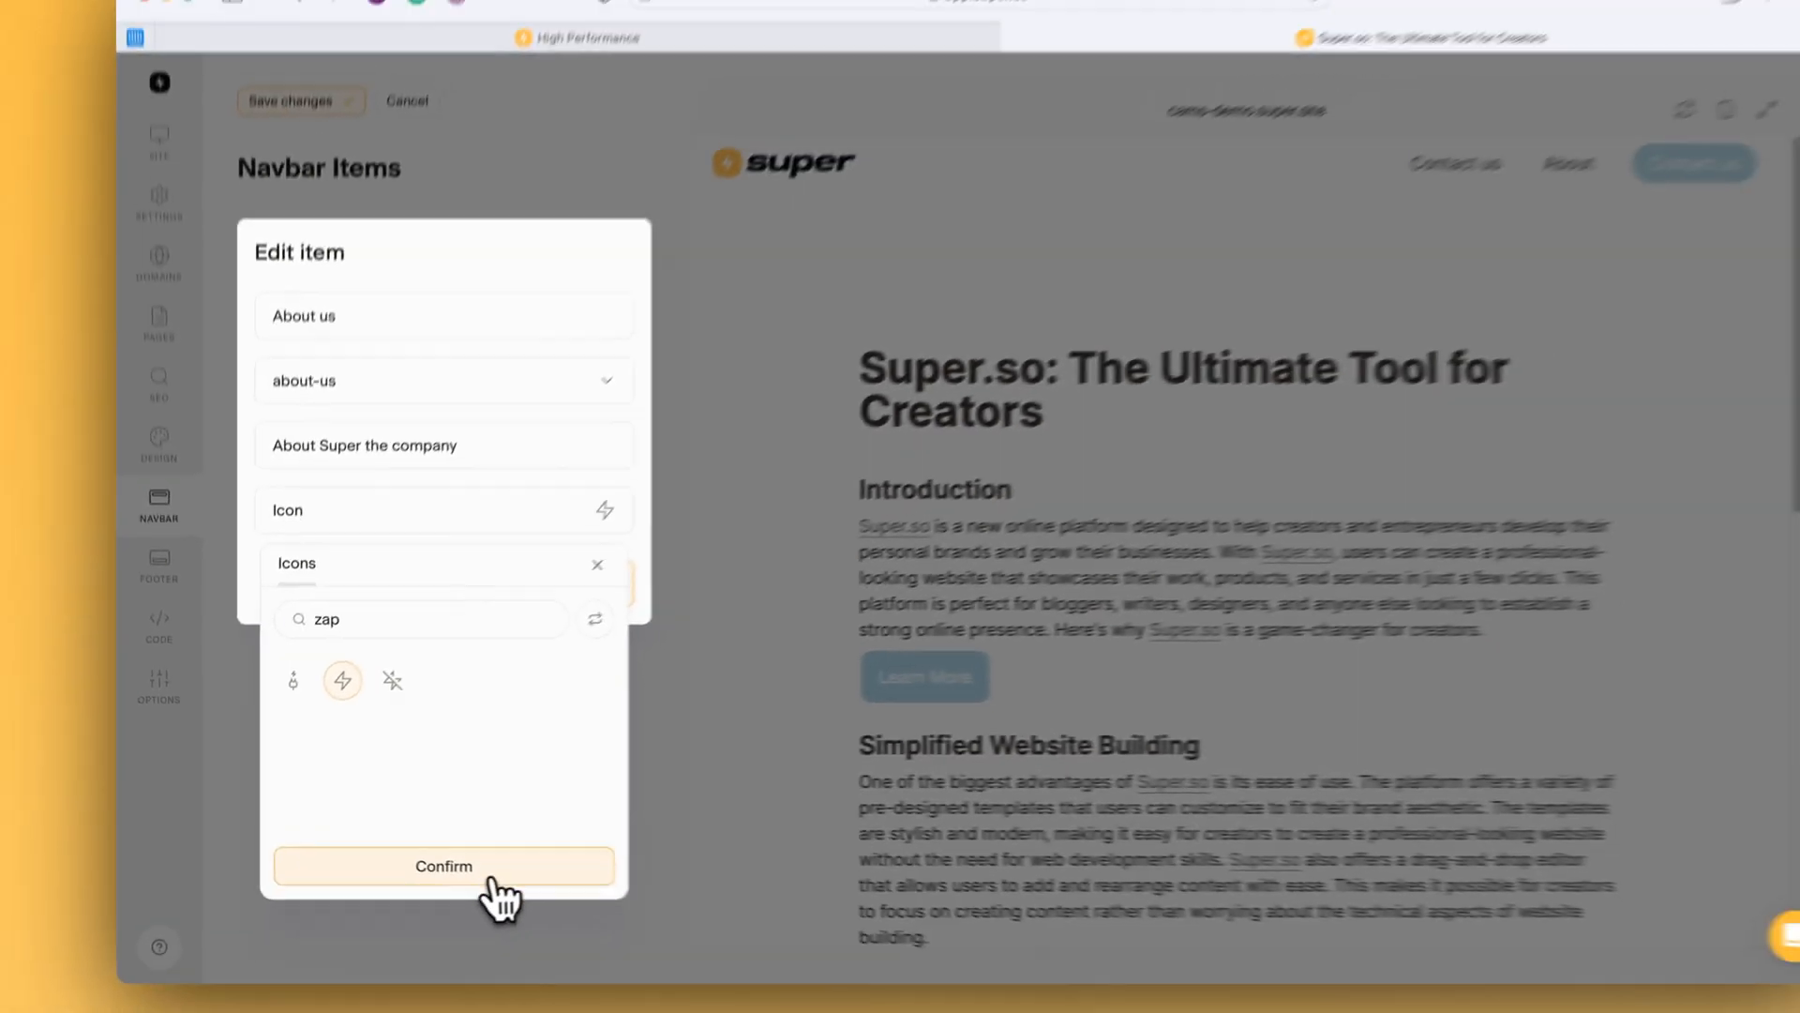
left_click(442, 866)
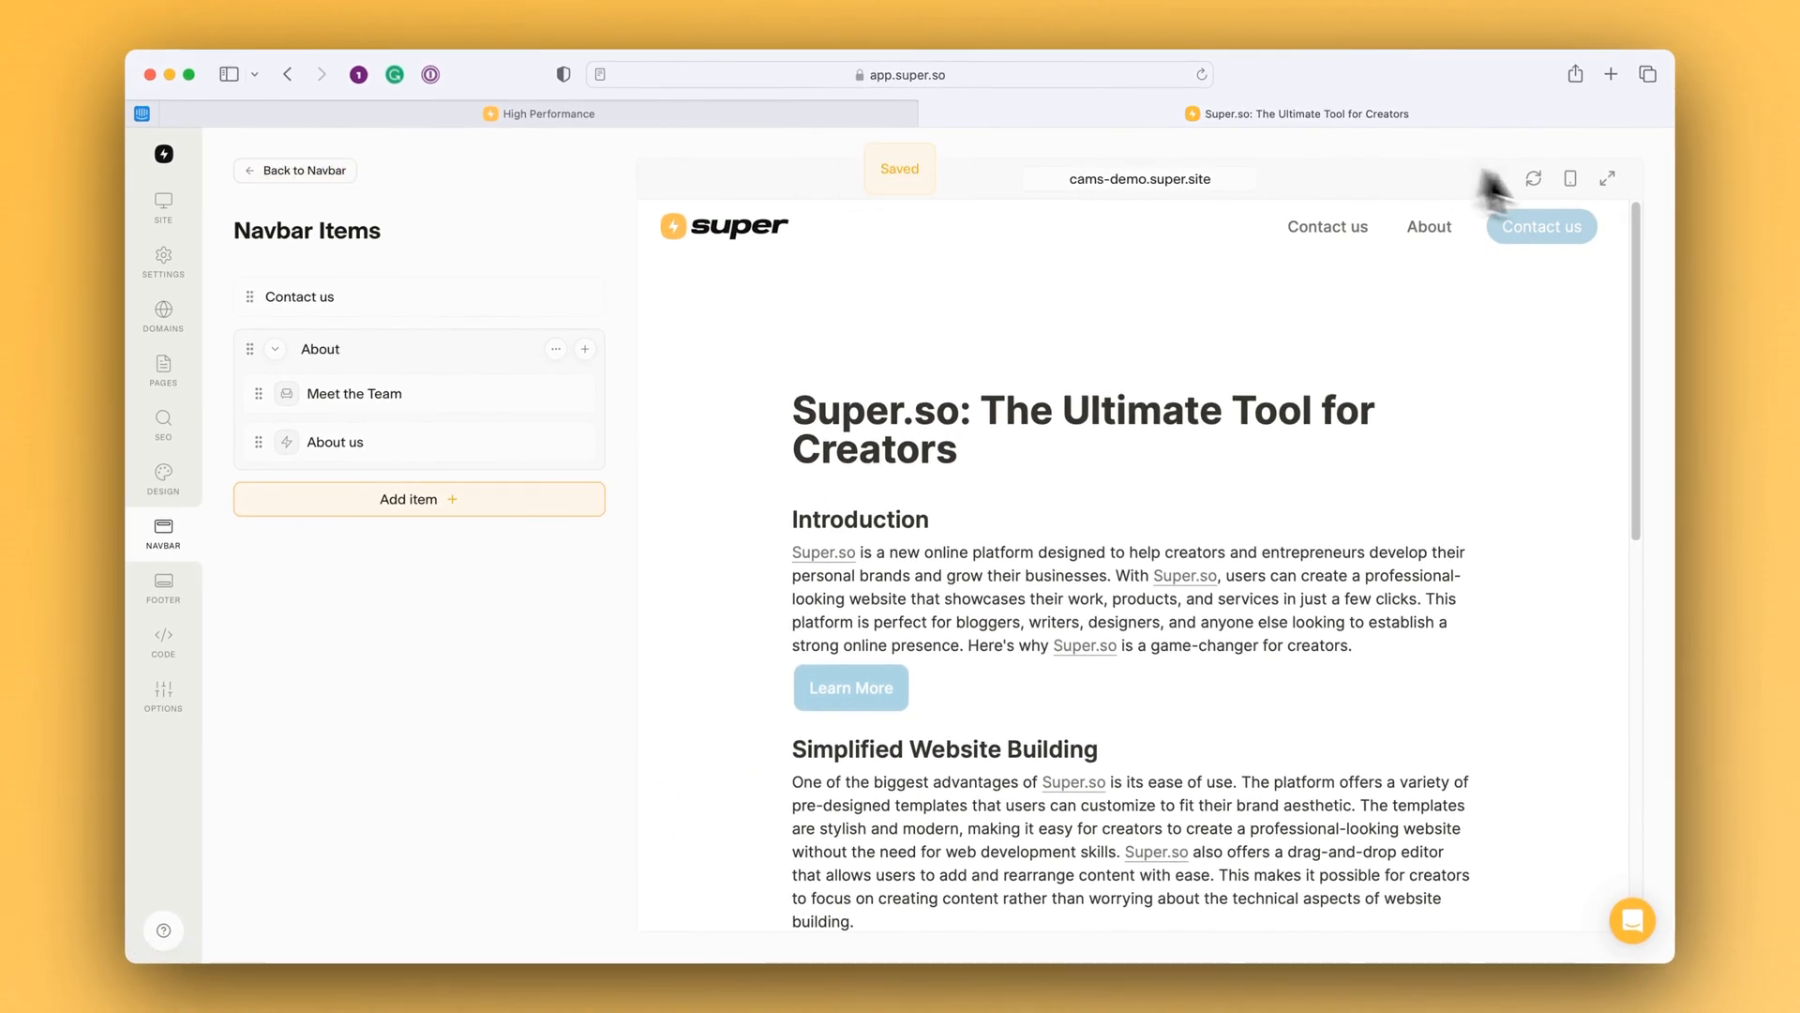
At mobile width, expand About to reveal About us with its description and icon
left_click(1568, 178)
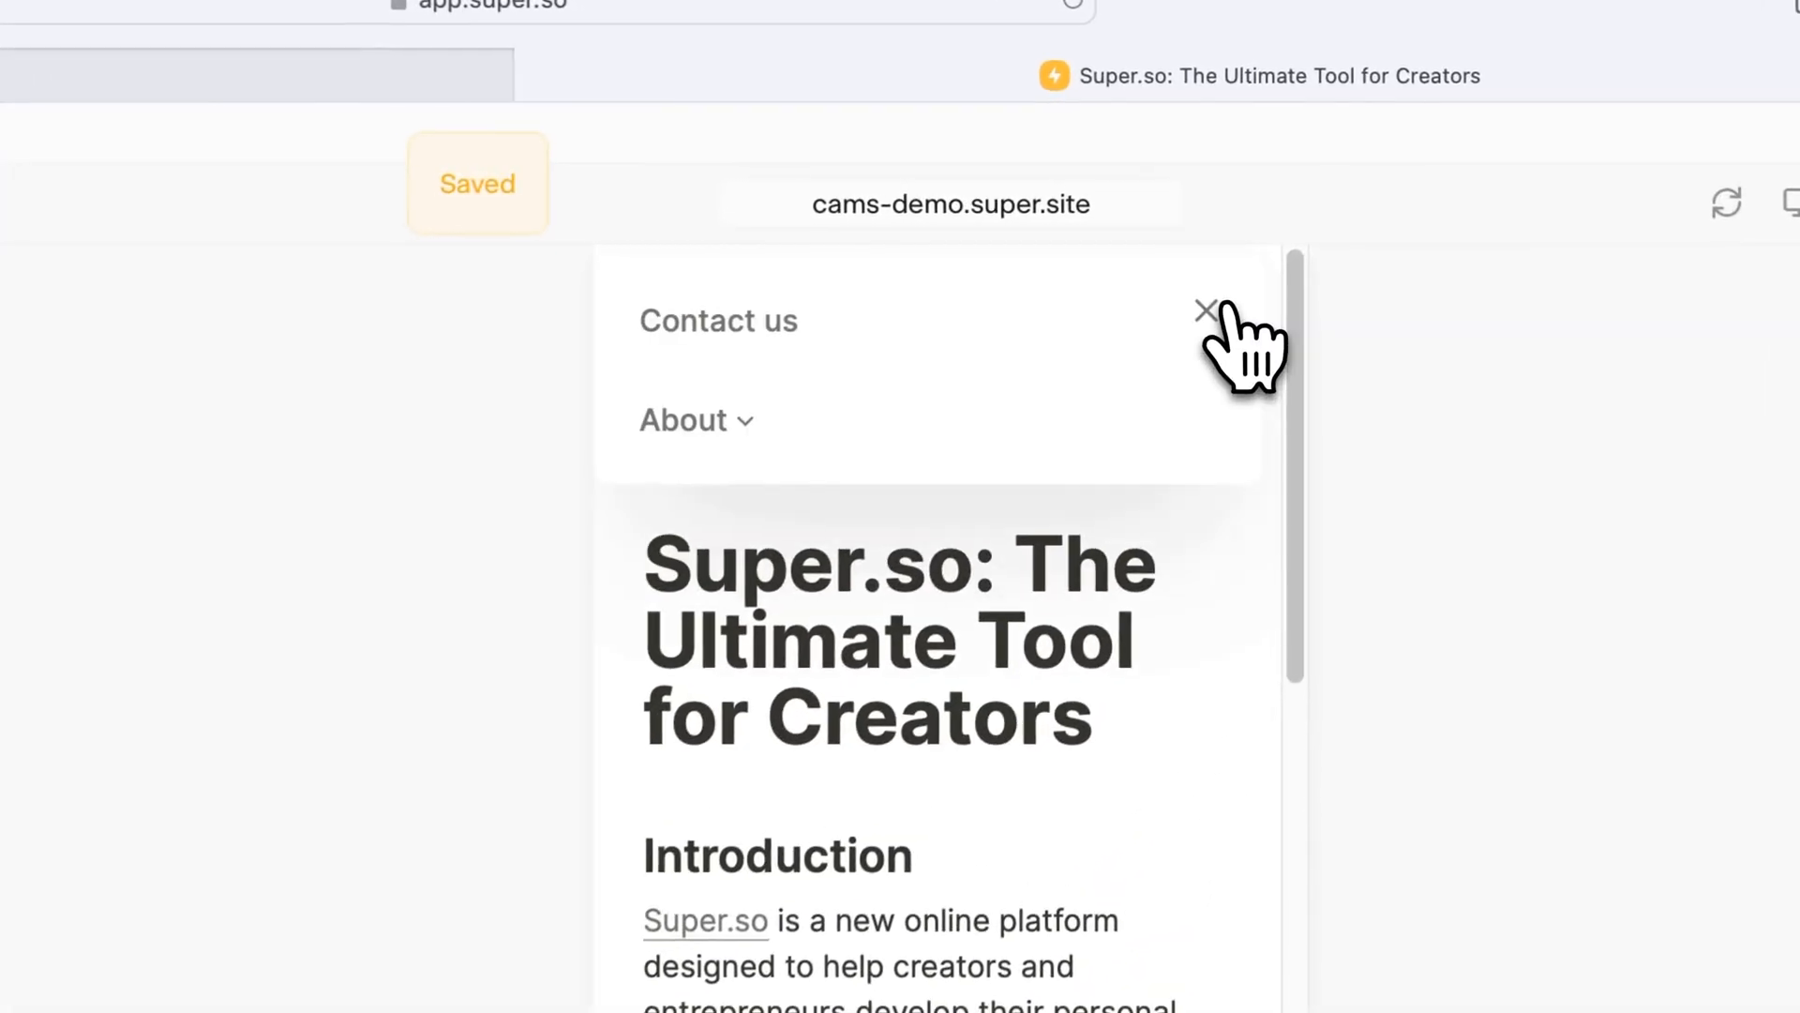
left_click(682, 420)
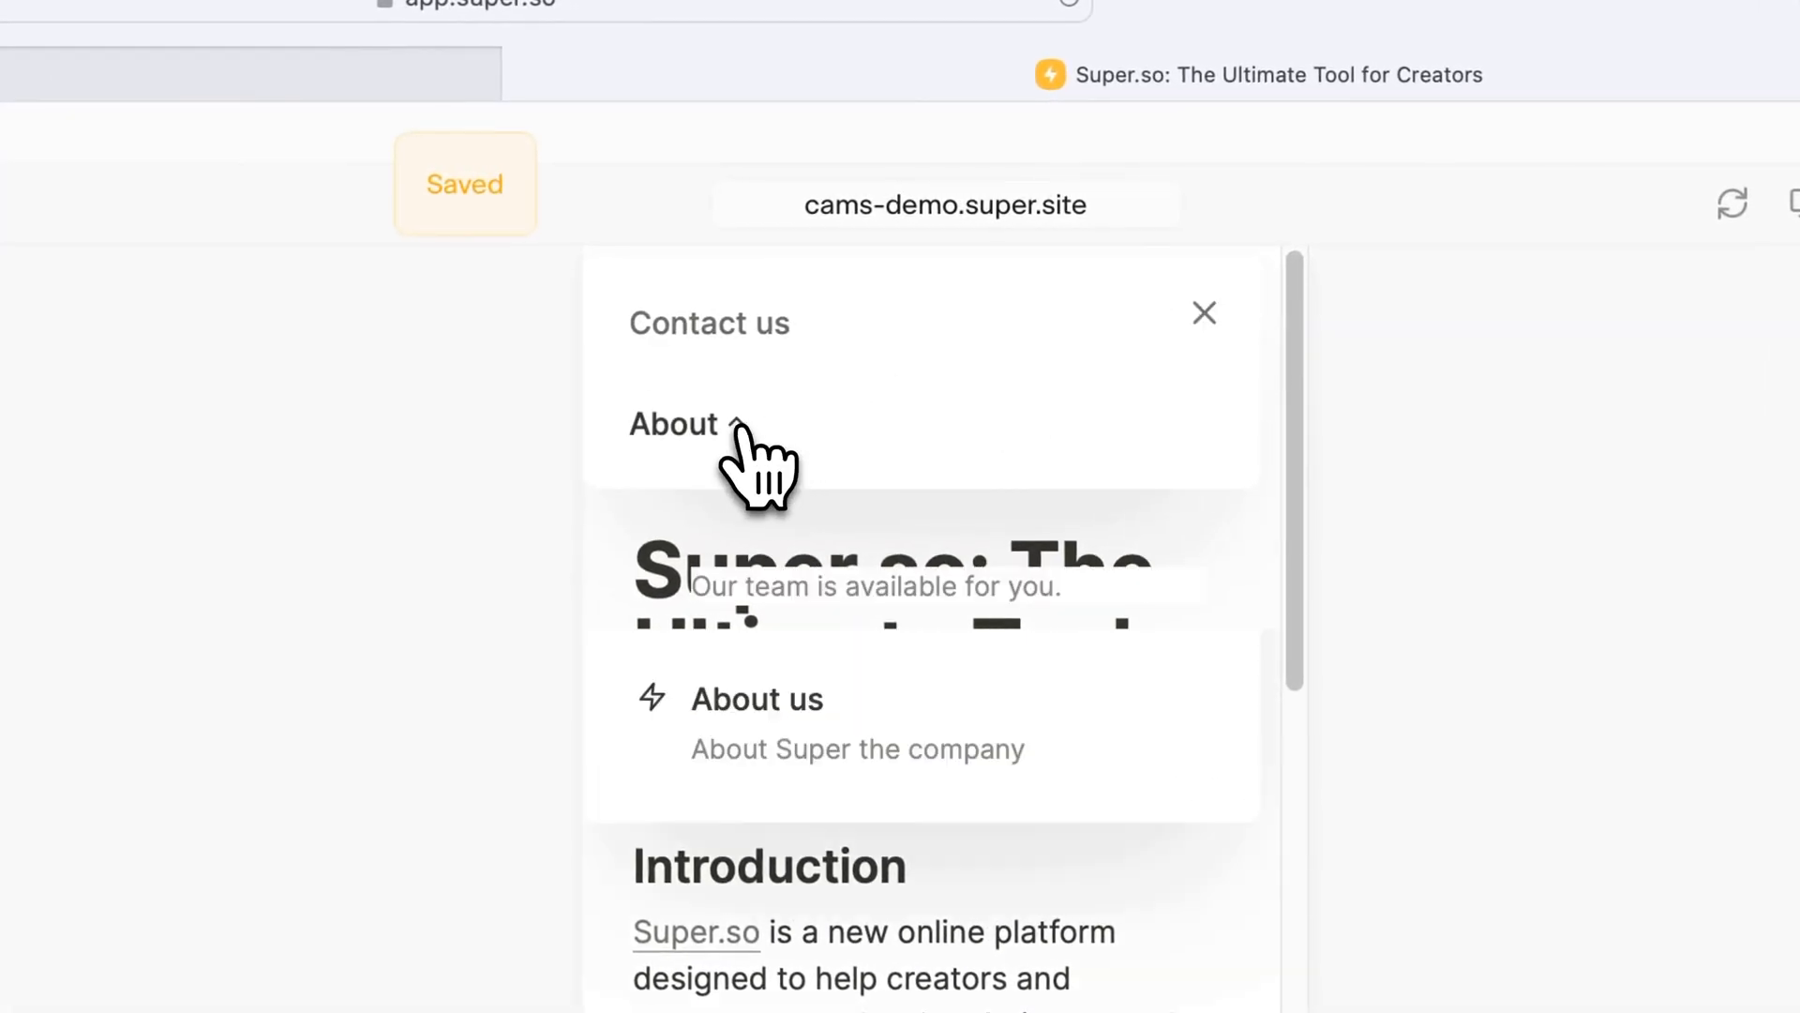
left_click(673, 424)
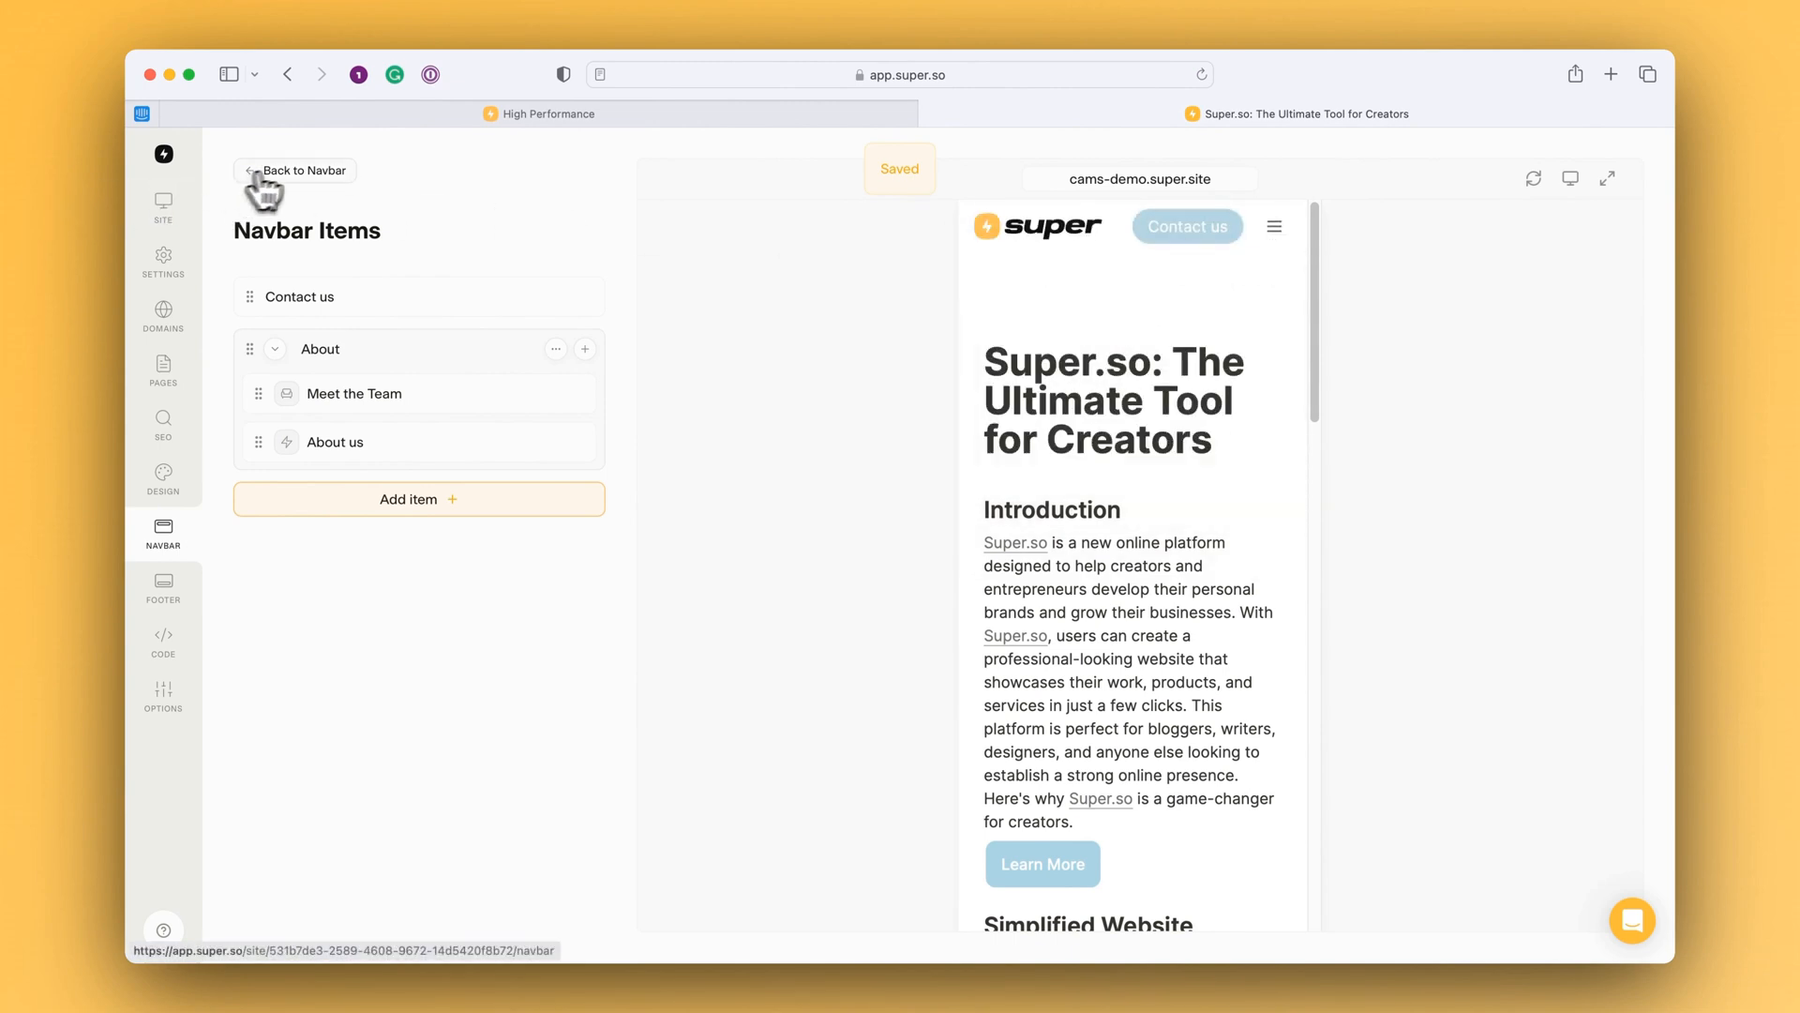
In Style your navbar, set height 71px and Shadow Small, checking Dark then returning to Light
left_click(293, 169)
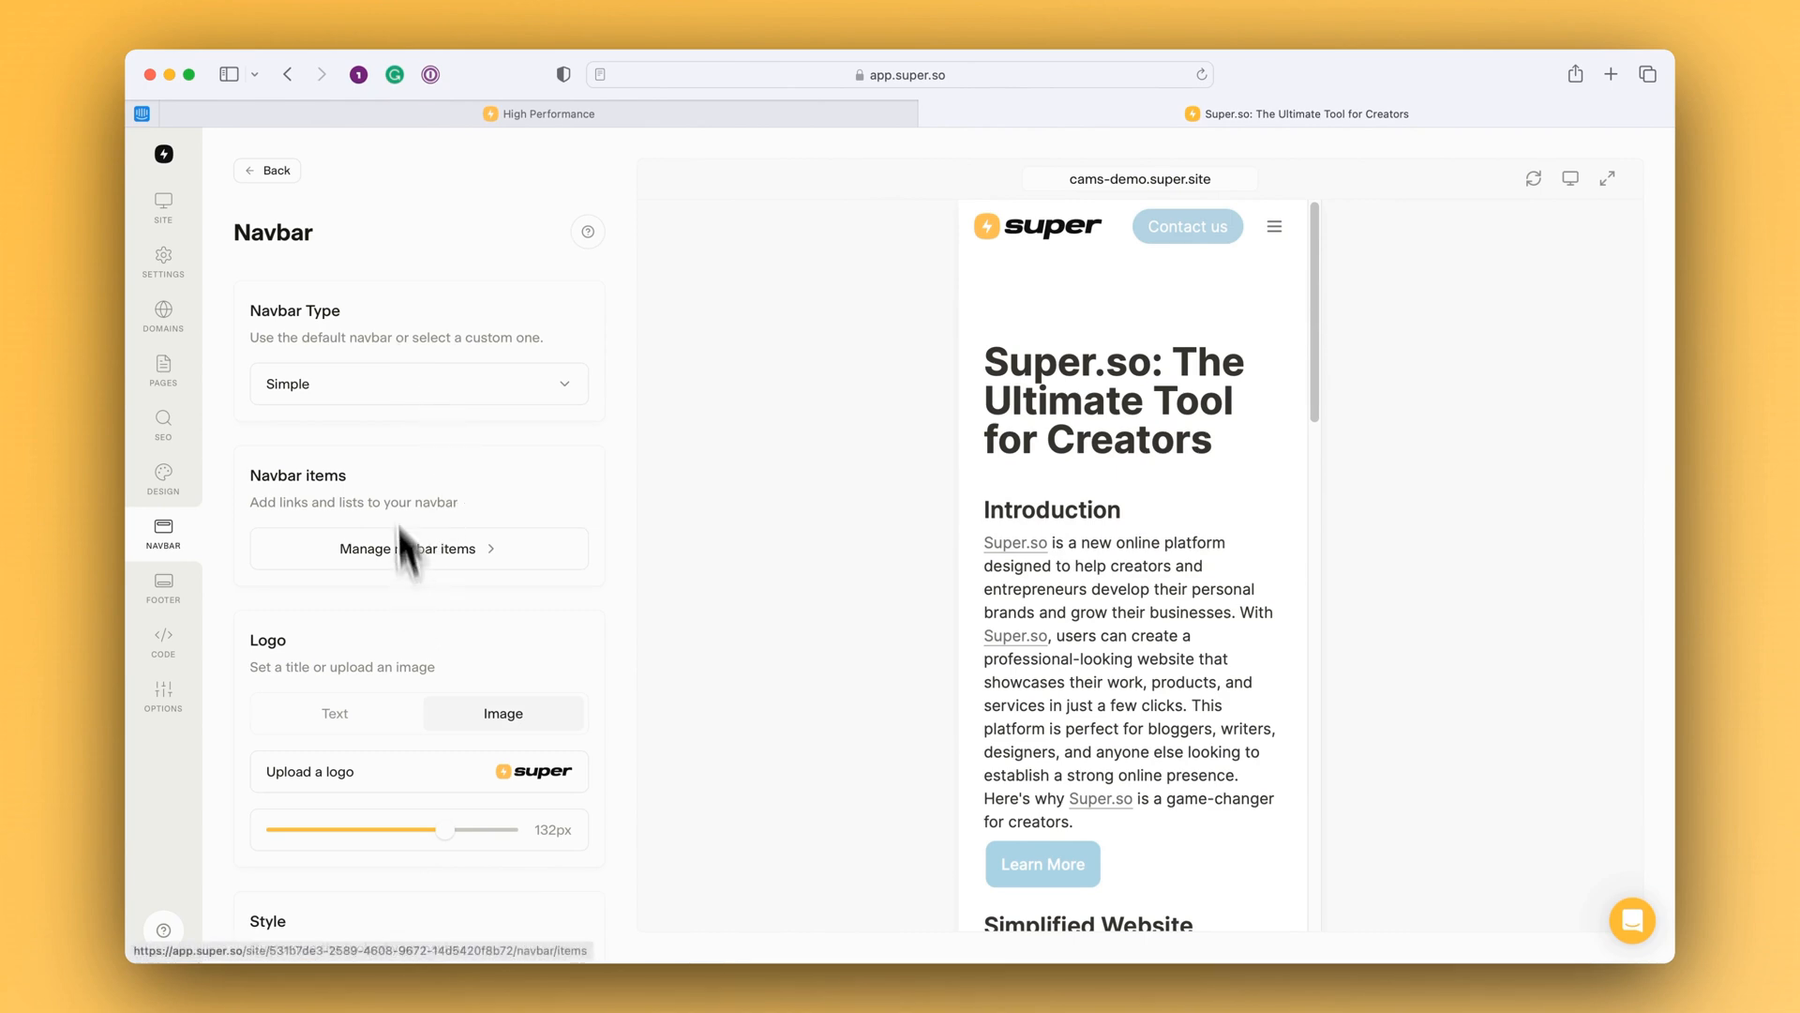
mouse_move(379, 570)
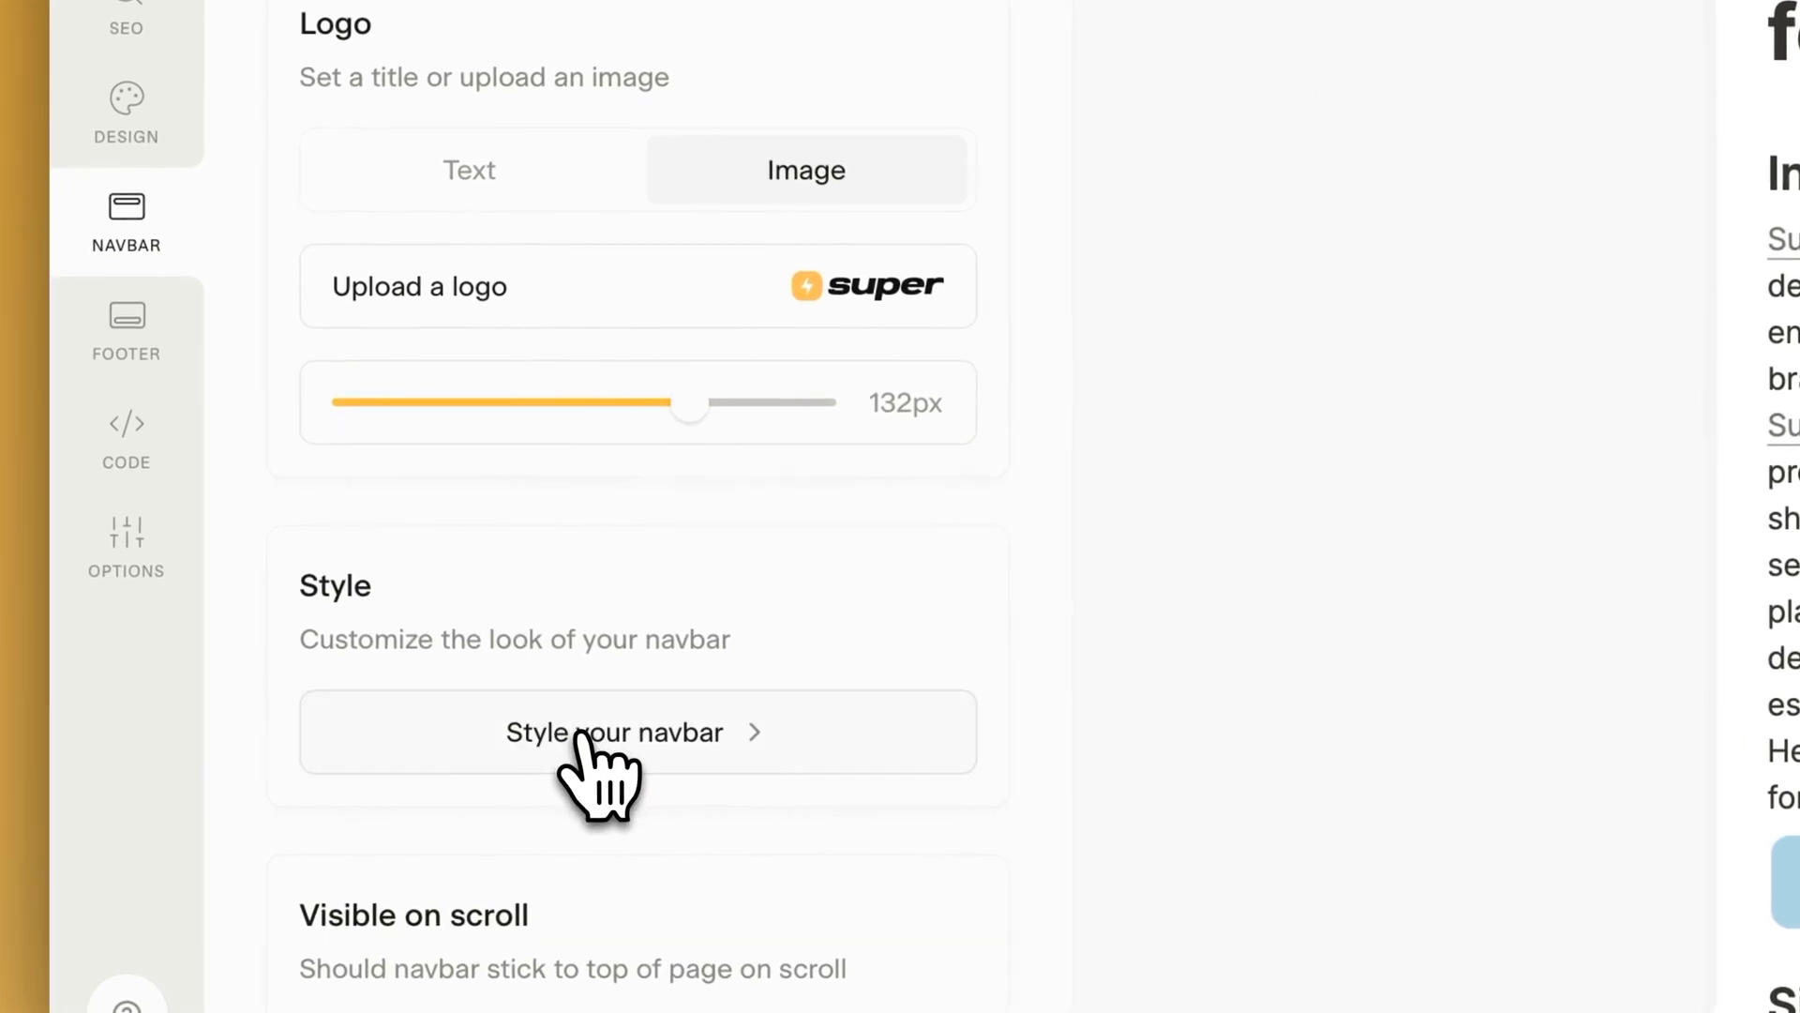
left_click(615, 732)
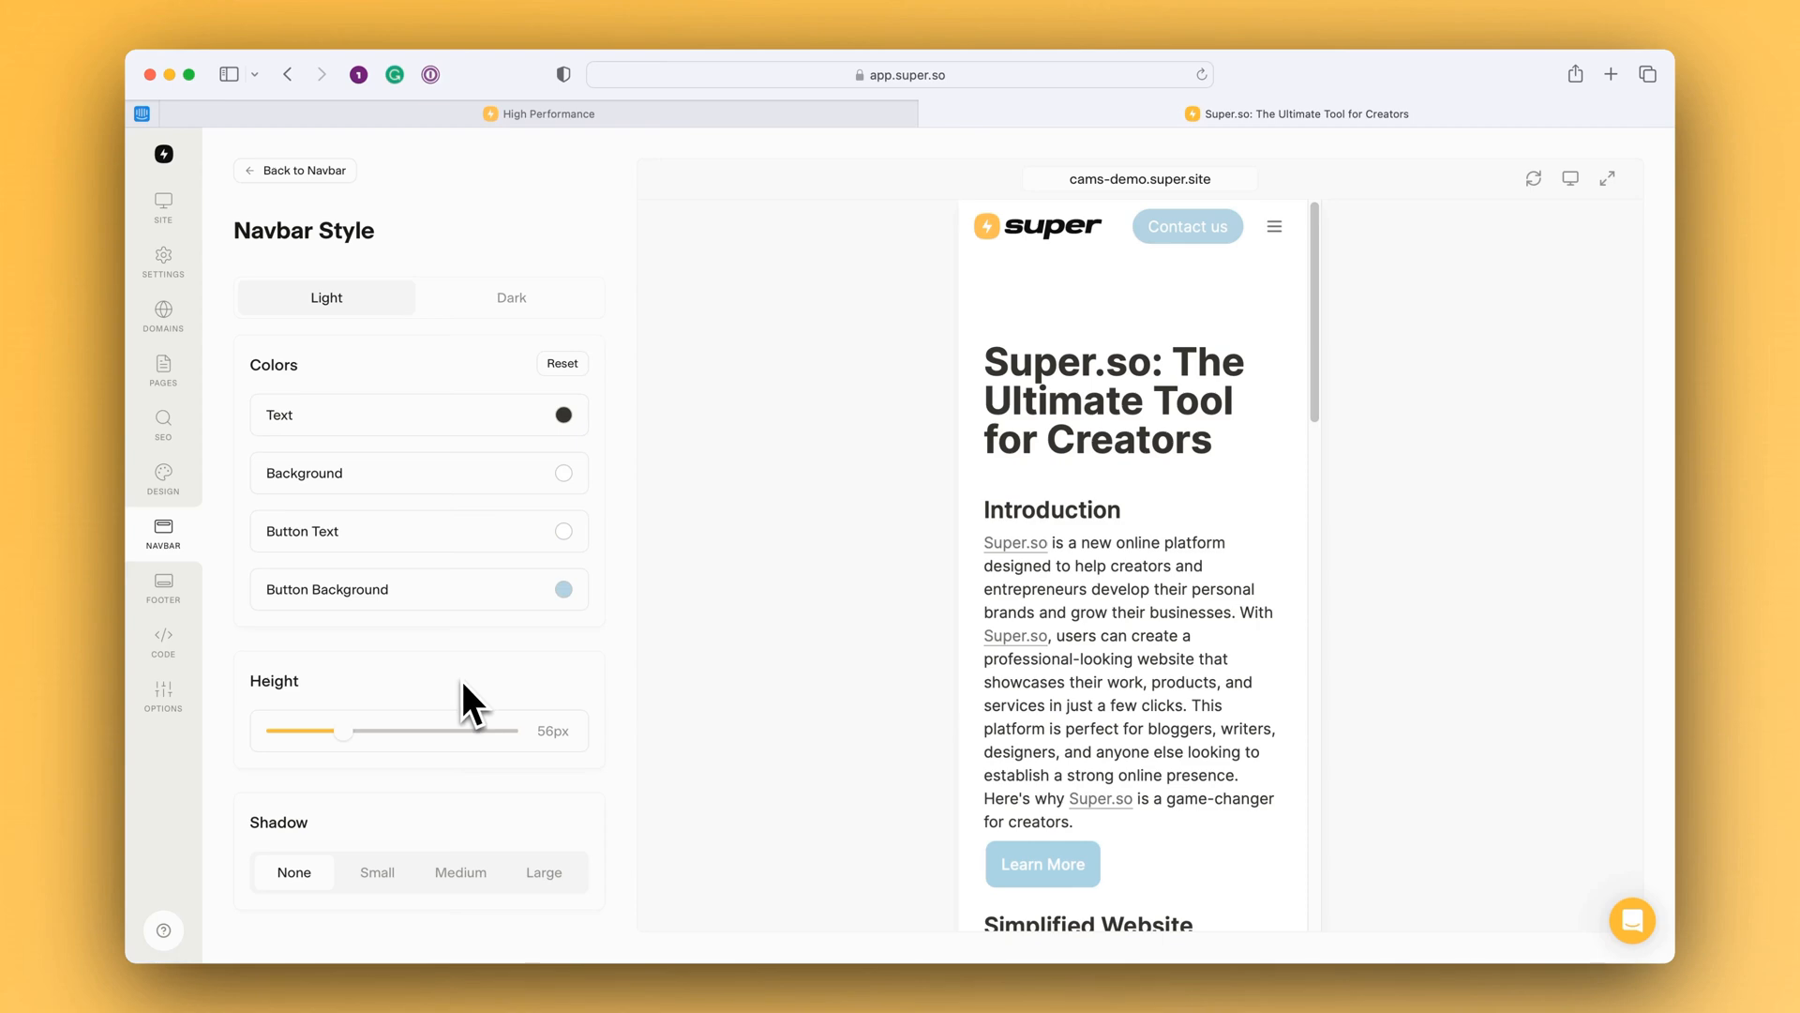
mouse_move(510, 493)
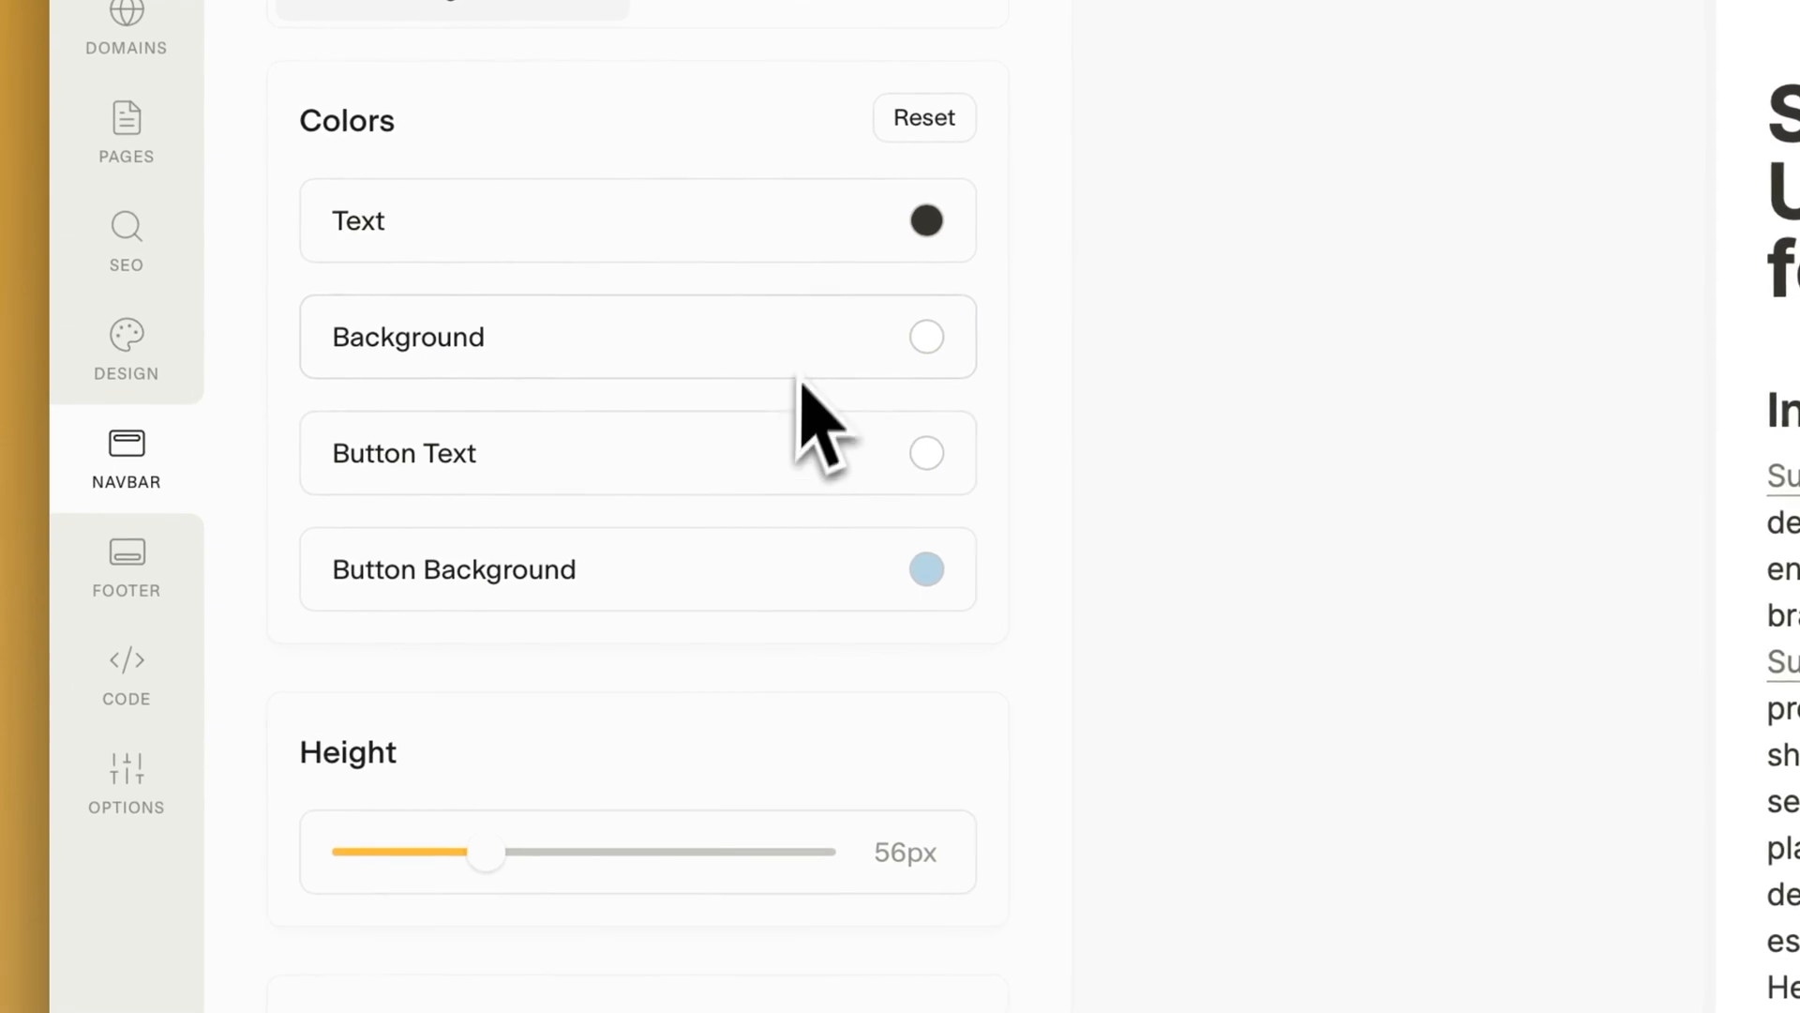
mouse_move(772, 611)
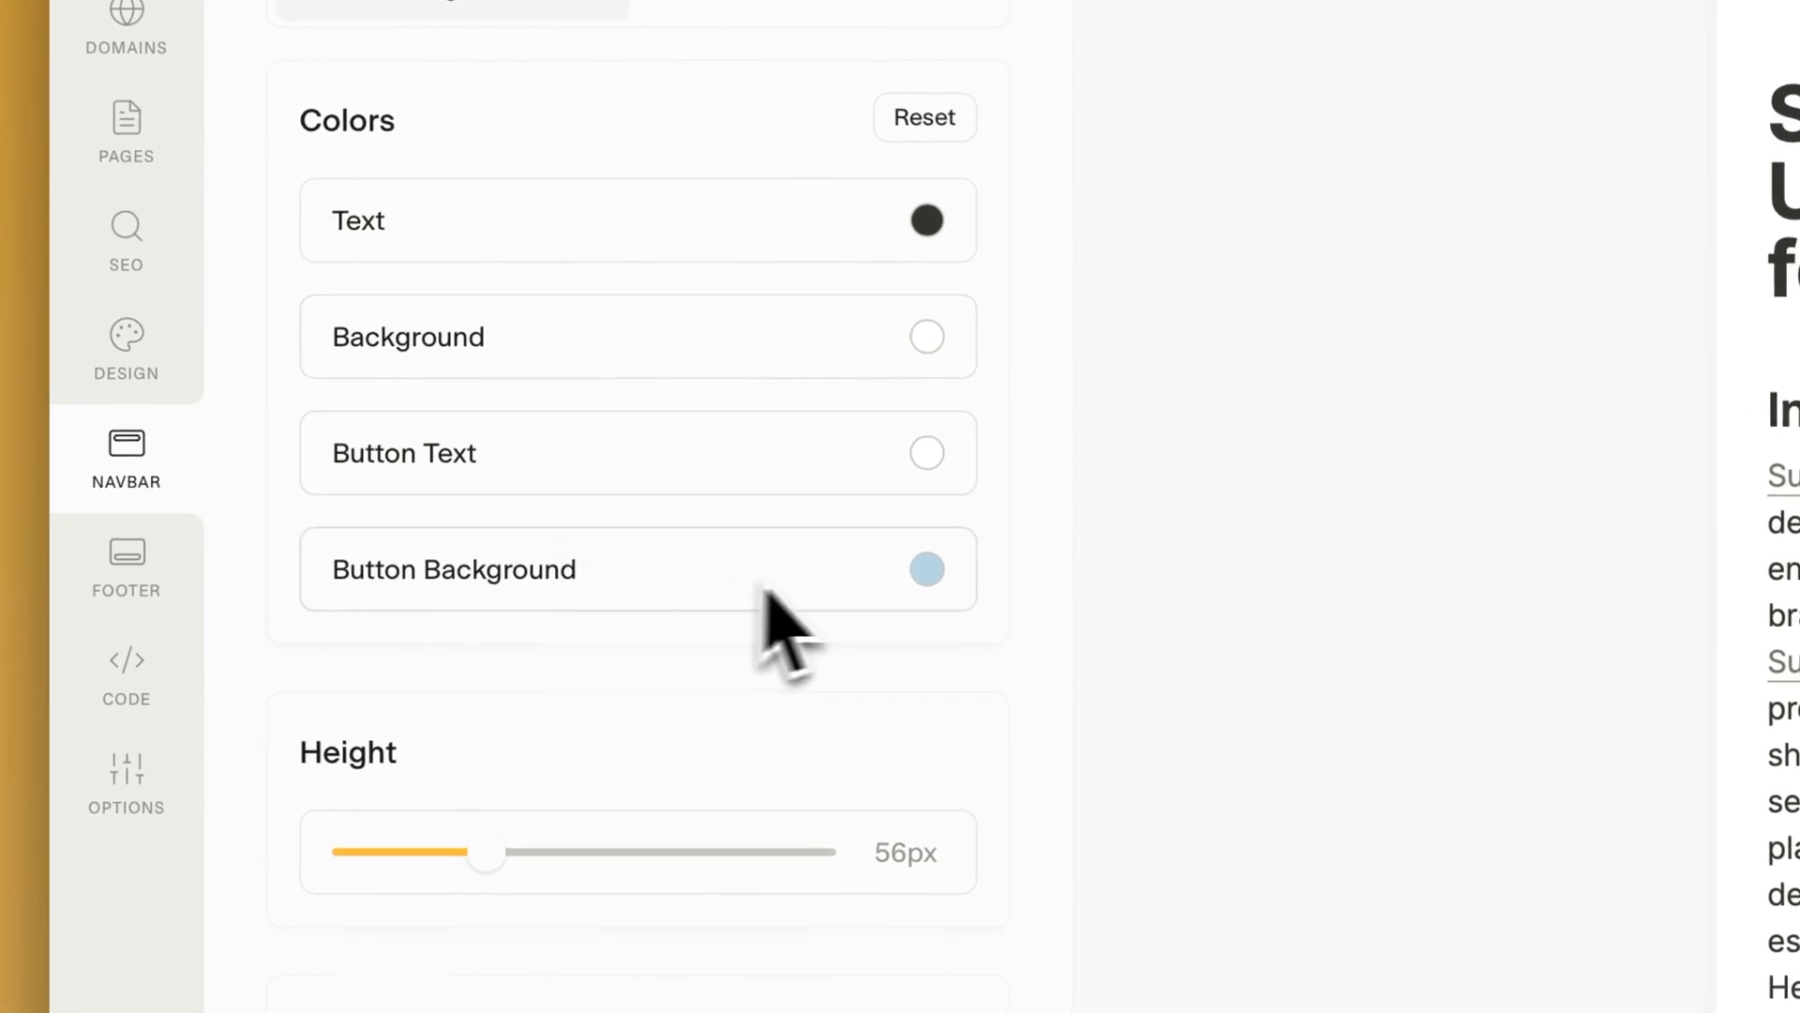
mouse_move(878, 825)
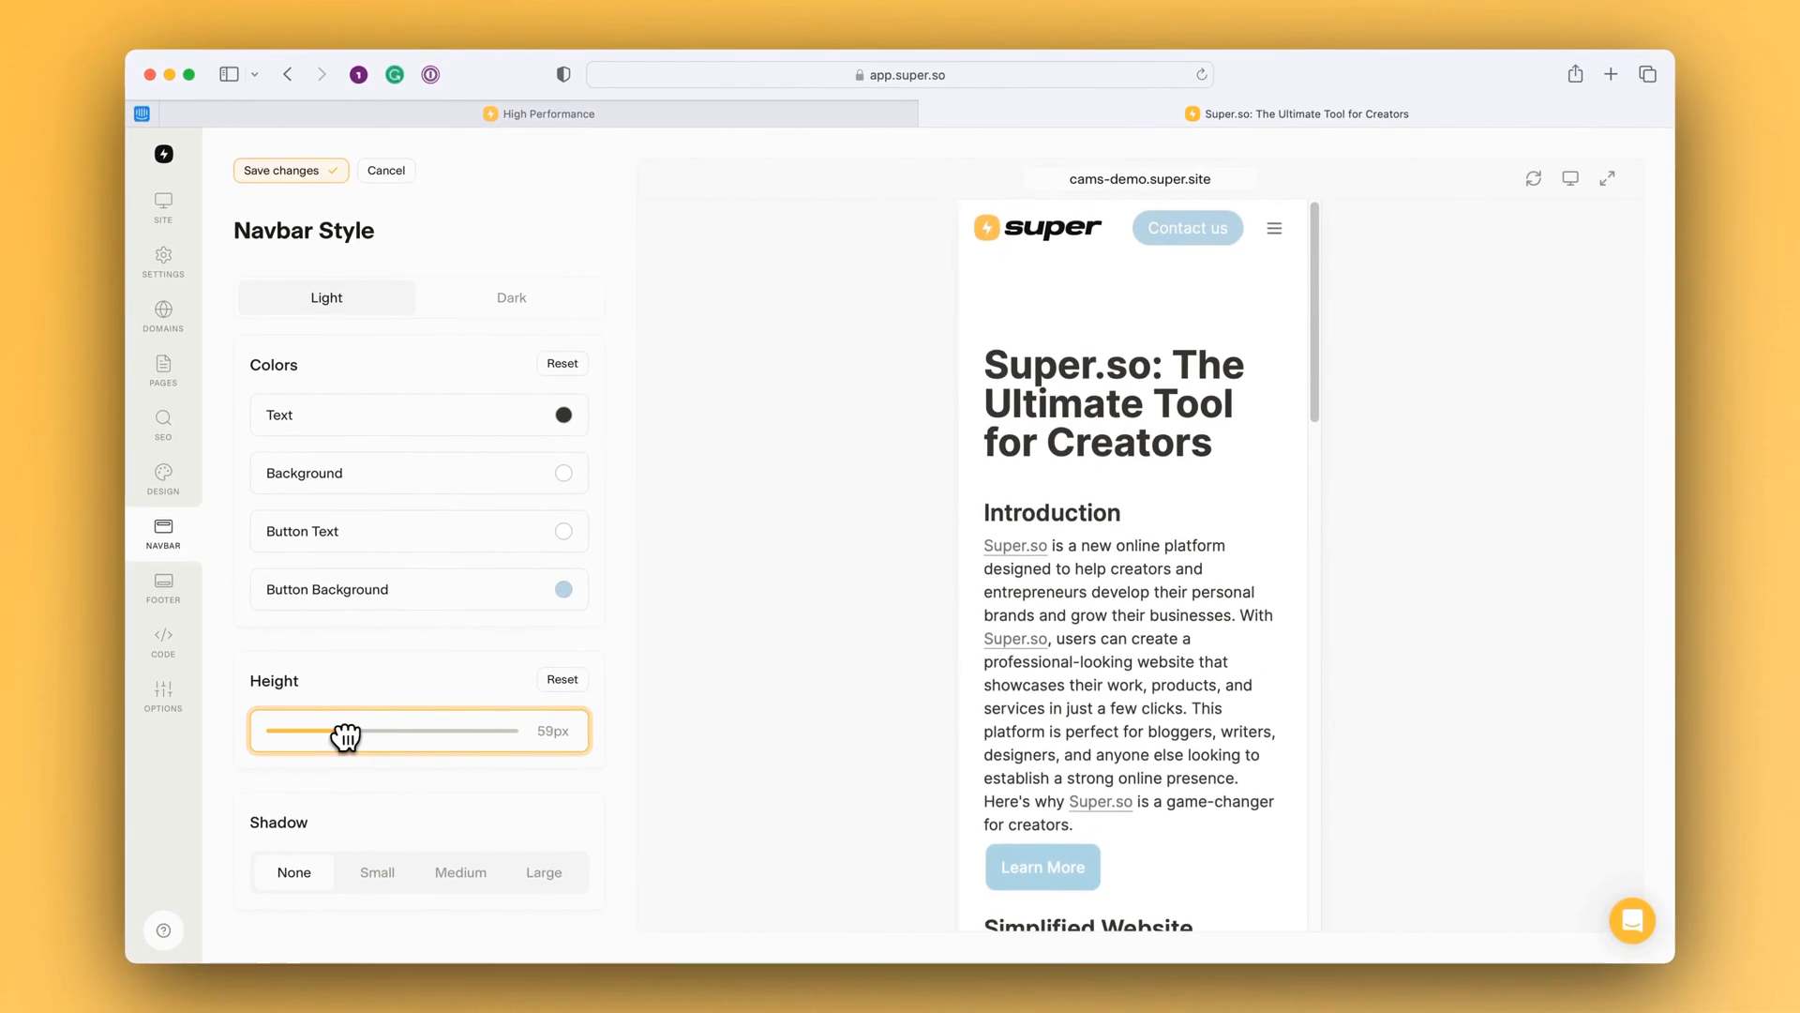
left_click(377, 872)
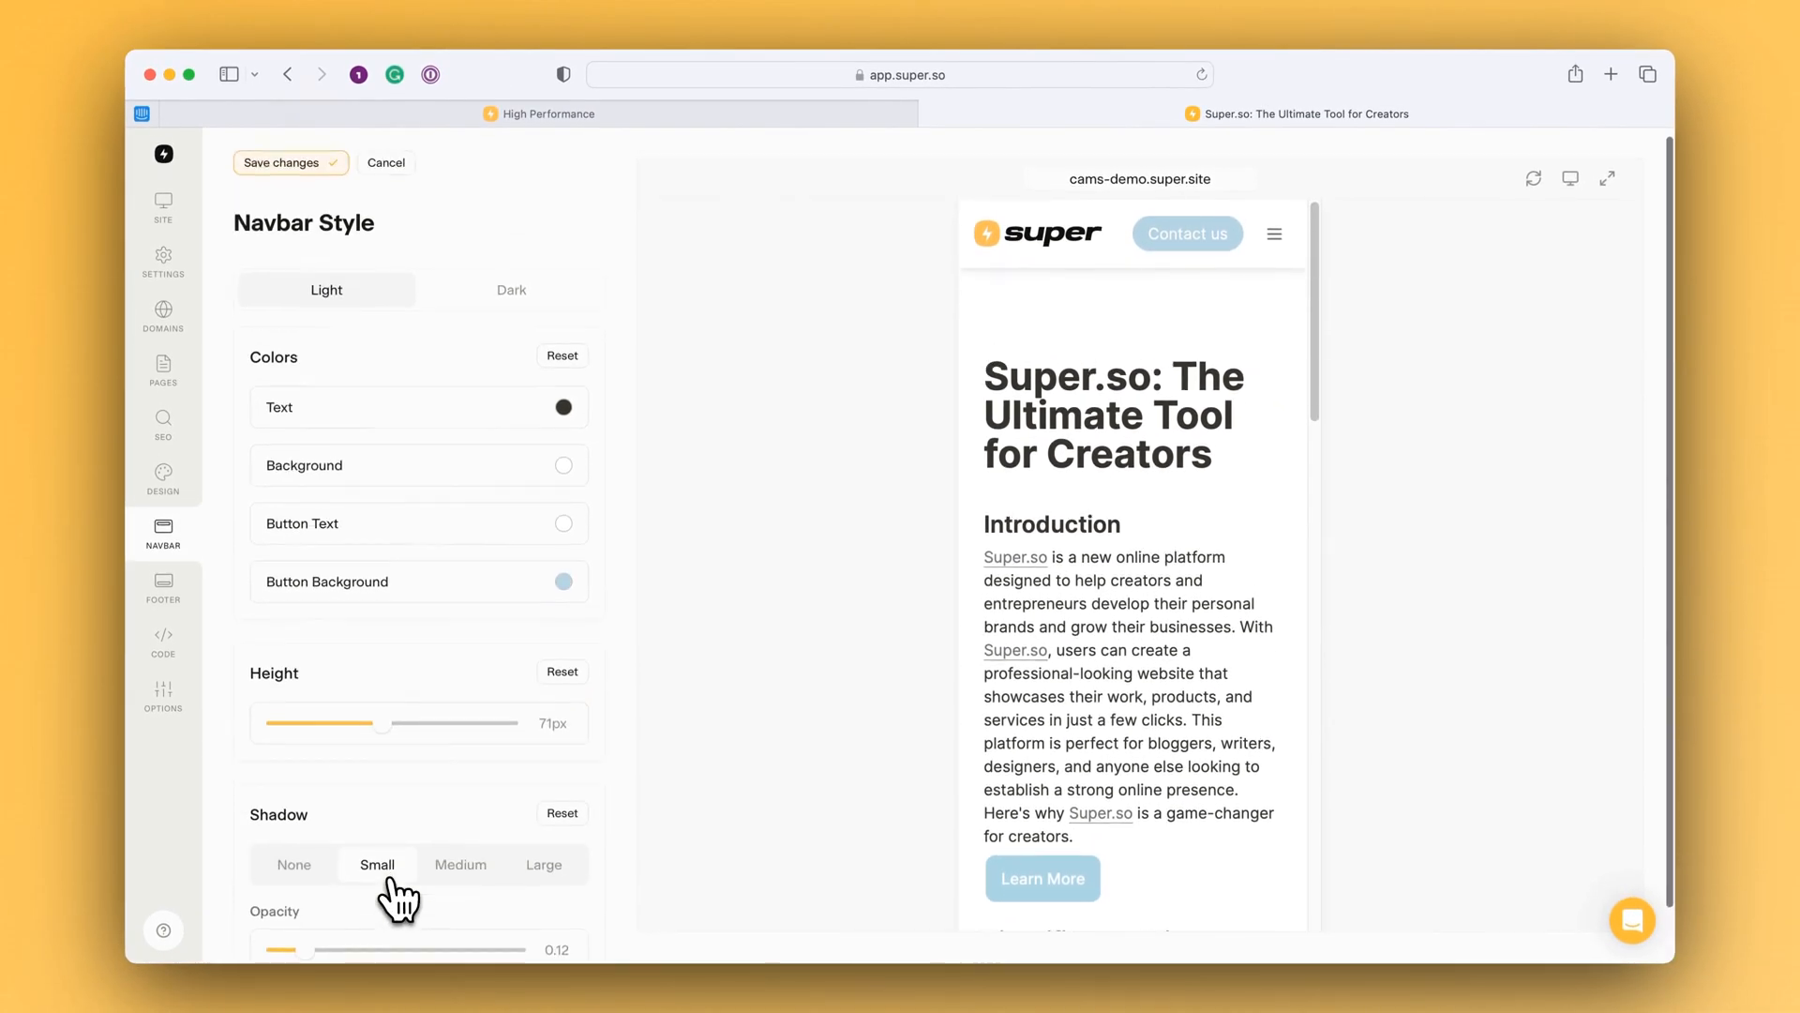
left_click(510, 289)
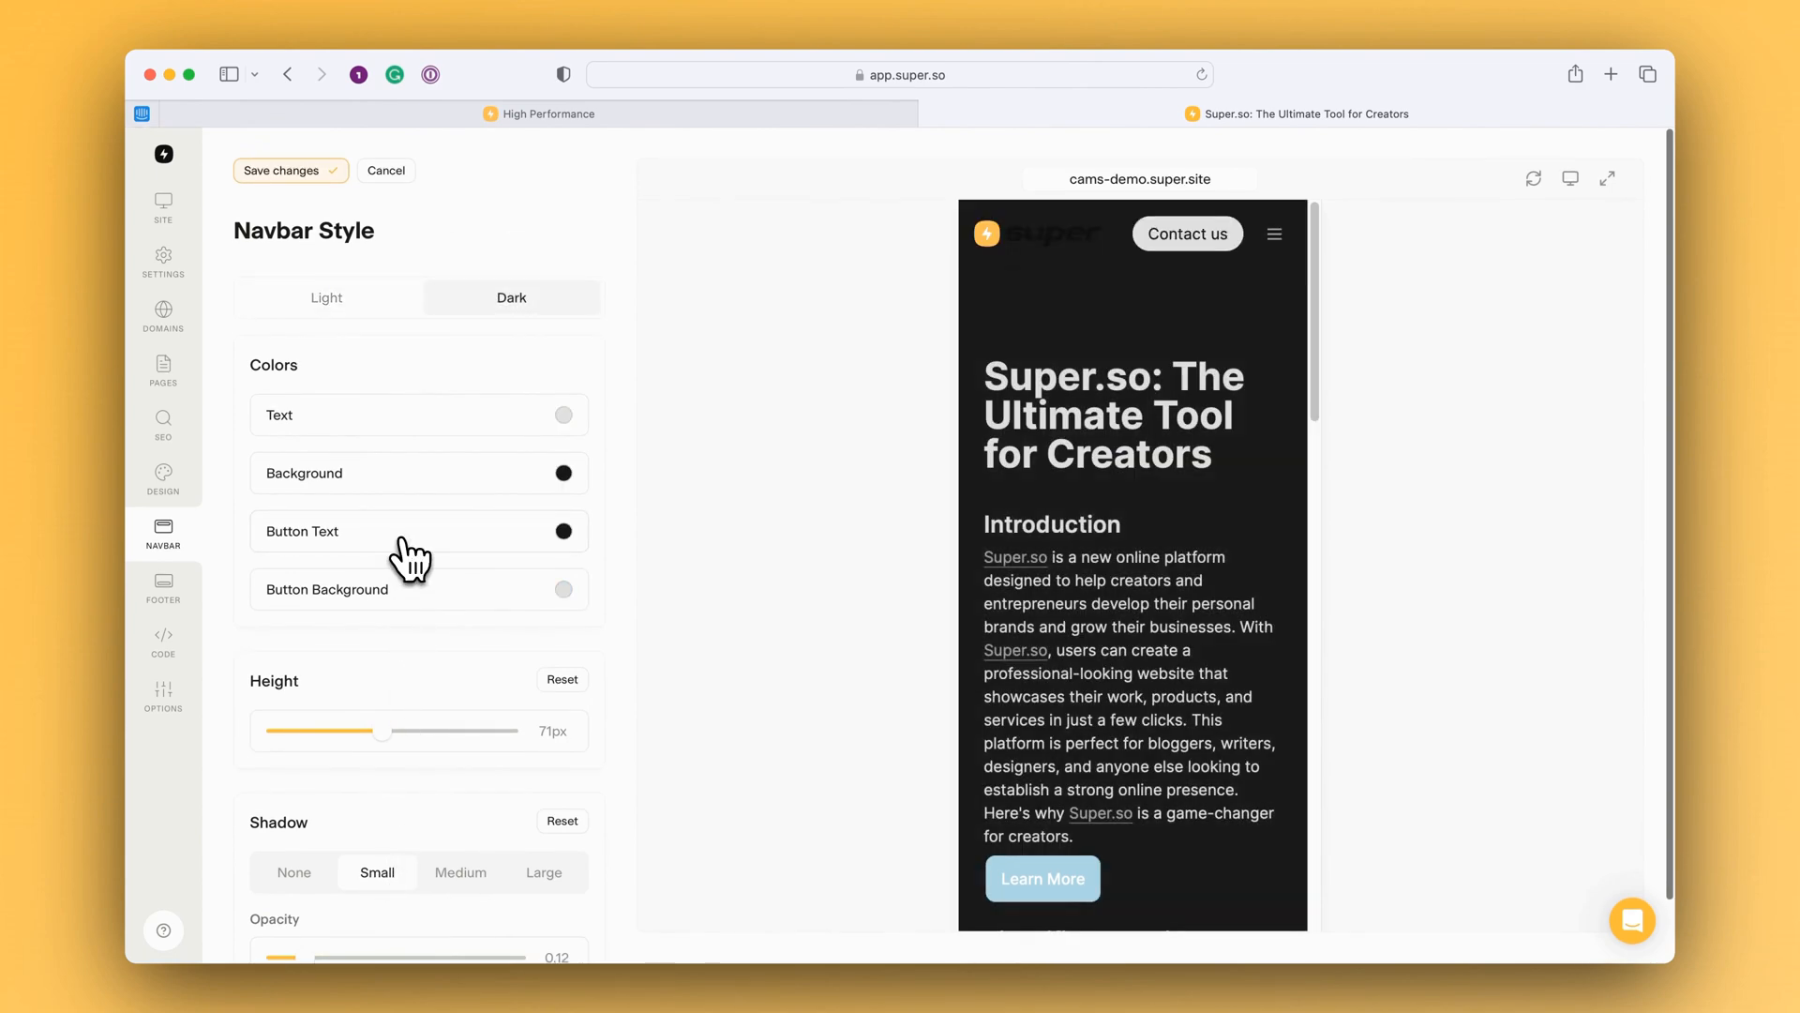
left_click(326, 296)
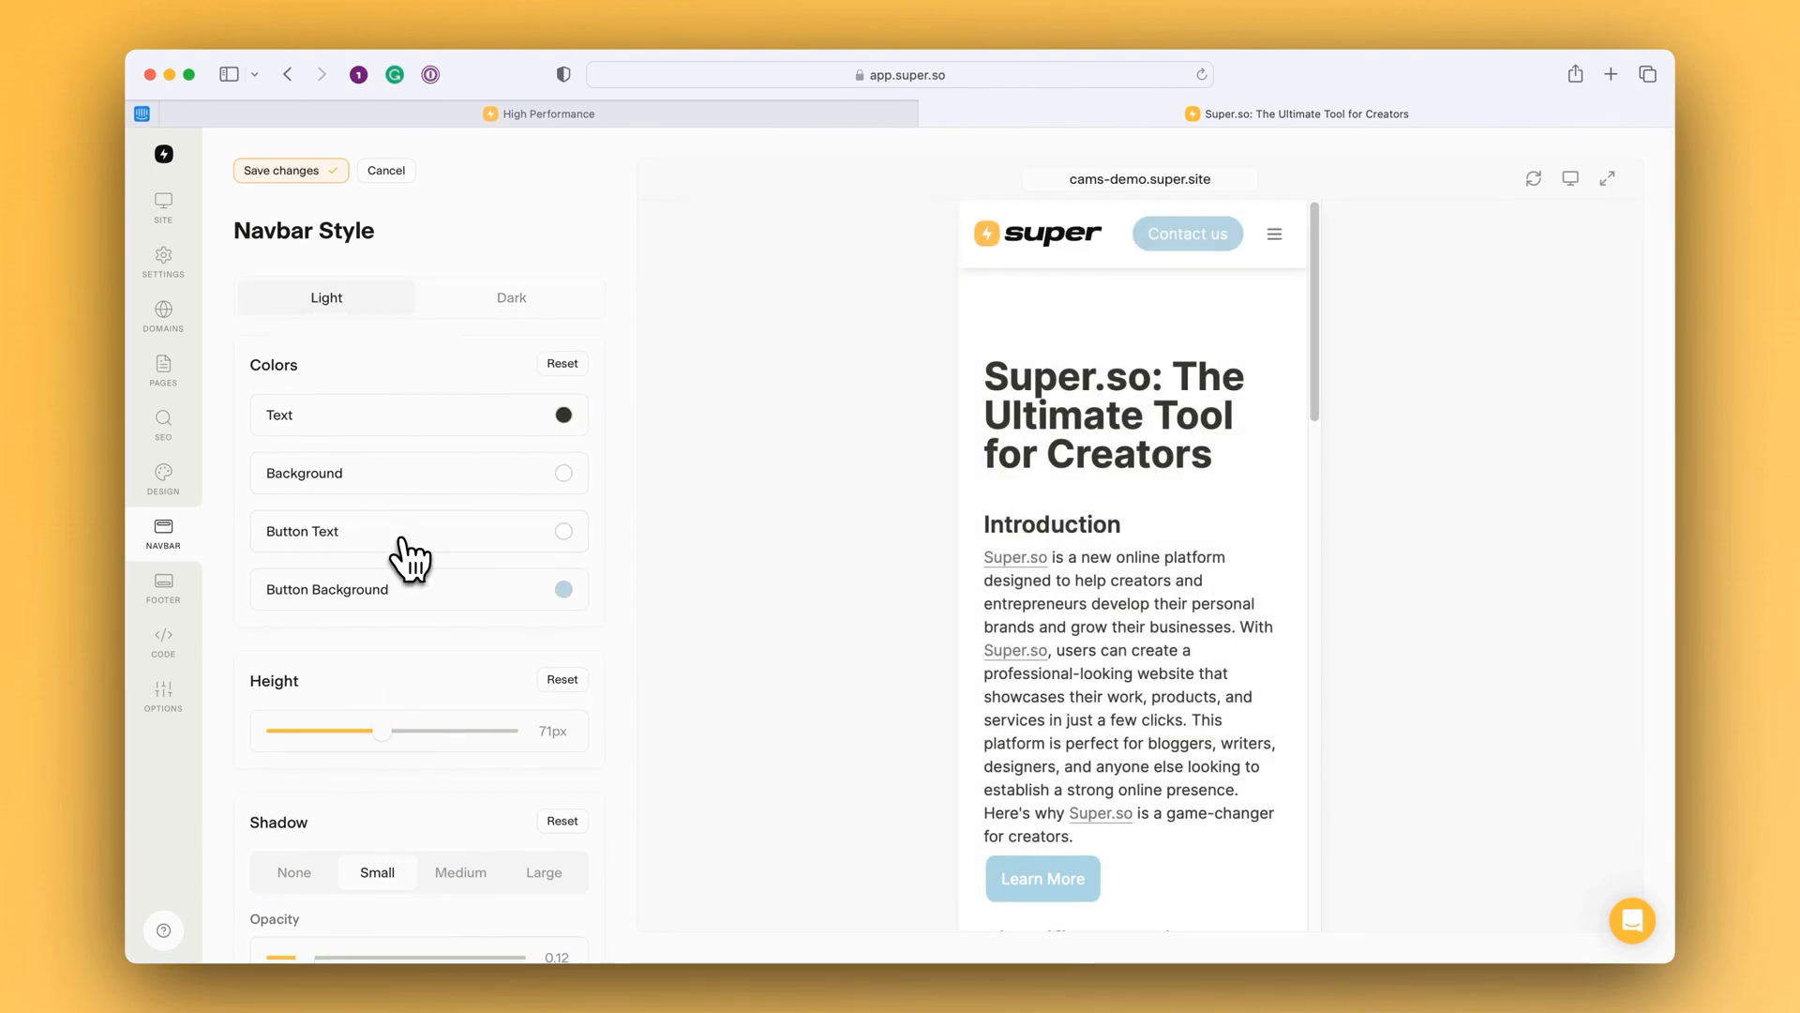